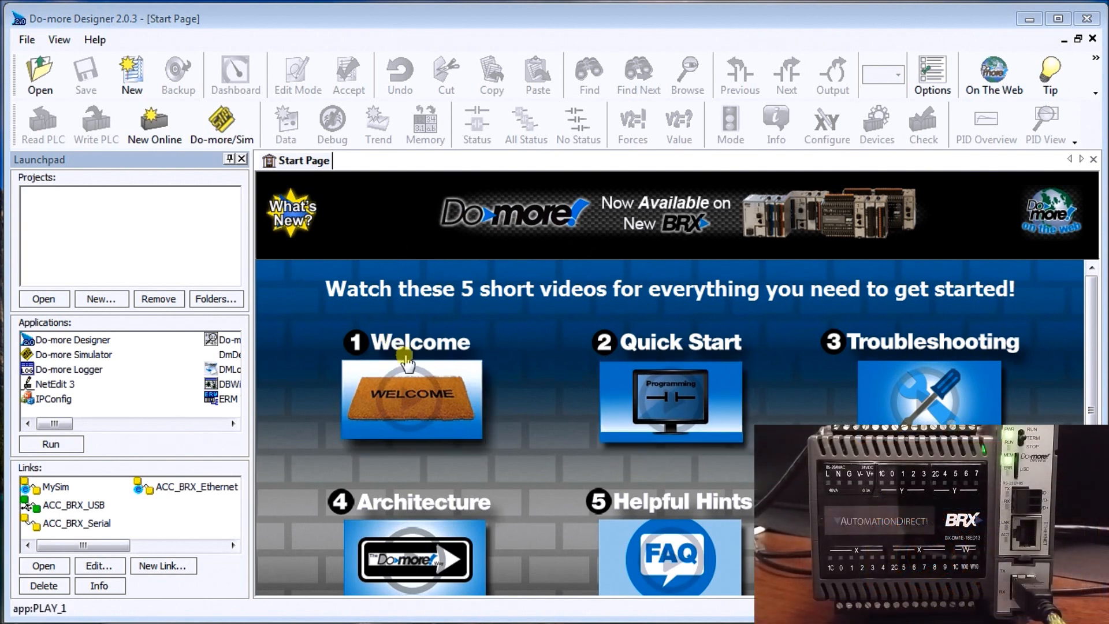
mouse_move(402, 283)
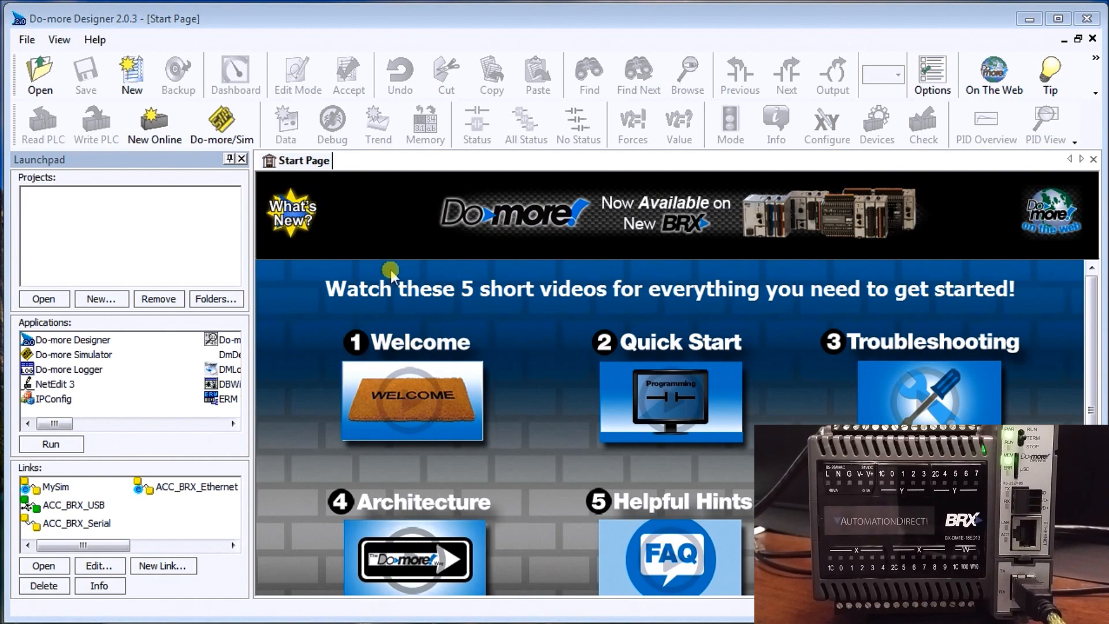
Step: Start a new offline project from the toolbar
left_click(130, 74)
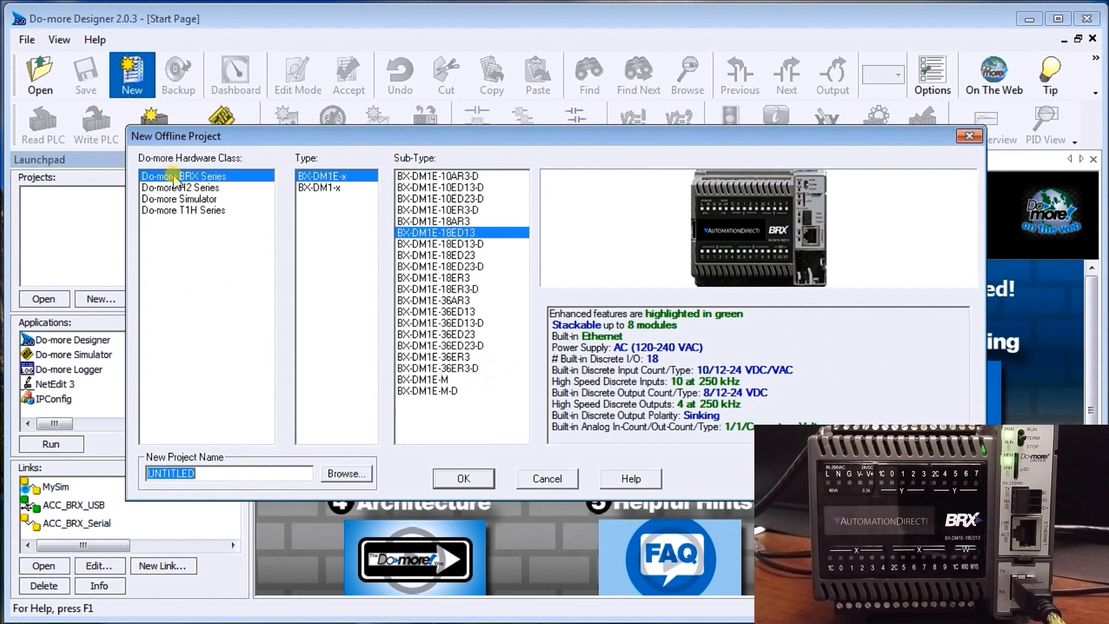
mouse_move(322, 150)
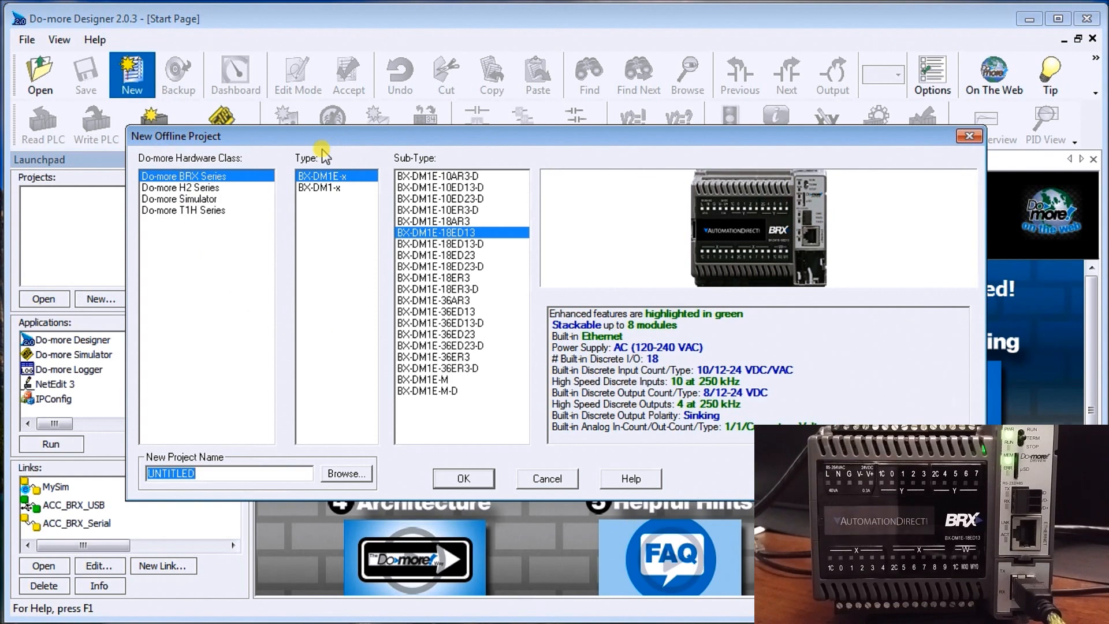
mouse_move(205, 206)
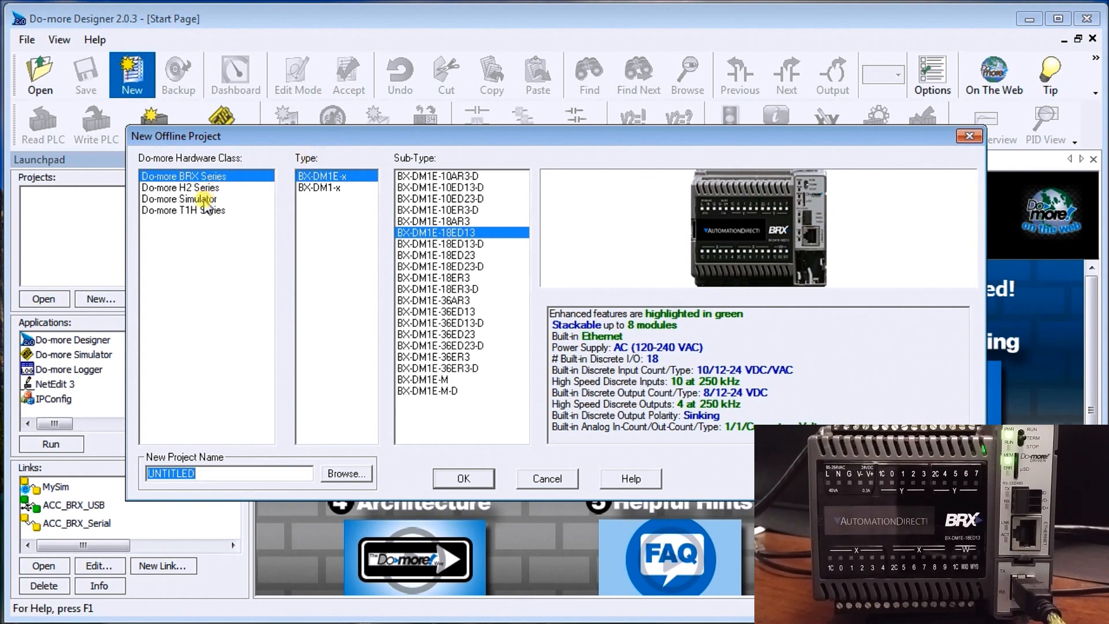
Step: Create the project with Do-more Simulator as the hardware class
left_click(179, 199)
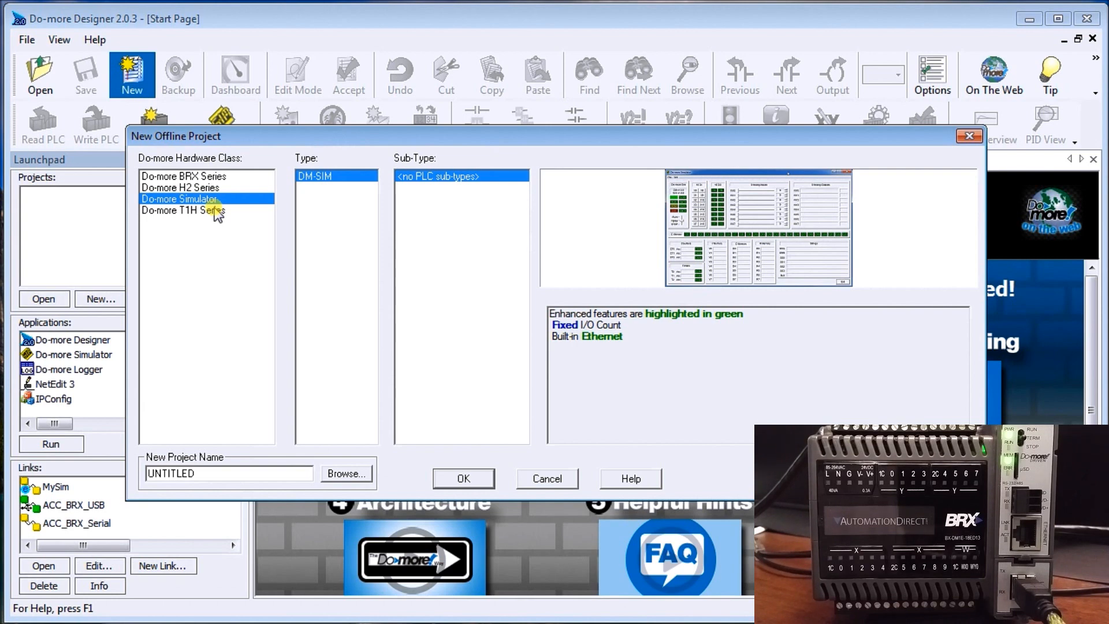
mouse_move(460, 453)
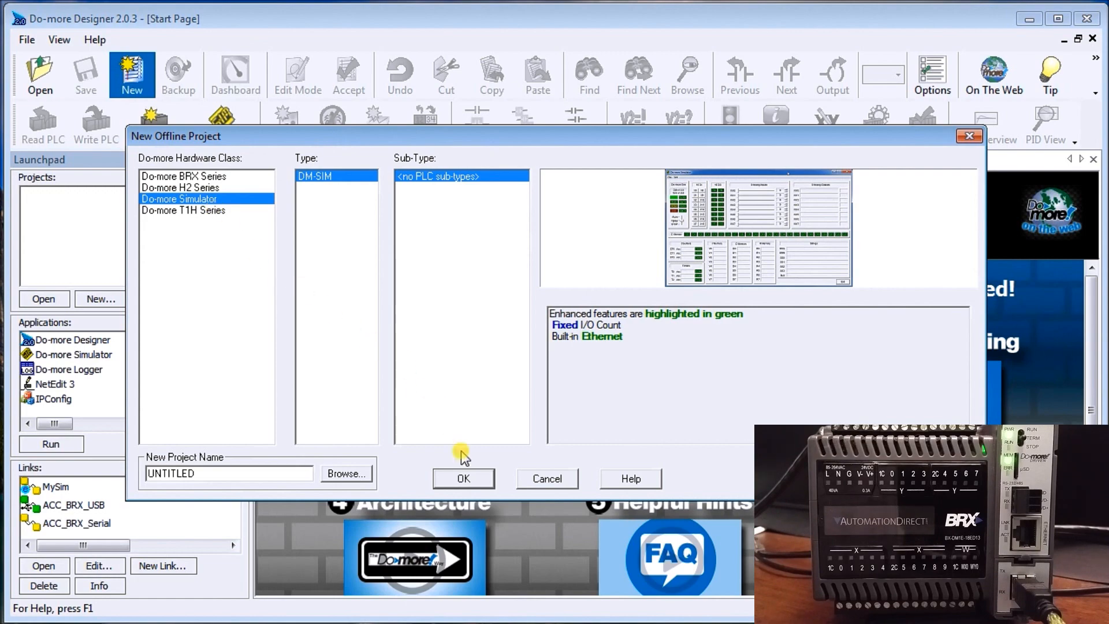
left_click(463, 478)
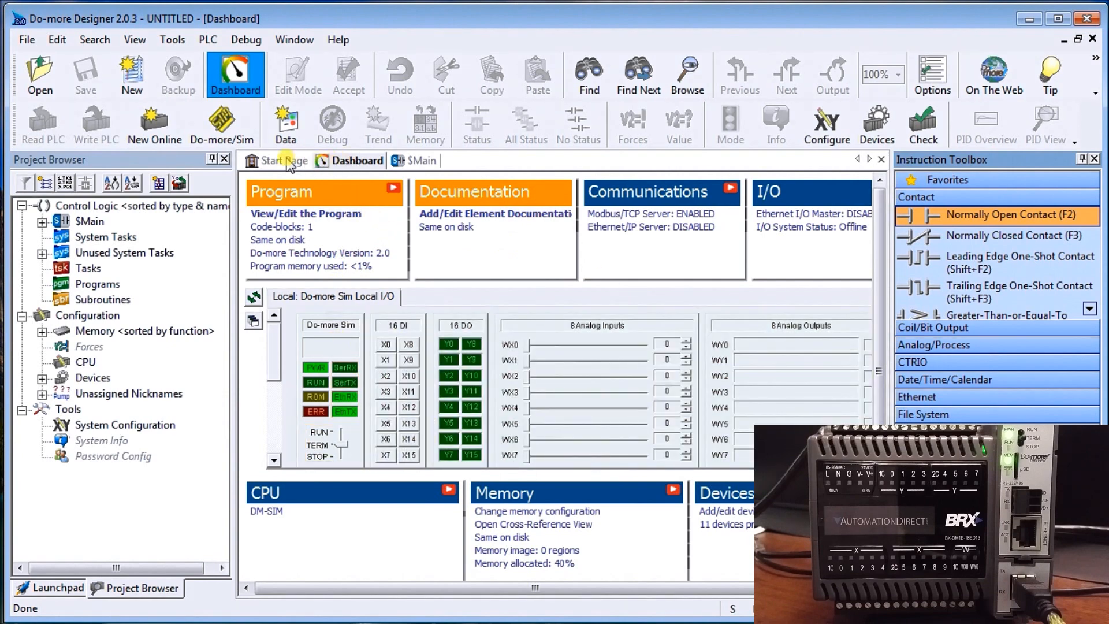
Step: Make the $Main code block editable and expand the Contact instructions in the toolbox
left_click(416, 161)
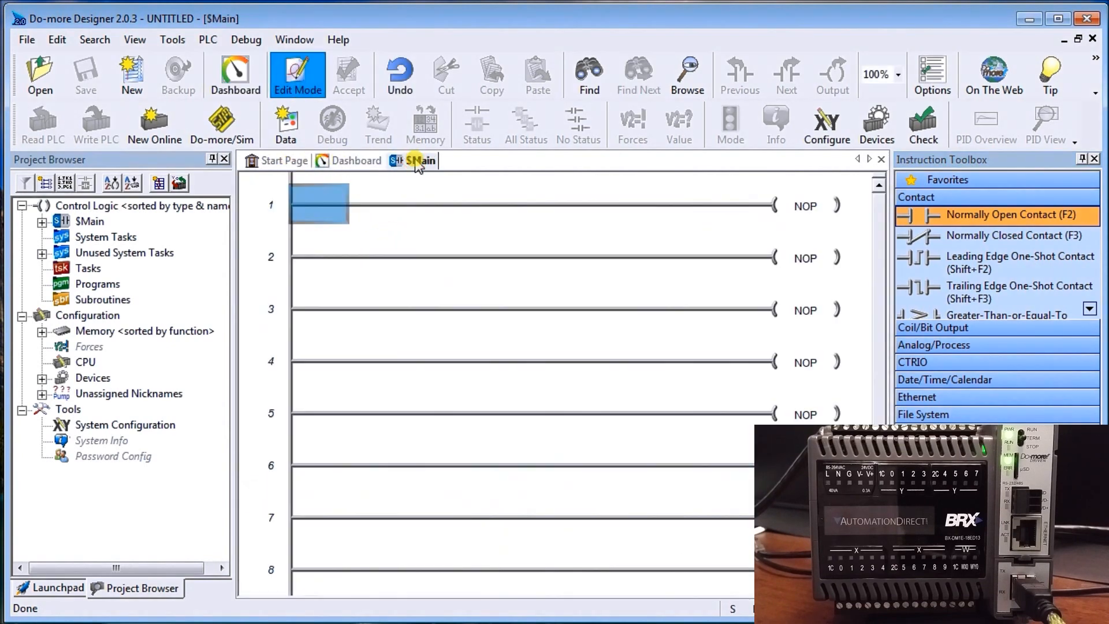
mouse_move(460, 262)
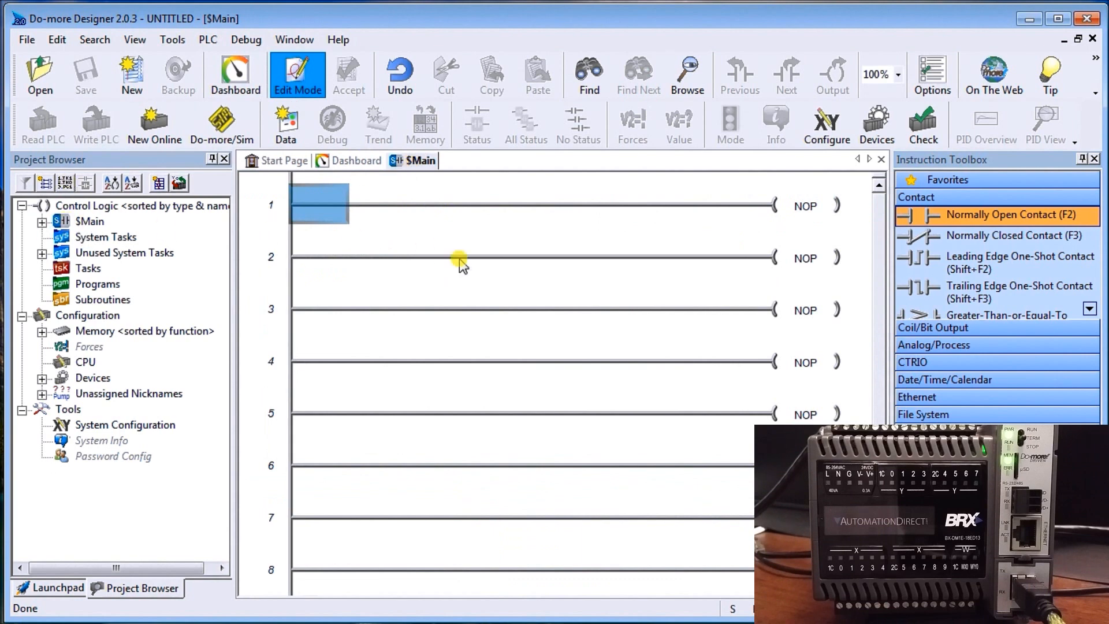
mouse_move(474, 266)
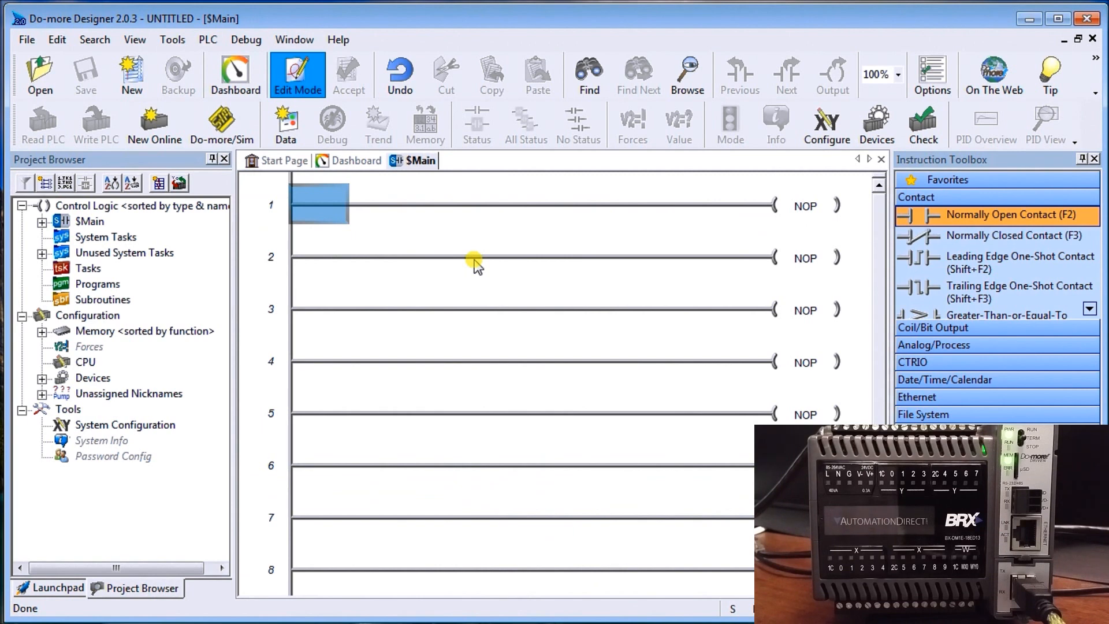
mouse_move(446, 267)
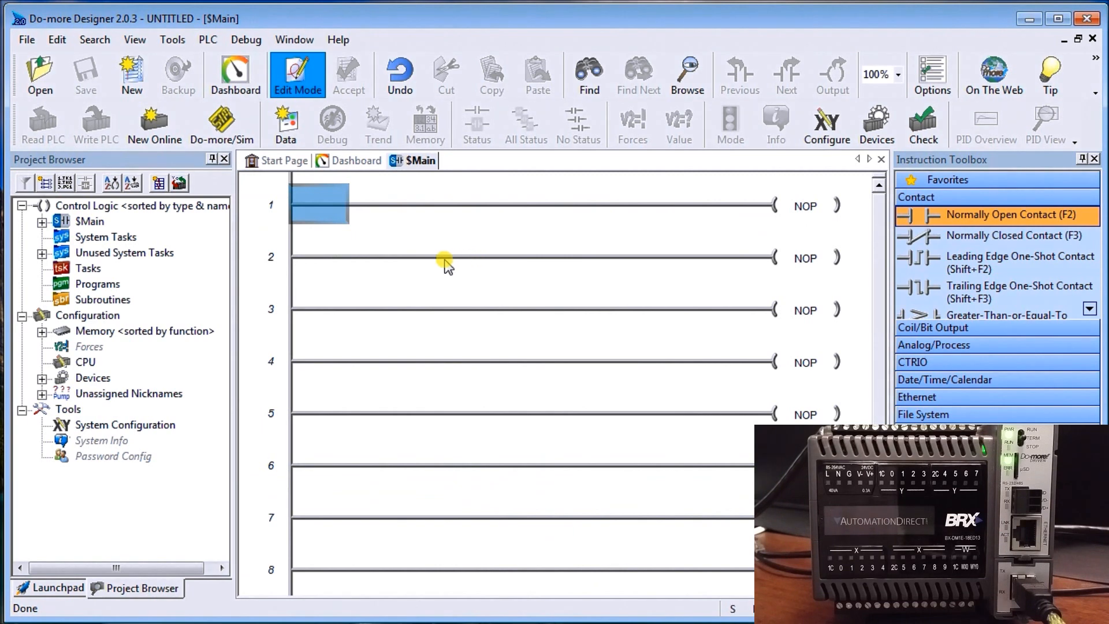
mouse_move(298, 75)
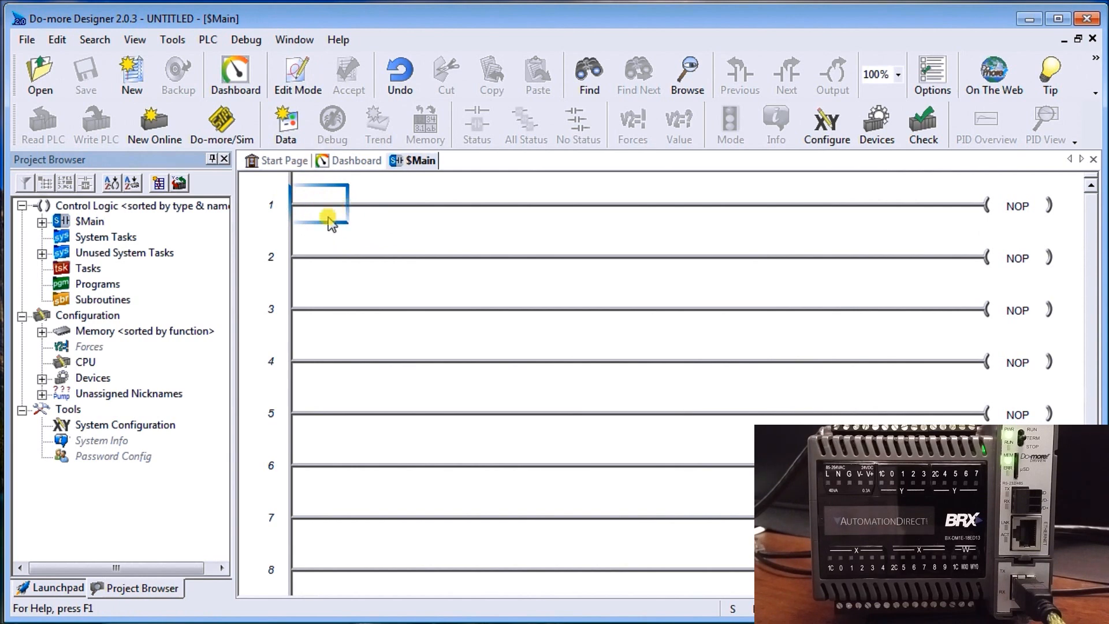
left_click(297, 74)
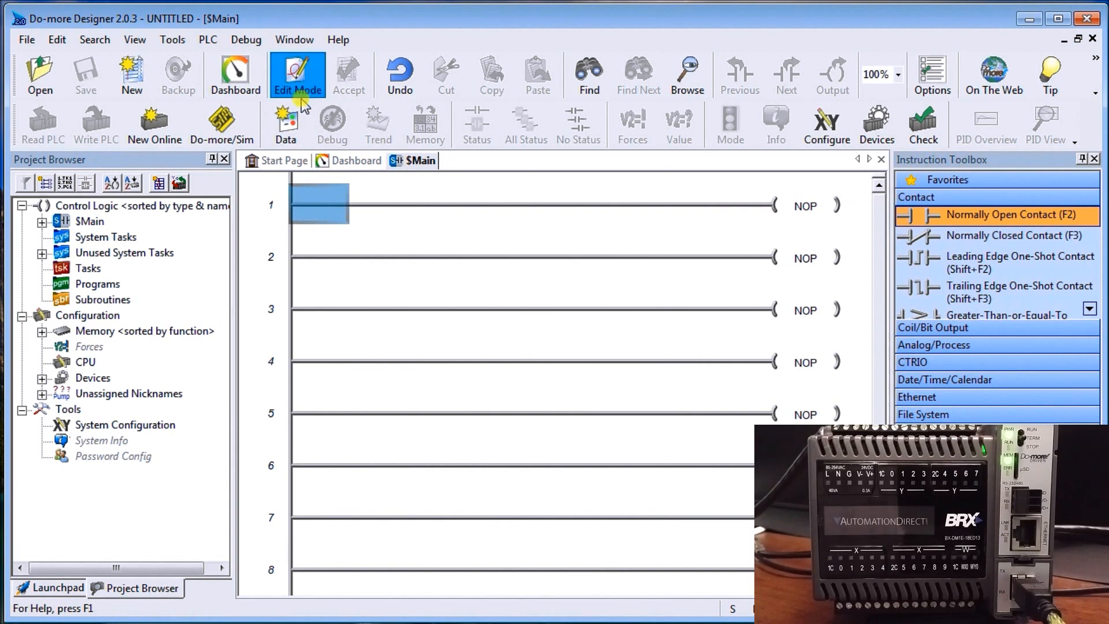
mouse_move(597, 289)
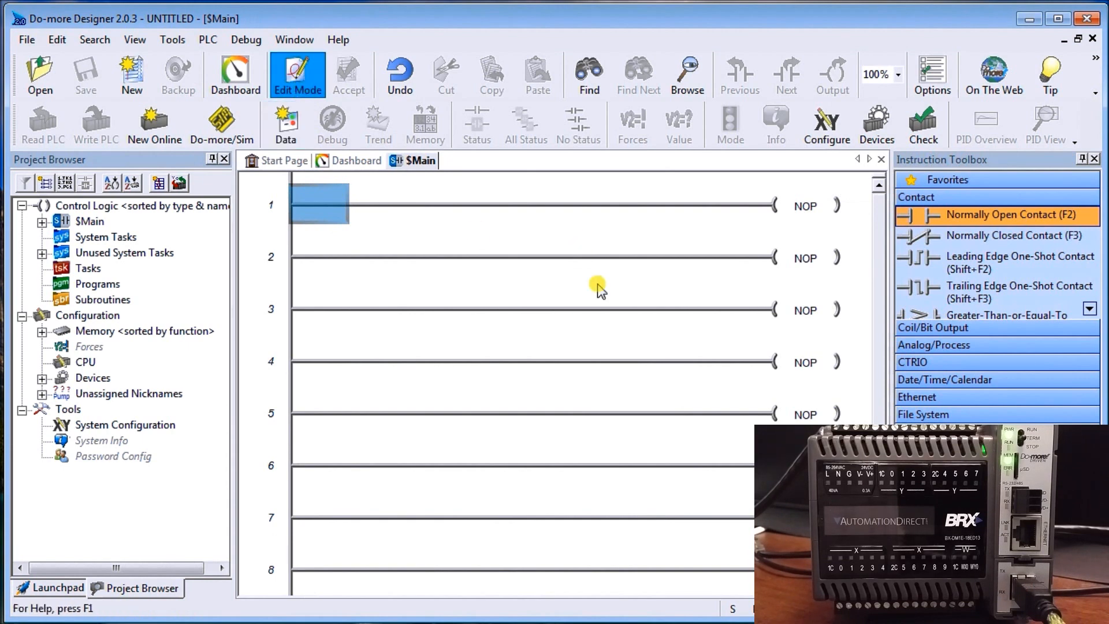
mouse_move(940, 171)
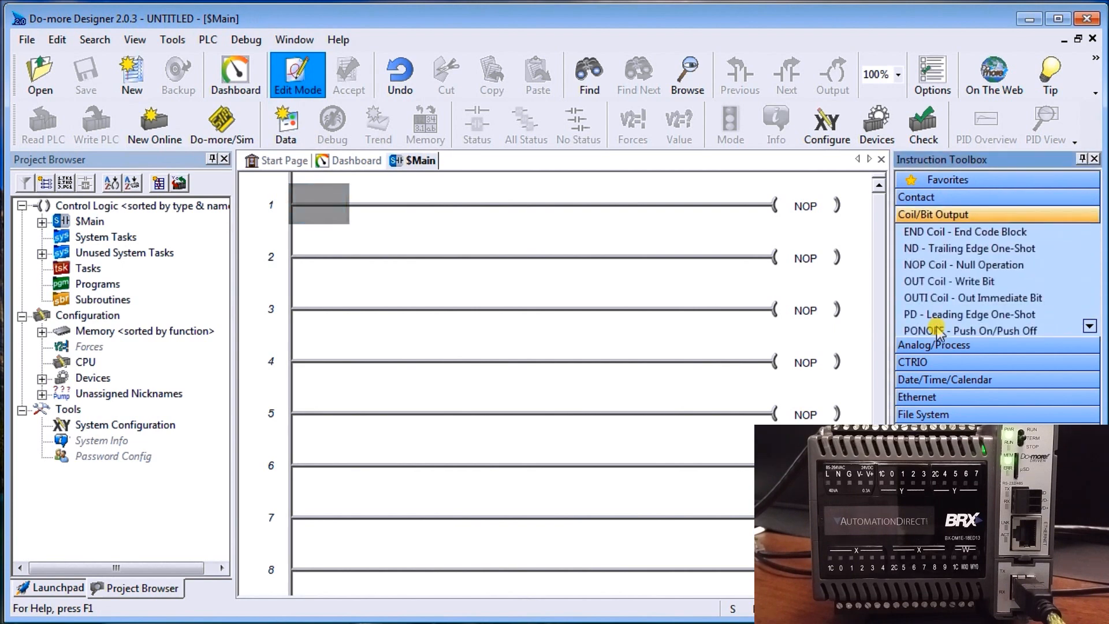
mouse_move(928, 197)
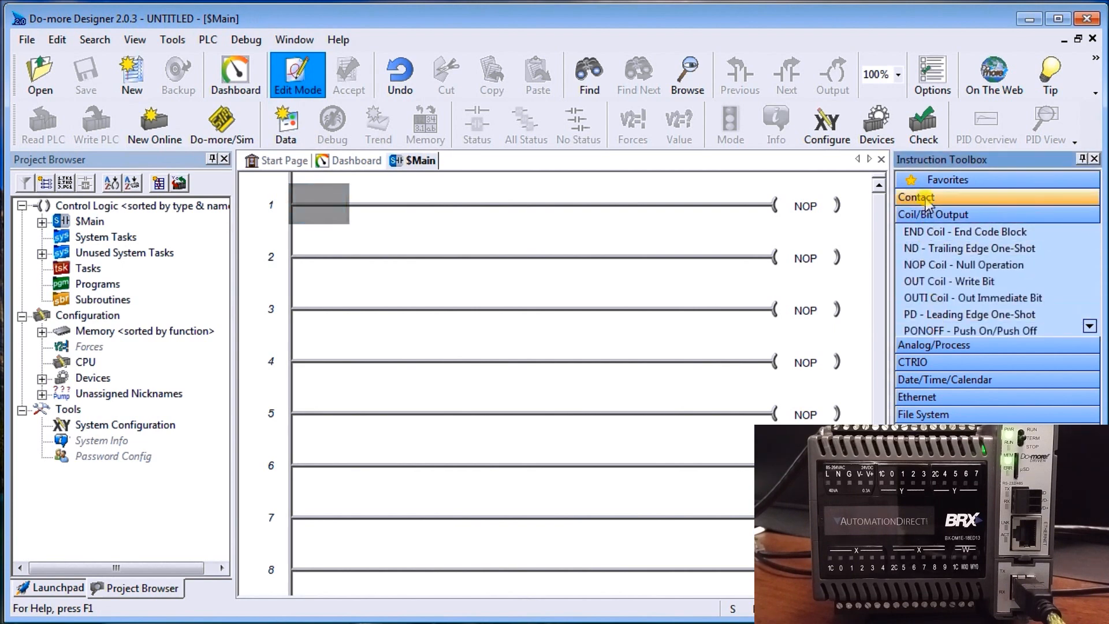
left_click(917, 198)
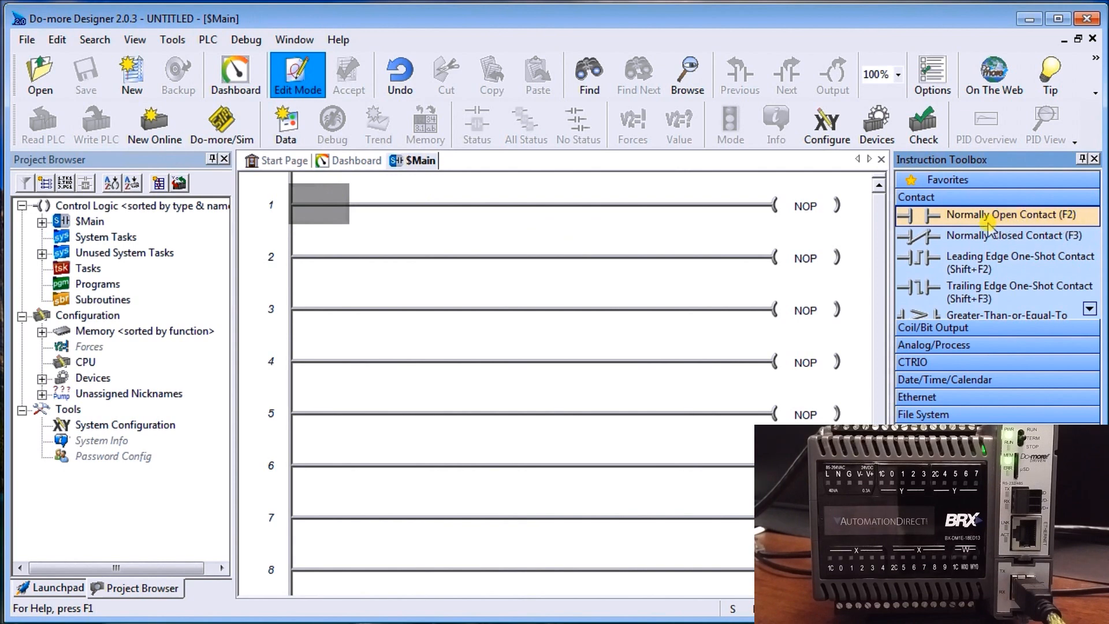
mouse_move(475, 242)
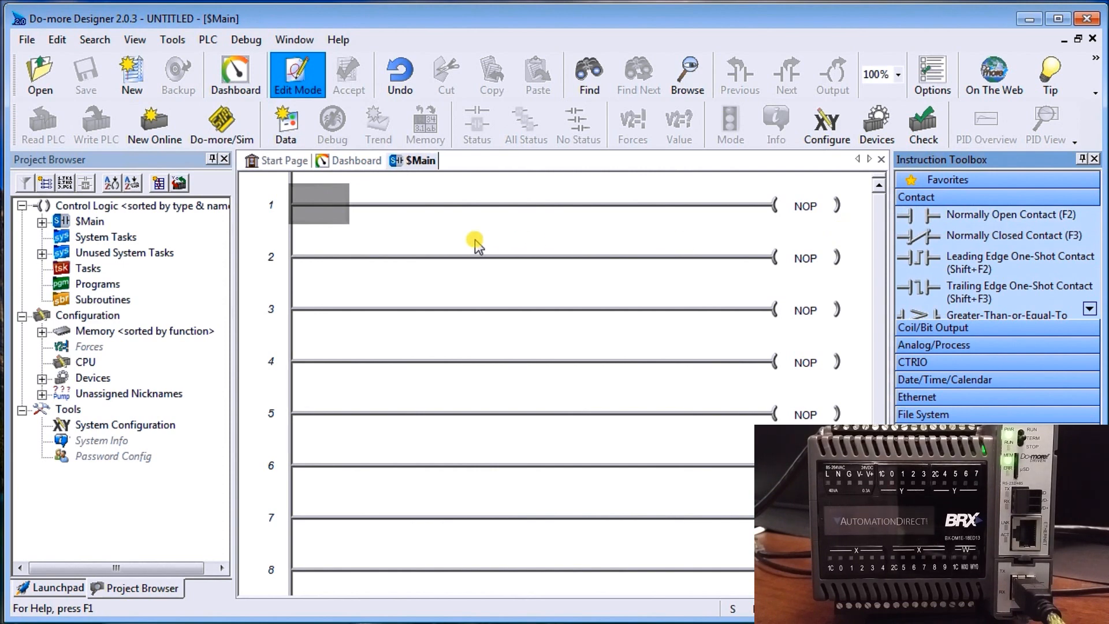
mouse_move(313, 219)
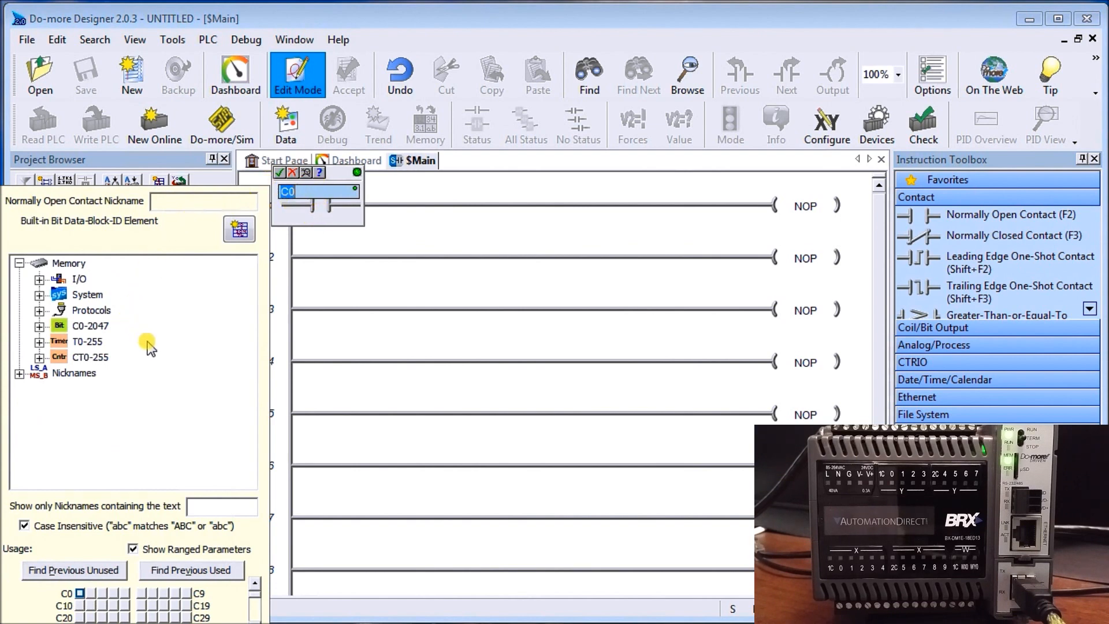
mouse_move(153, 232)
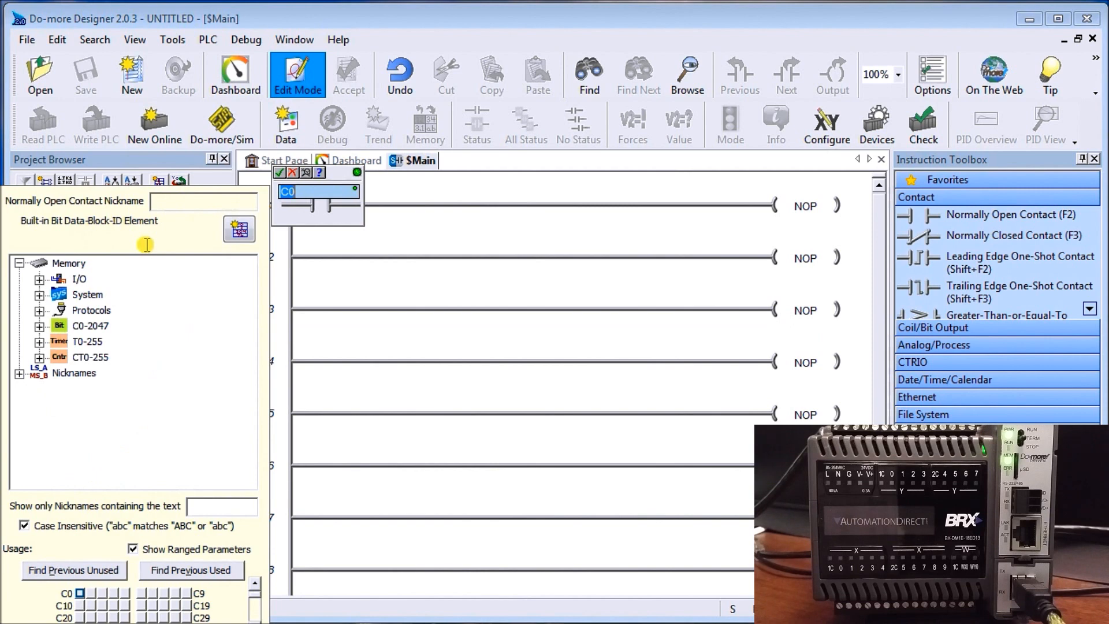
mouse_move(103, 239)
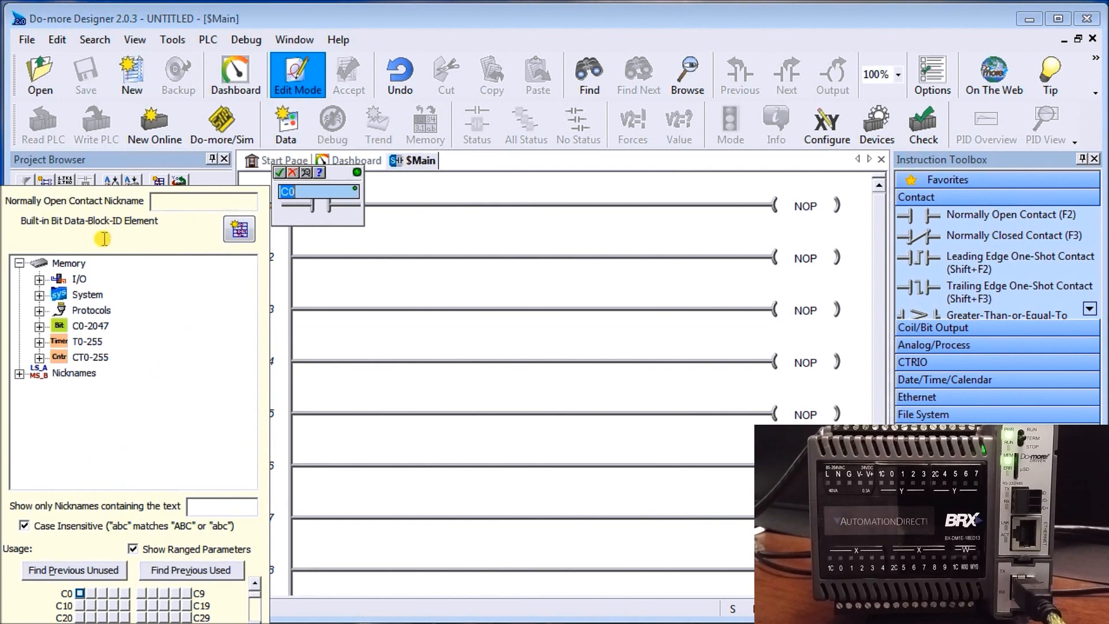
mouse_move(40, 292)
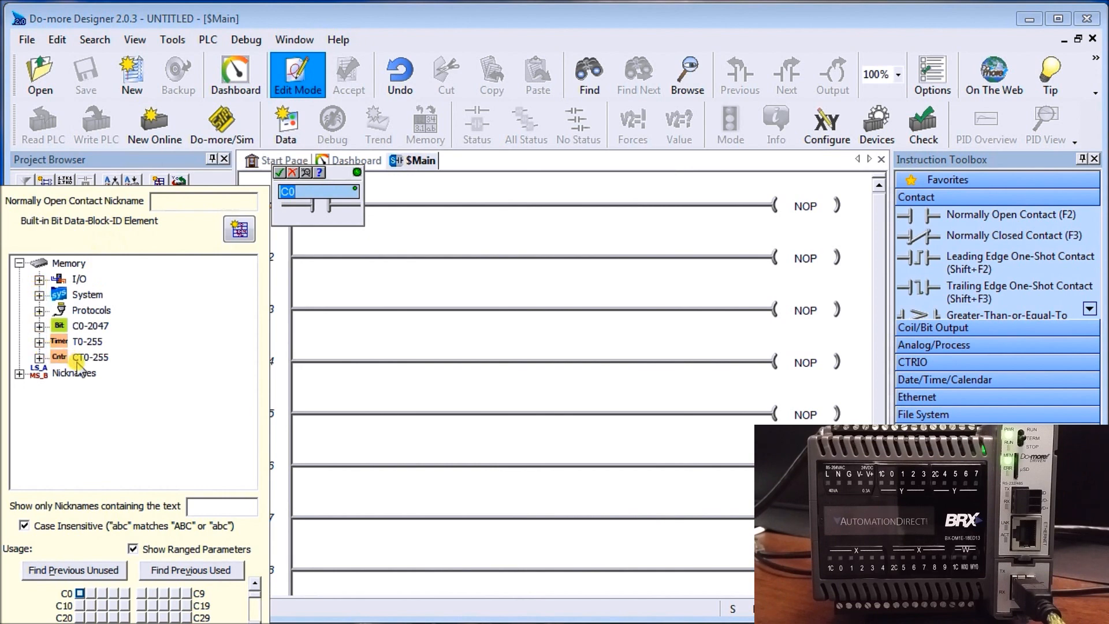
mouse_move(286, 235)
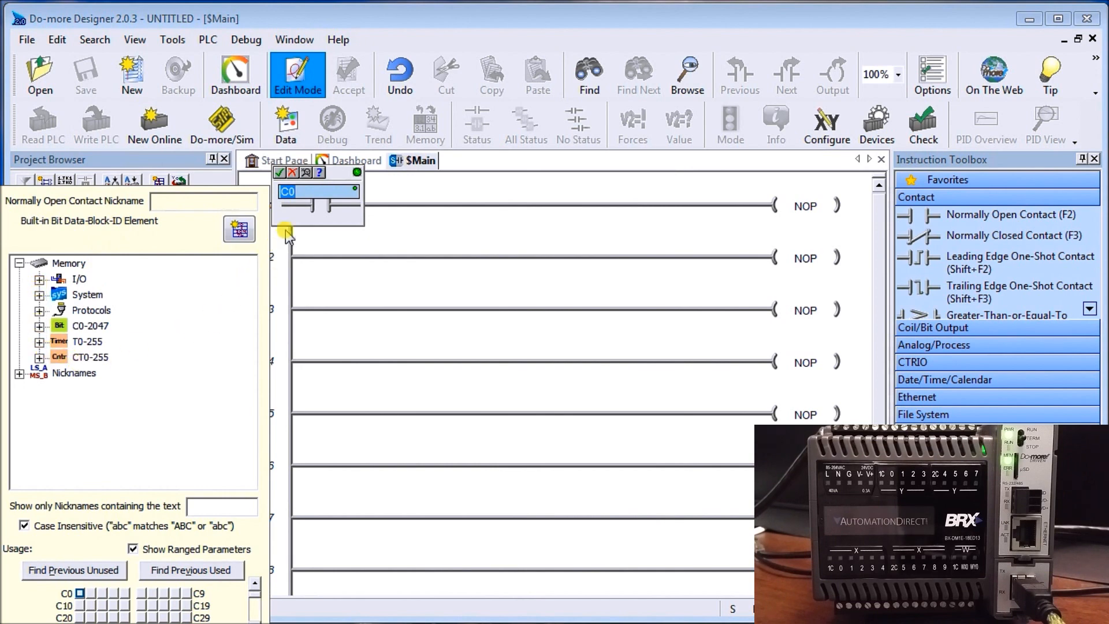
Step: Begin addressing the normally open contact on rung 1 as X0
type("X")
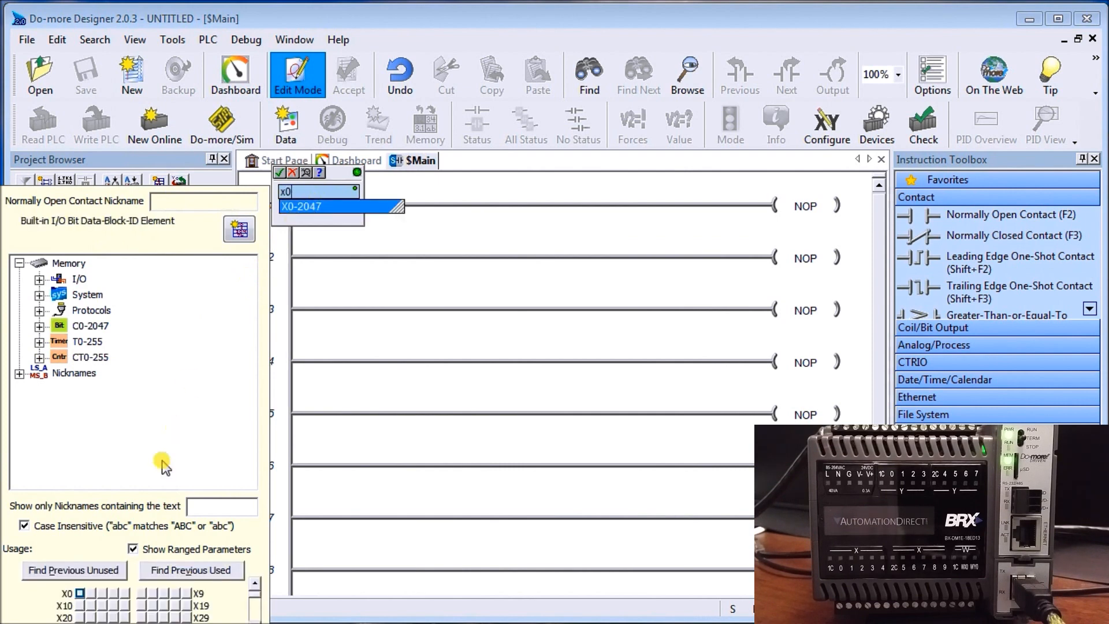
mouse_move(173, 616)
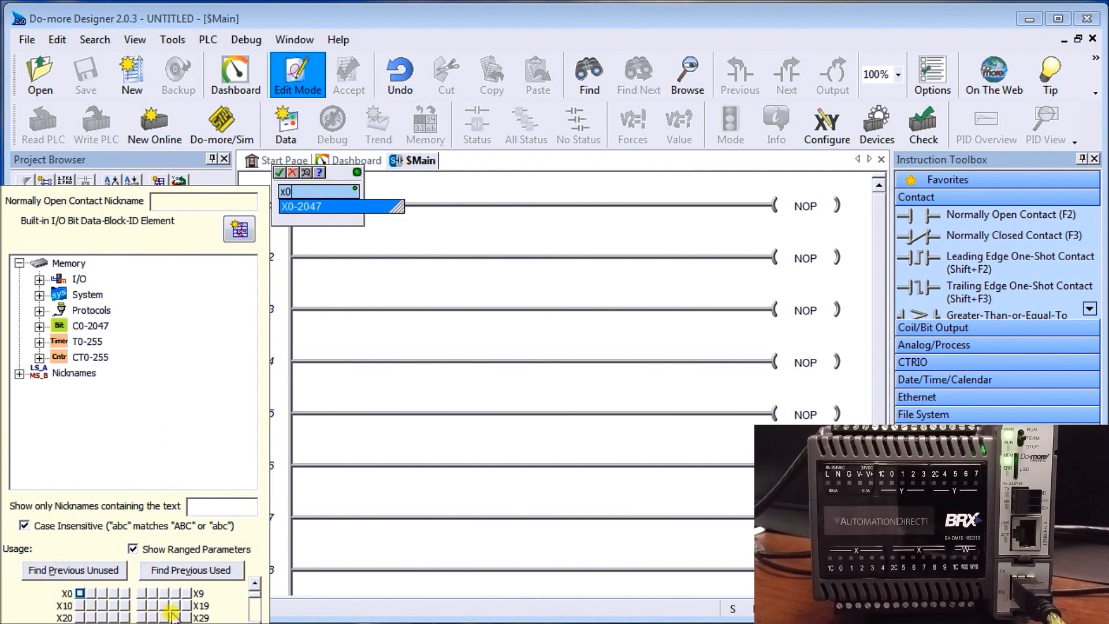
mouse_move(49, 600)
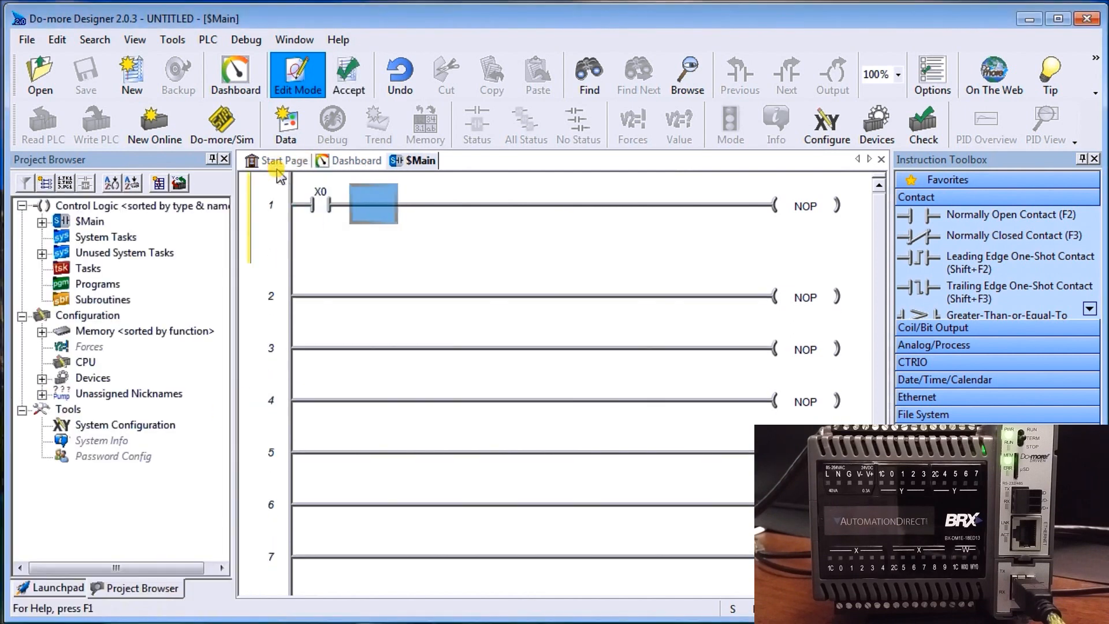
mouse_move(326, 230)
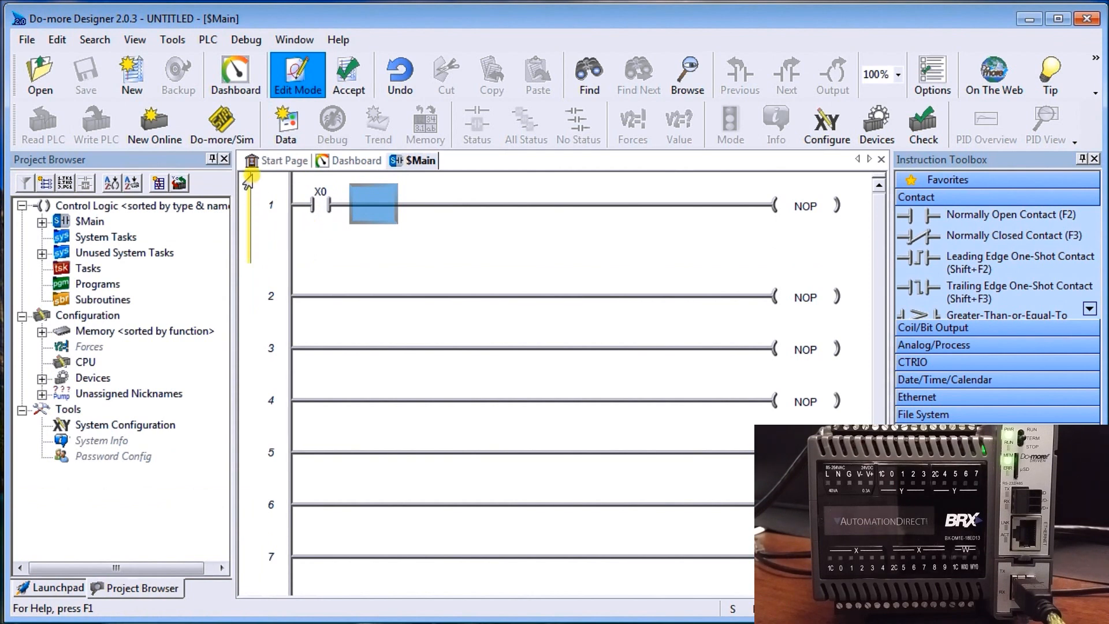
mouse_move(258, 251)
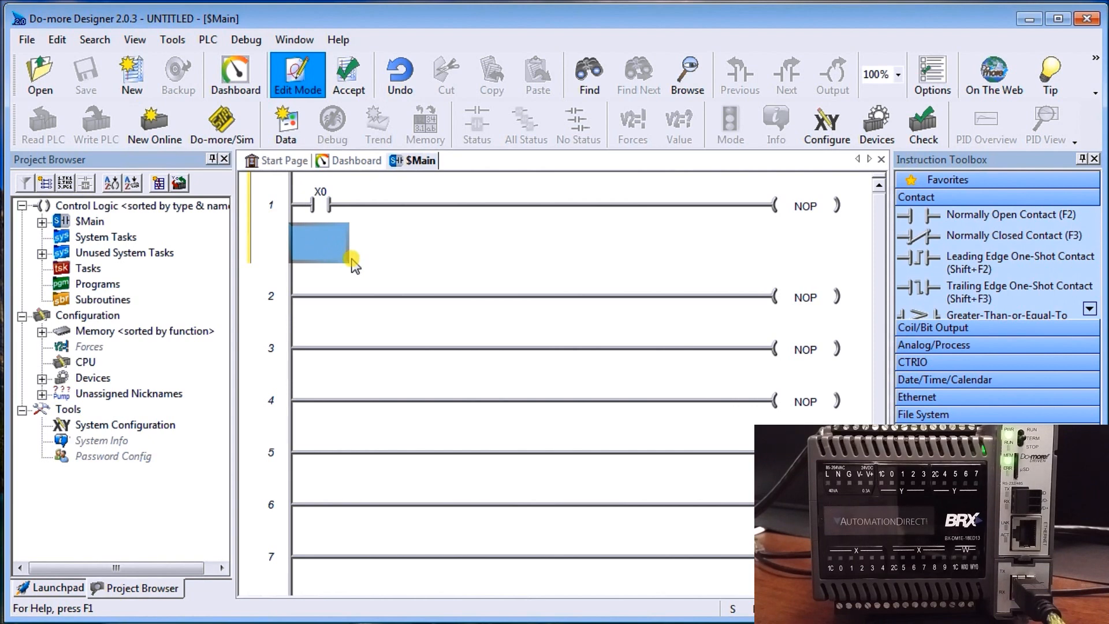
Step: Add a branch under X0 with normally open Y0 and normally closed Y15, then select the spot after X0
double_click(316, 241)
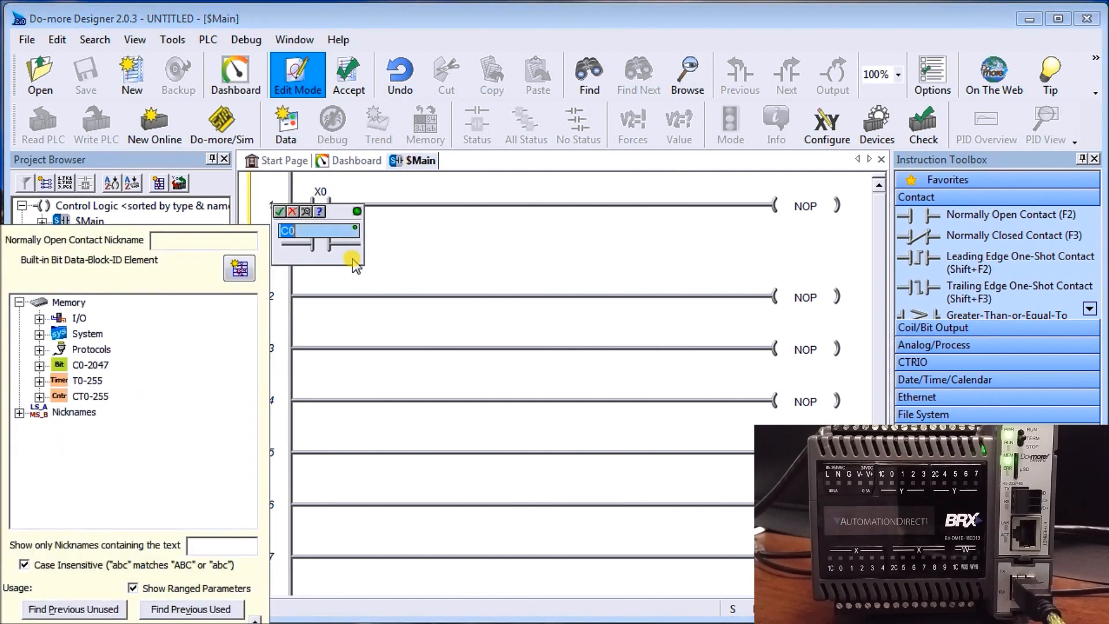
type("y")
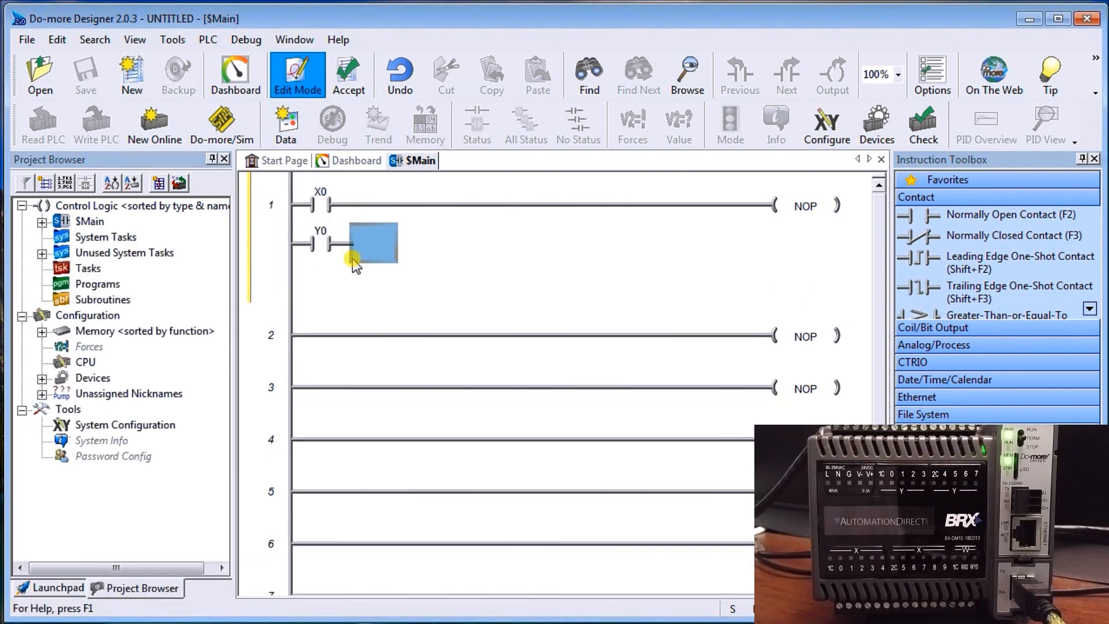
mouse_move(806, 238)
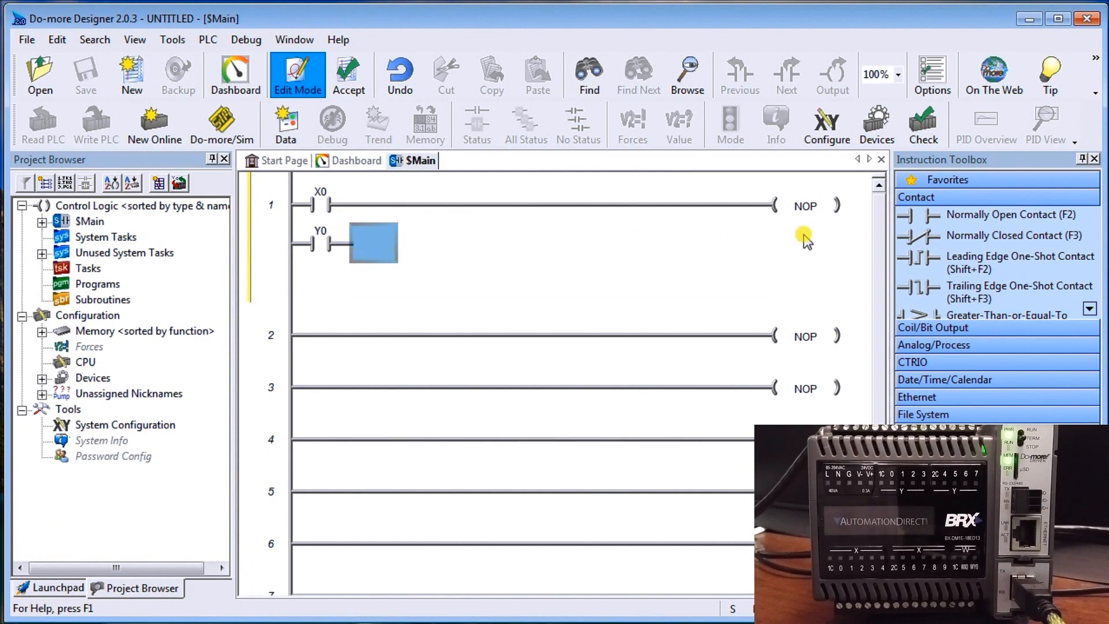
mouse_move(996, 235)
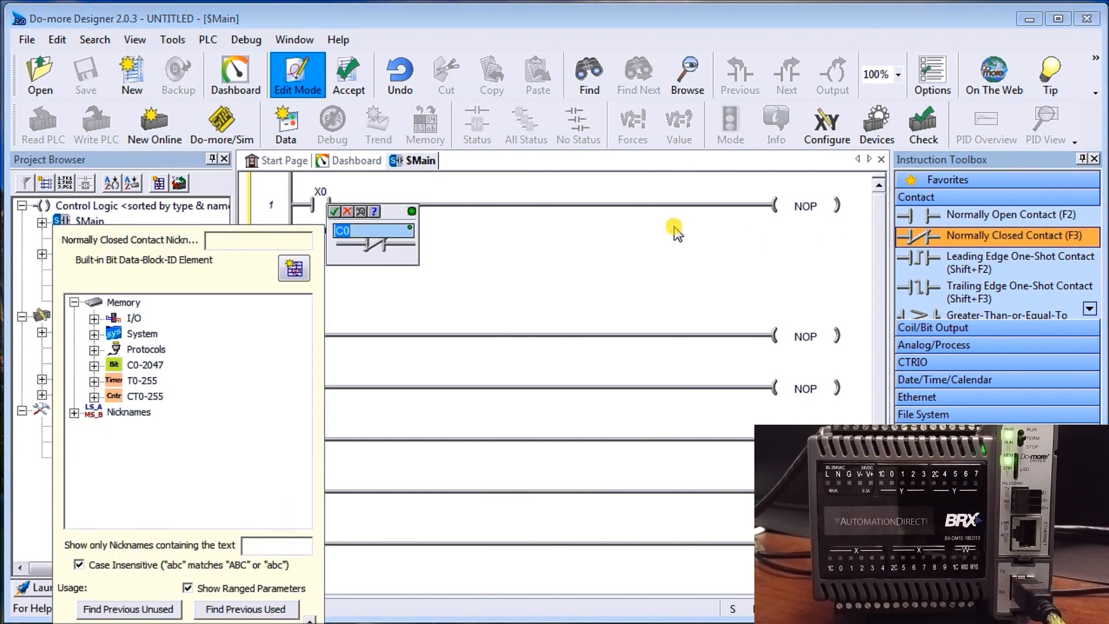
type("y15")
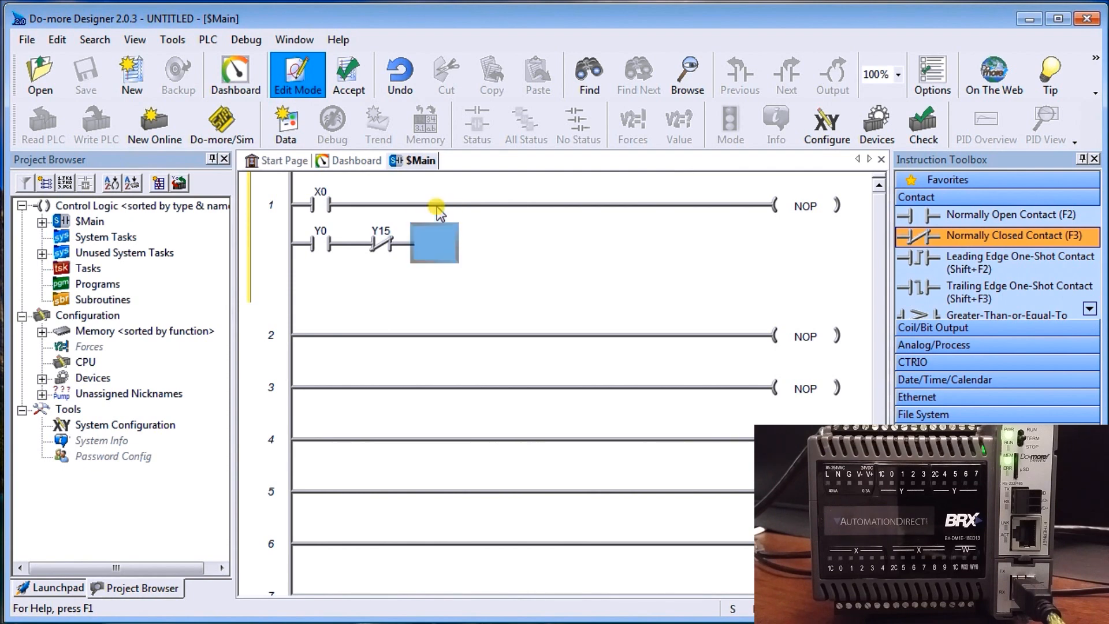
left_click(433, 205)
type("X1")
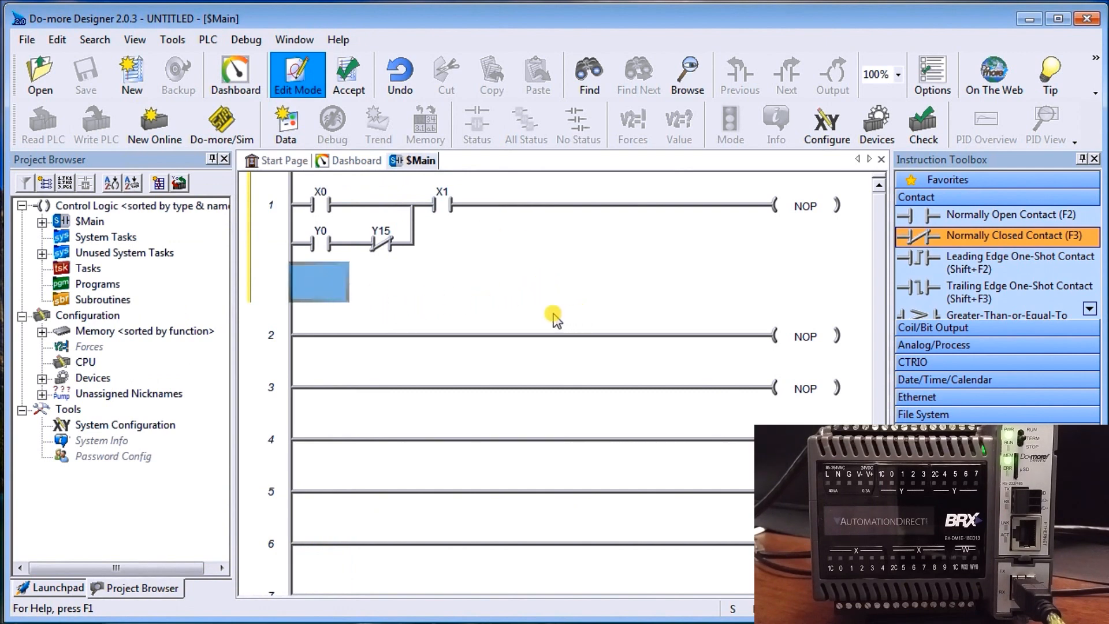
mouse_move(552, 305)
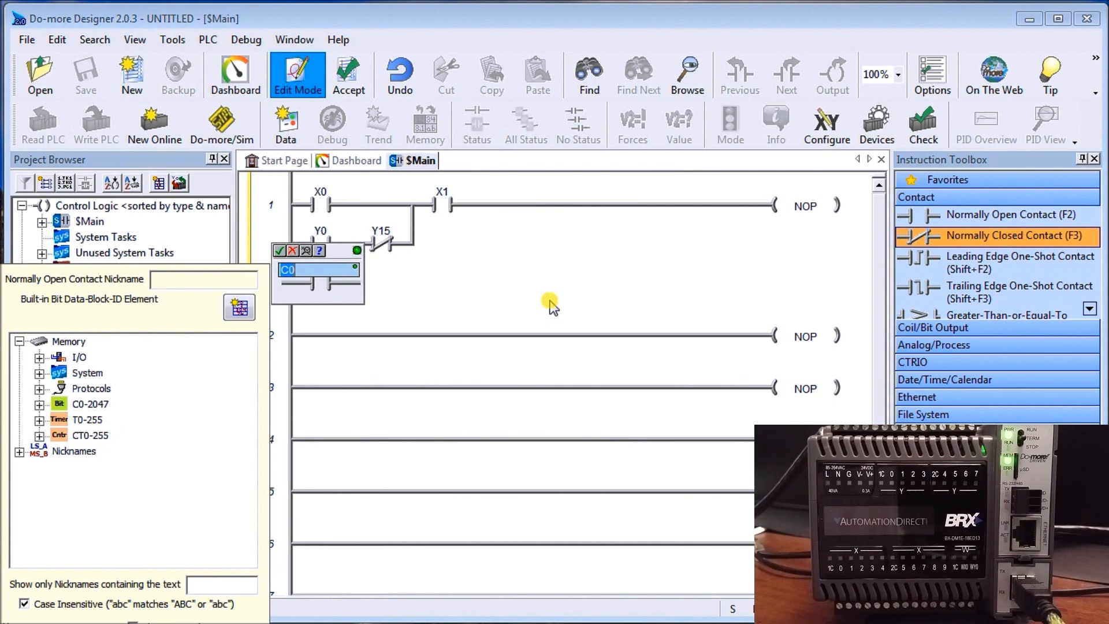
Step: Add a parallel normally open X2 contact branch beneath the Y0/Y15 branch
type("X2")
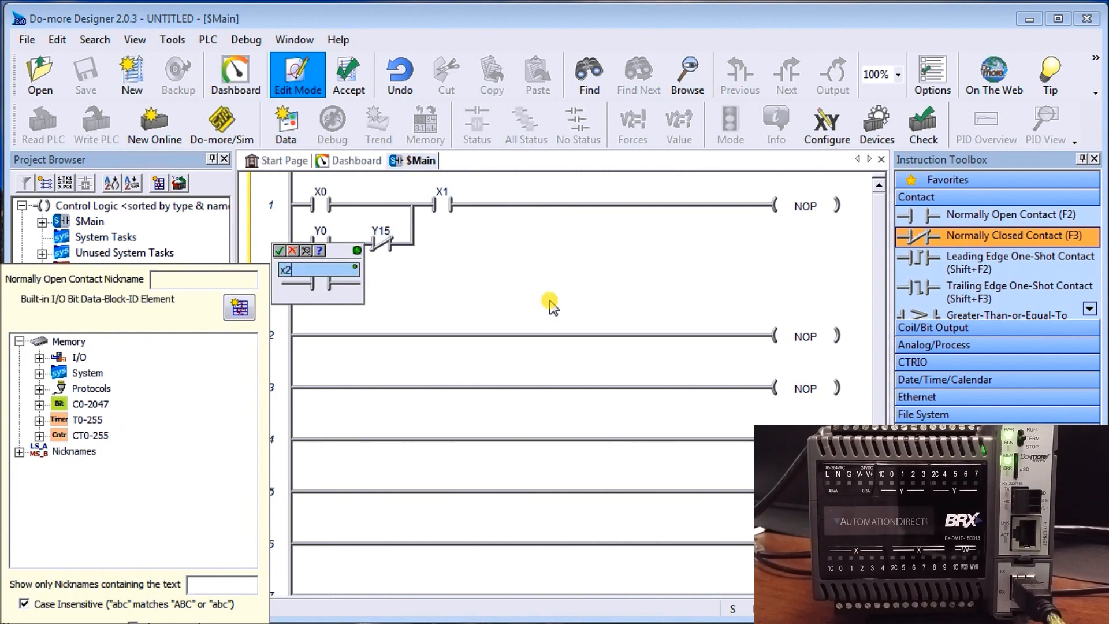
left_click(278, 251)
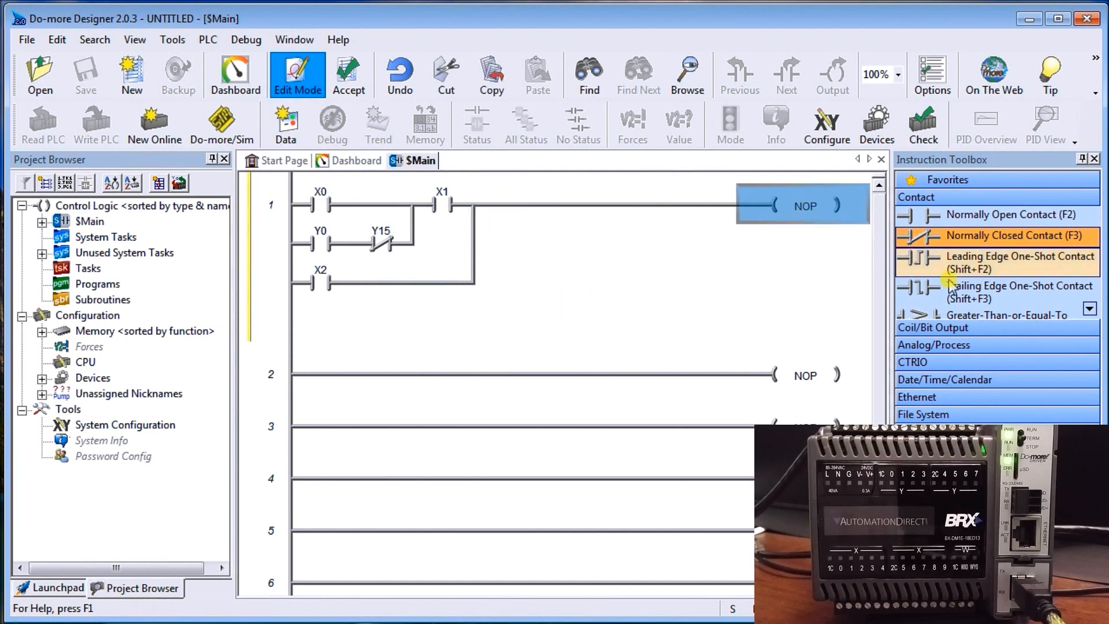
Step: Replace rung 1's NOP with an OUT coil addressed Y0
left_click(933, 327)
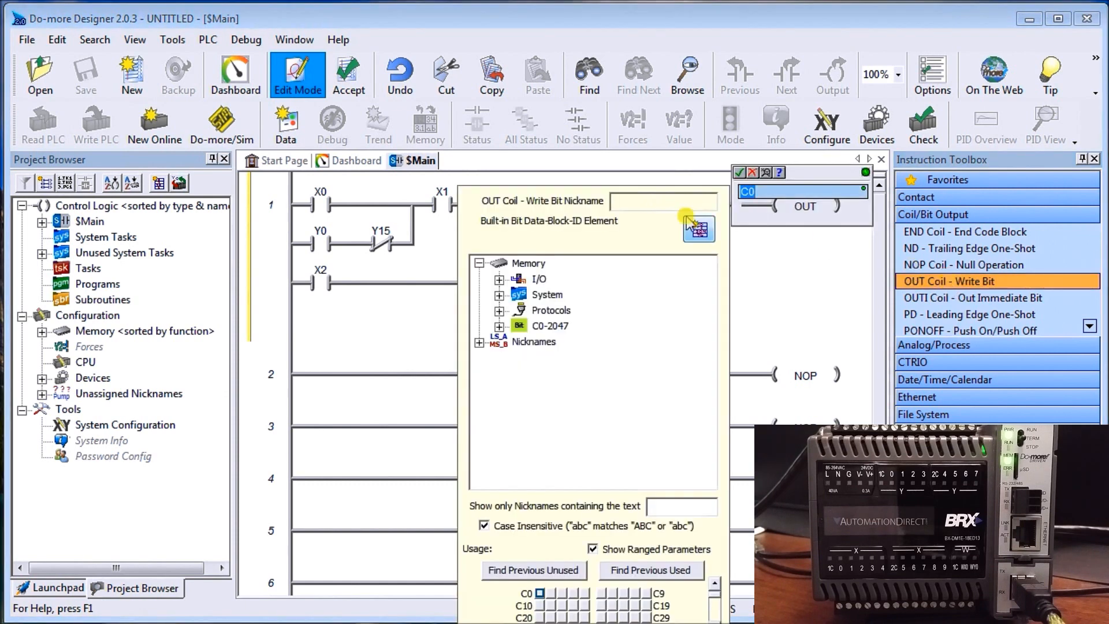
type("Y0")
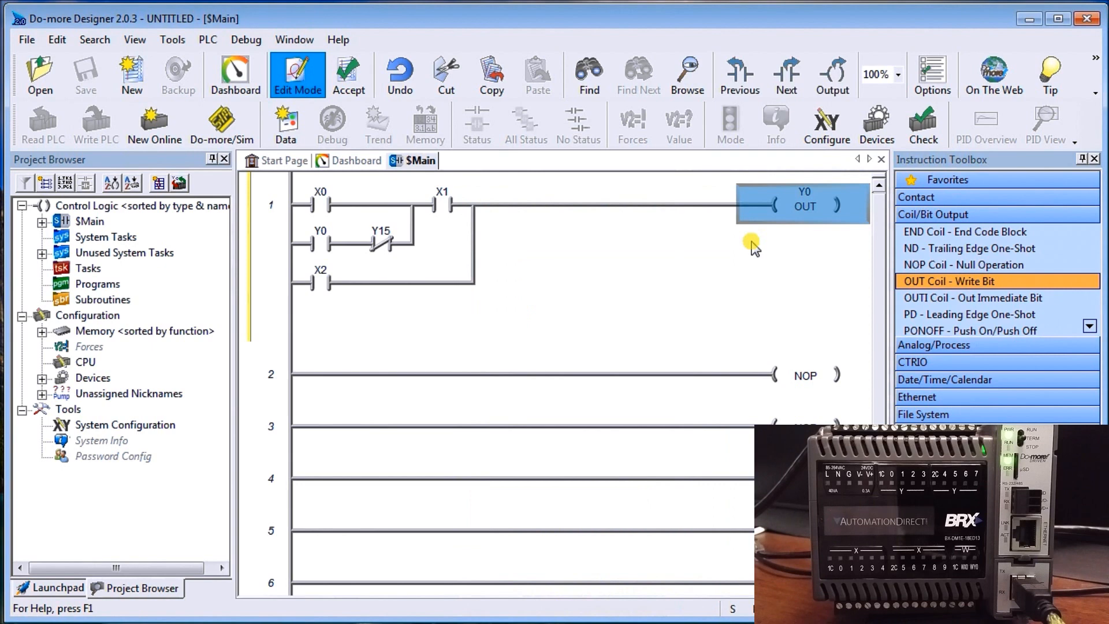
mouse_move(309, 294)
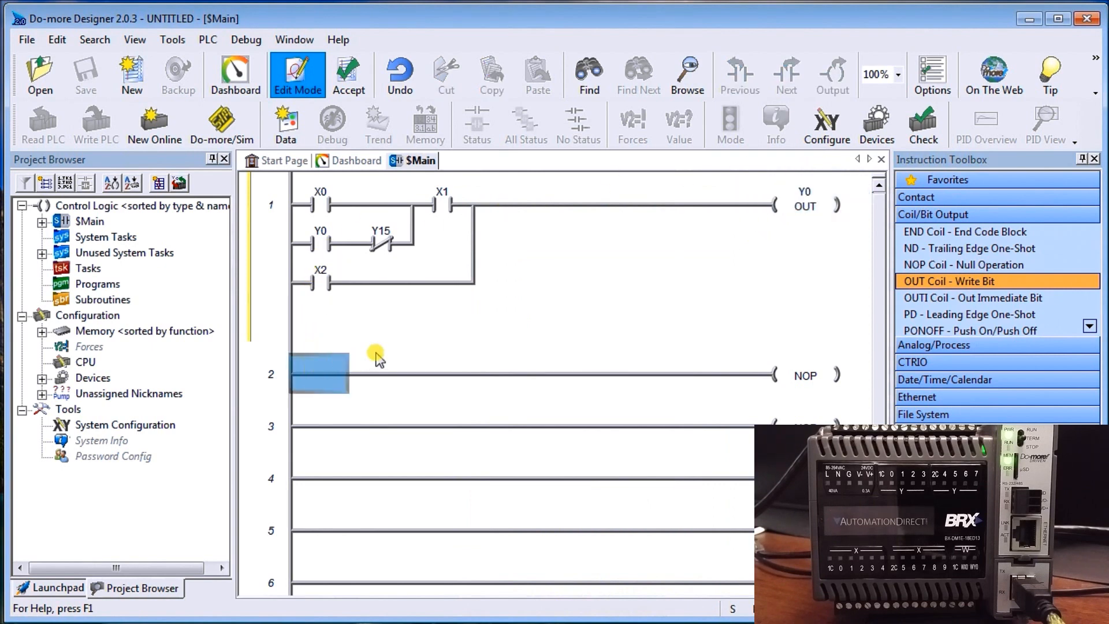
mouse_move(436, 350)
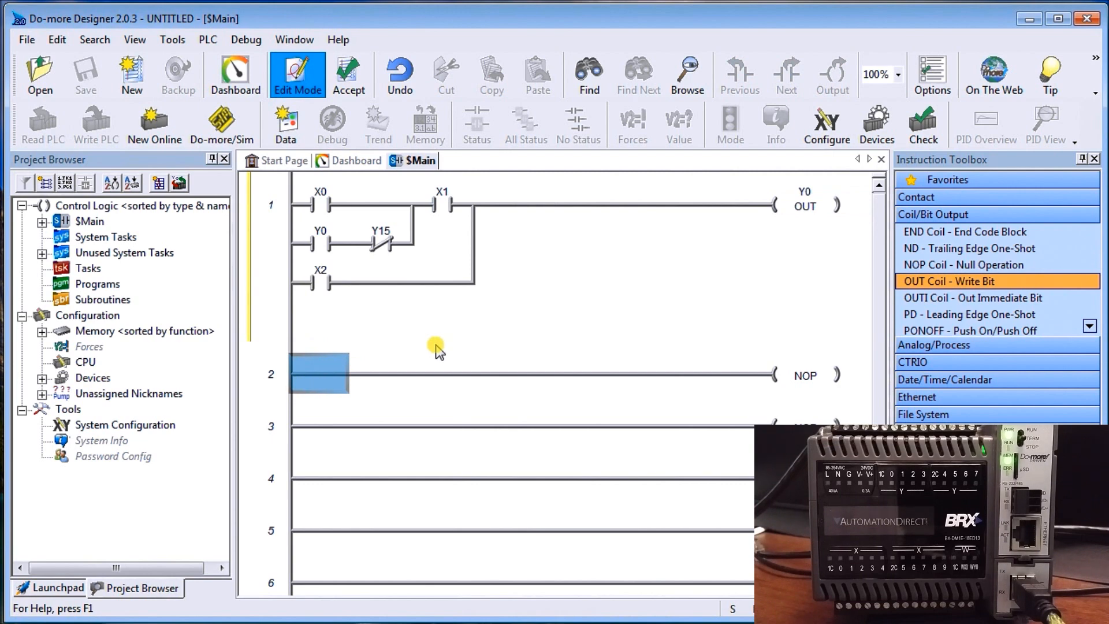
Step: Give rung 2 a normally open X2 contact driving an OUT coil addressed Y15
double_click(316, 373)
type("x2")
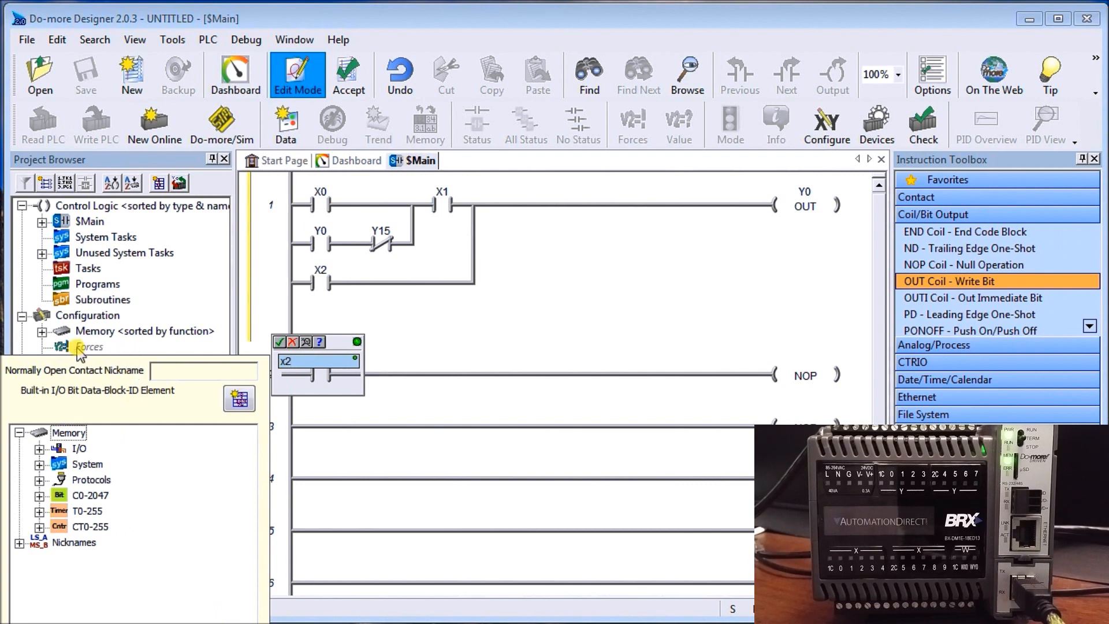
mouse_move(114, 589)
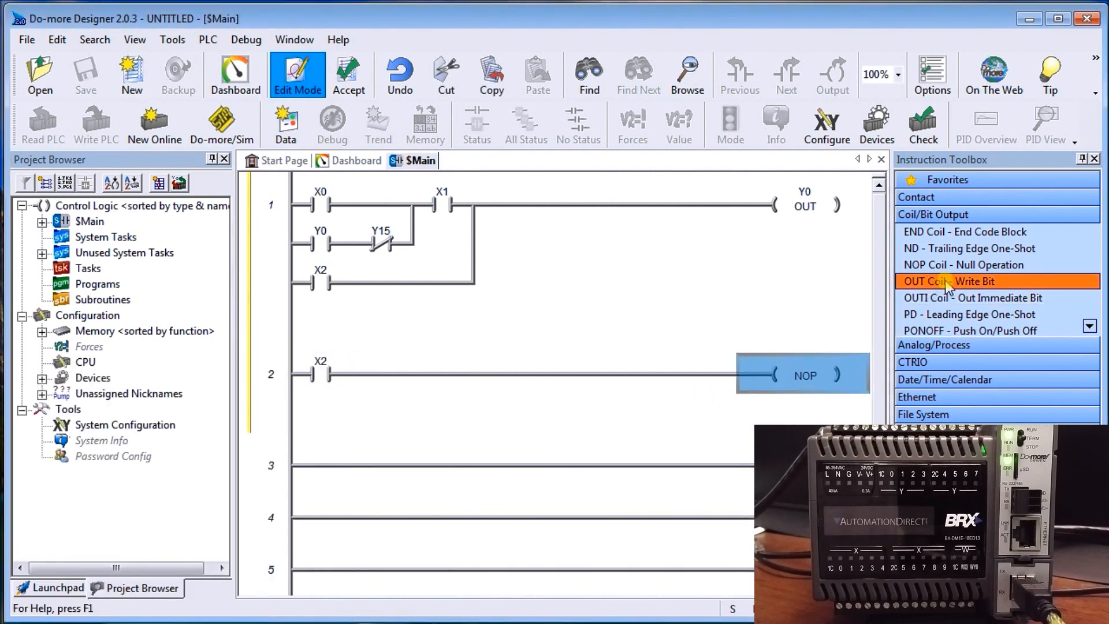
double_click(969, 281)
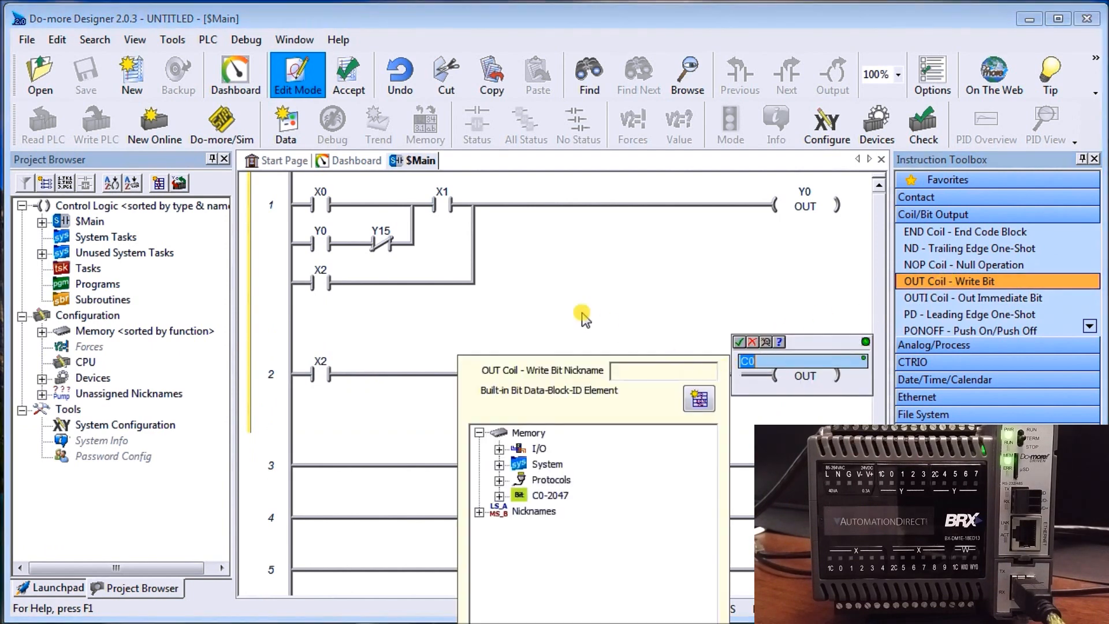
type("y1")
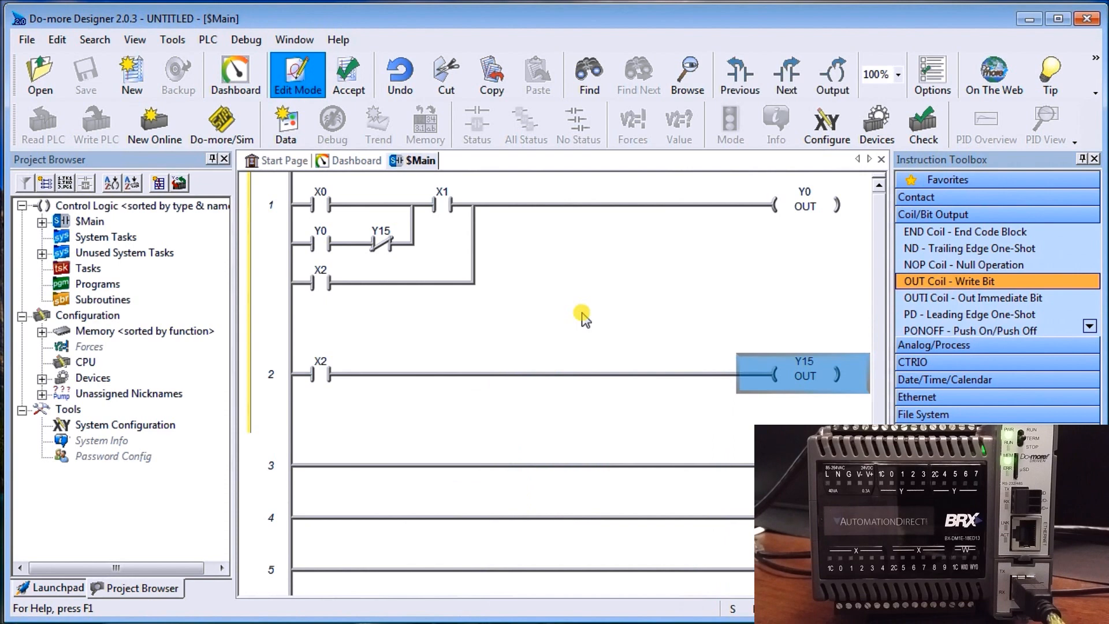
mouse_move(359, 313)
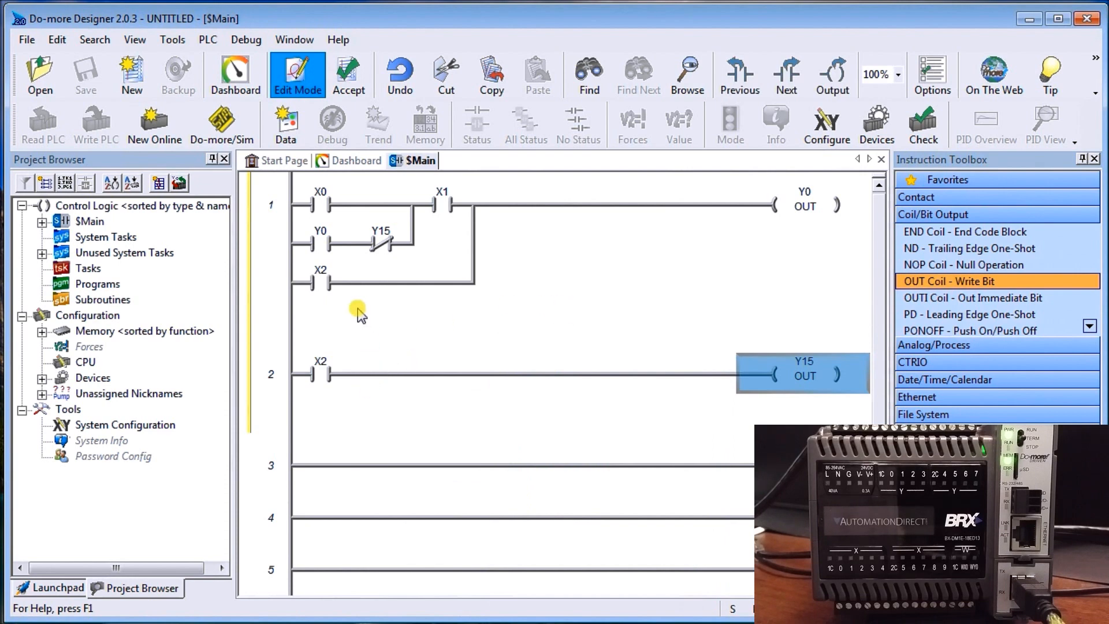
mouse_move(346, 320)
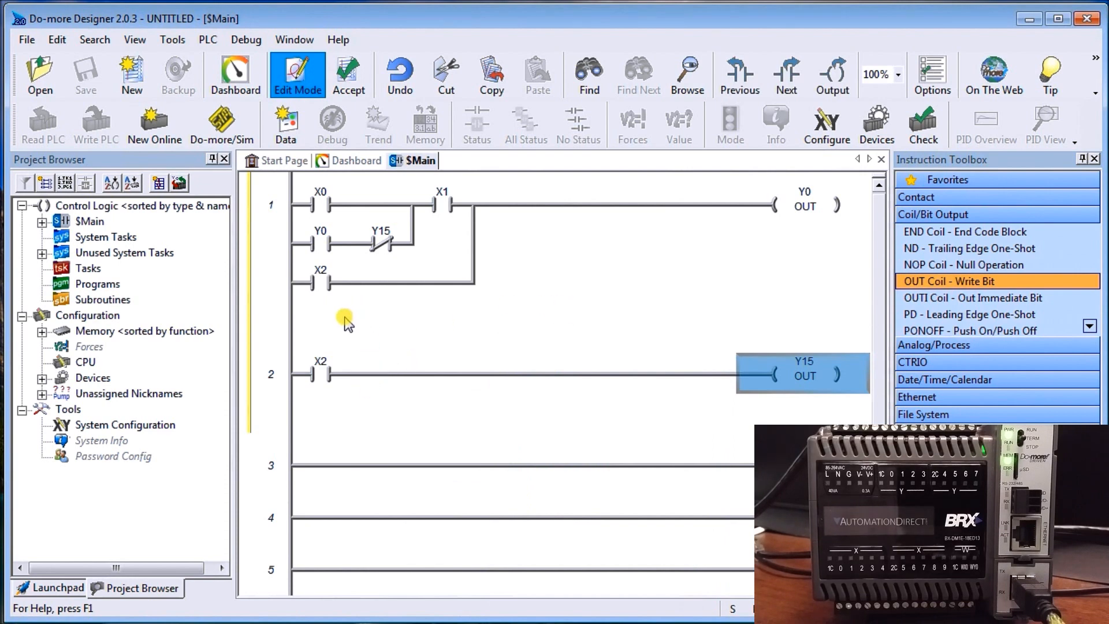
mouse_move(327, 424)
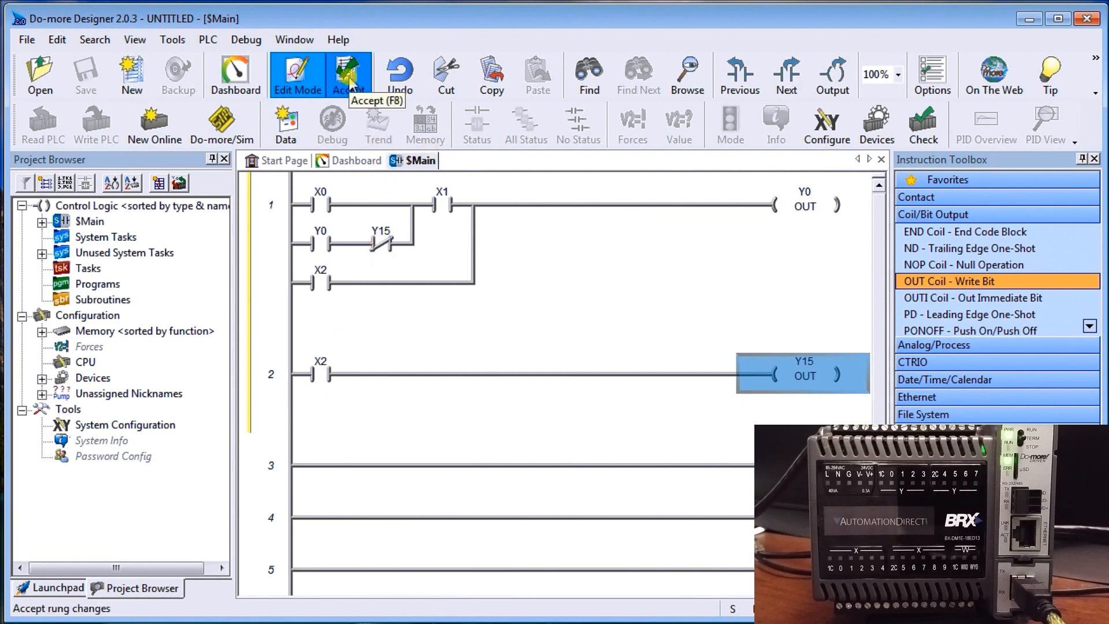
Step: Accept rungs 1–2 into the program with F8
left_click(348, 74)
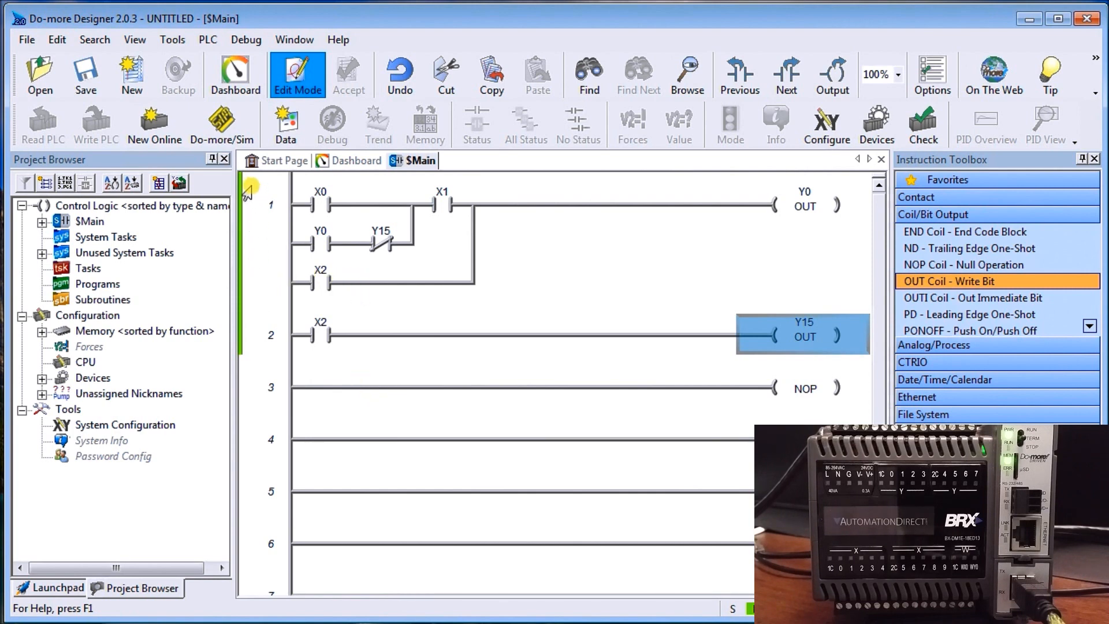
mouse_move(247, 361)
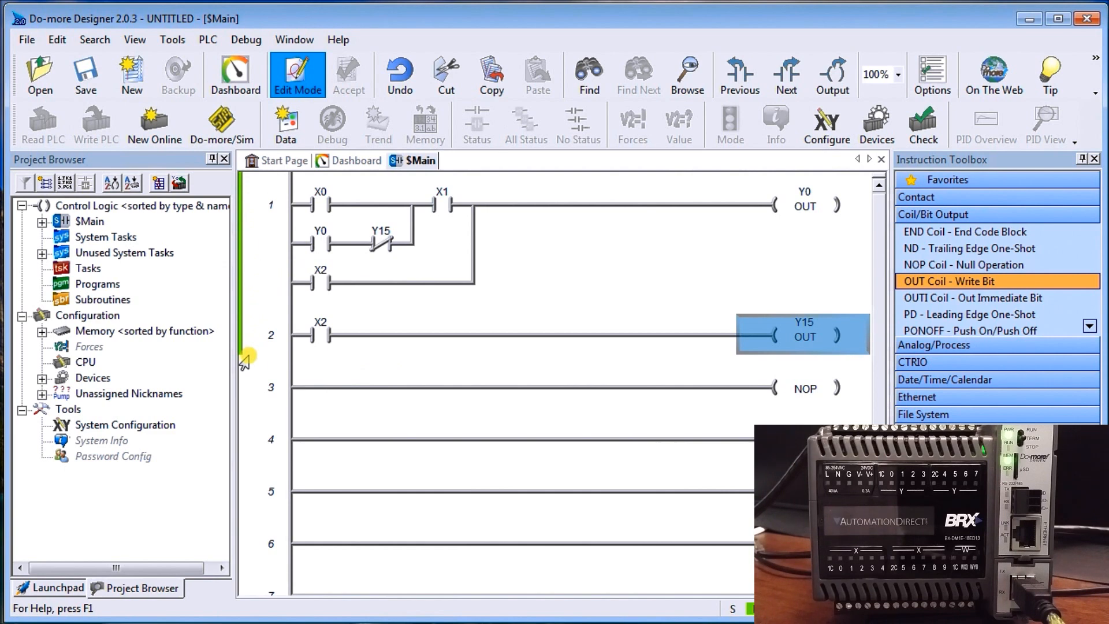
mouse_move(295, 188)
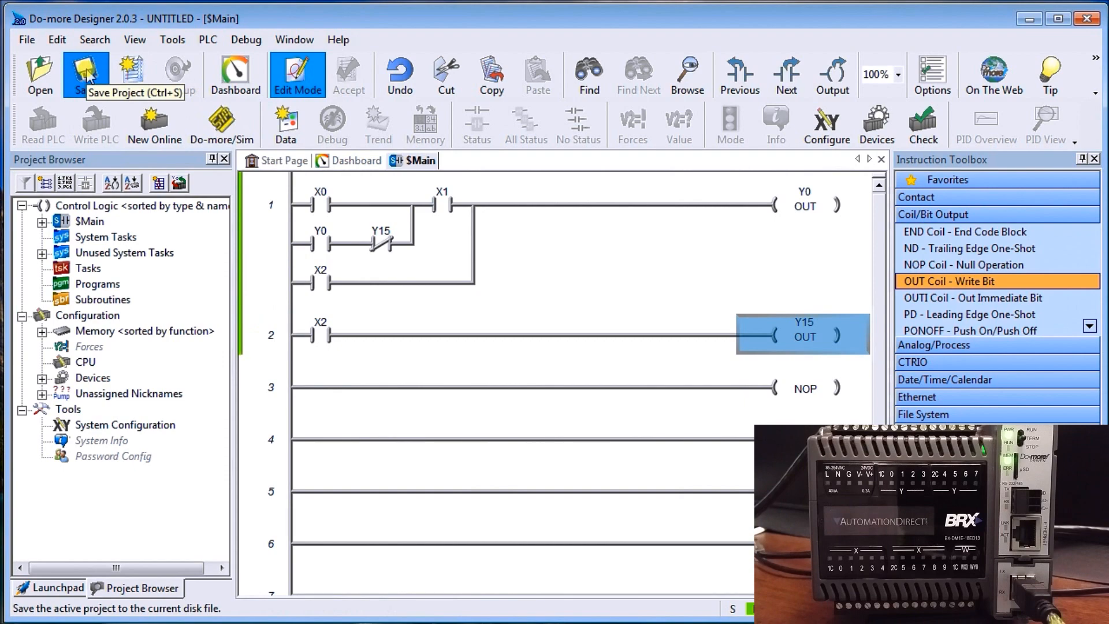
Step: Save the project as 'BRX Start Stop Jog Circuit' in the Projects folder
left_click(85, 74)
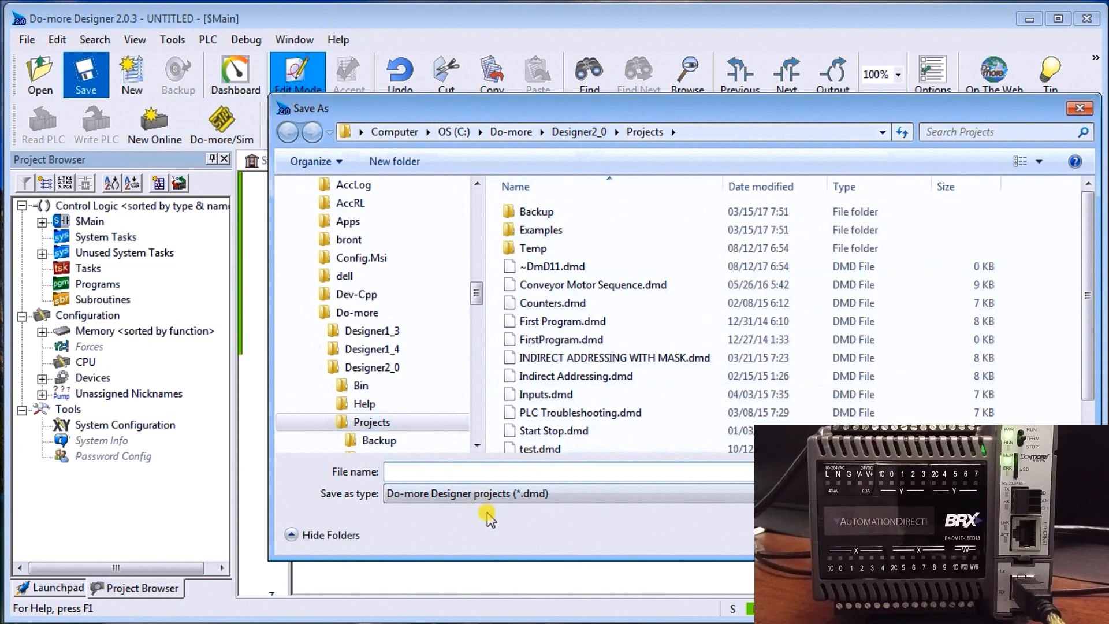
type("BRX")
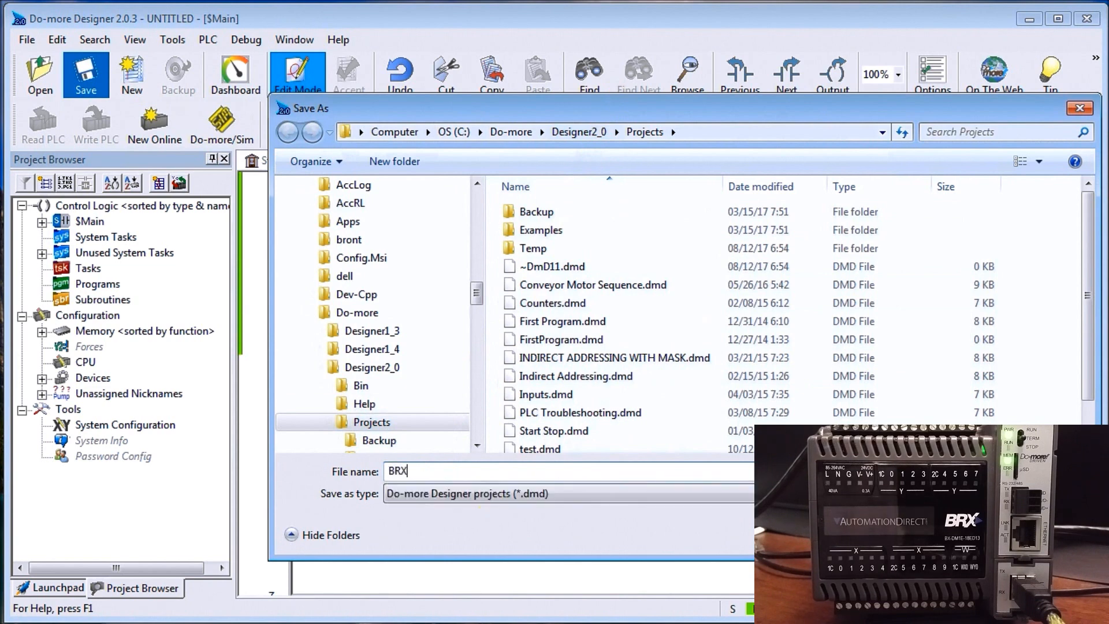
type("STart")
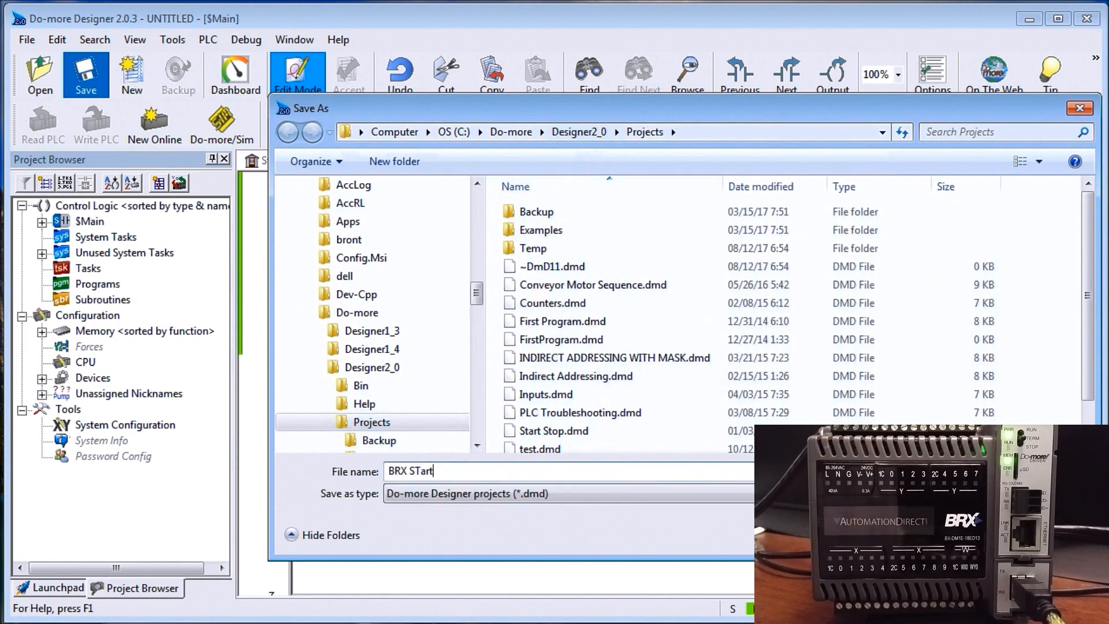
key("BackSpace")
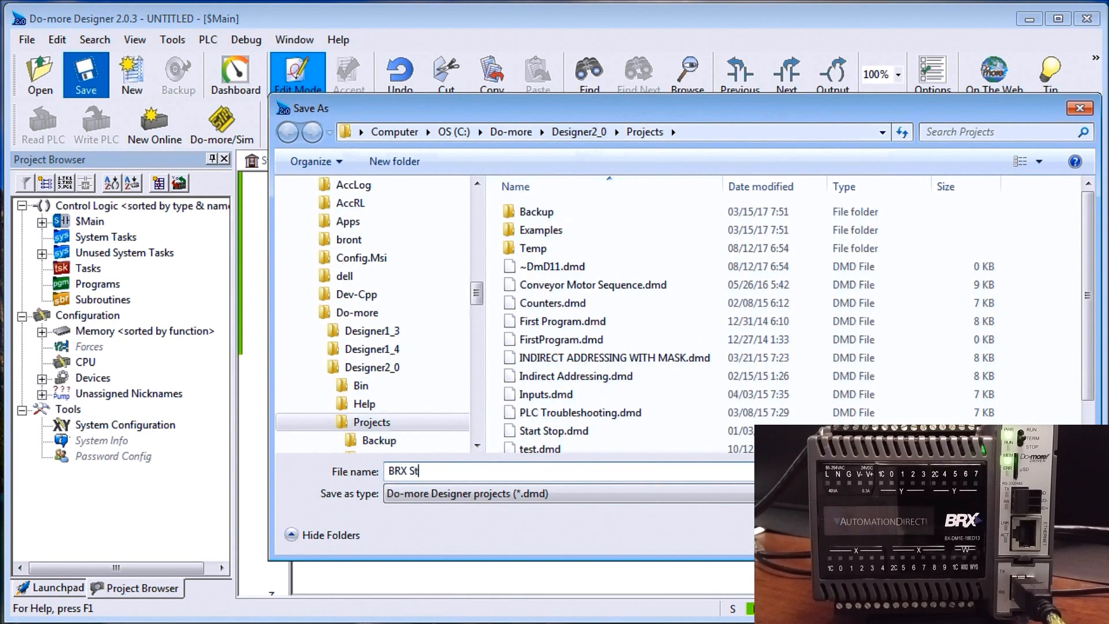
type("art")
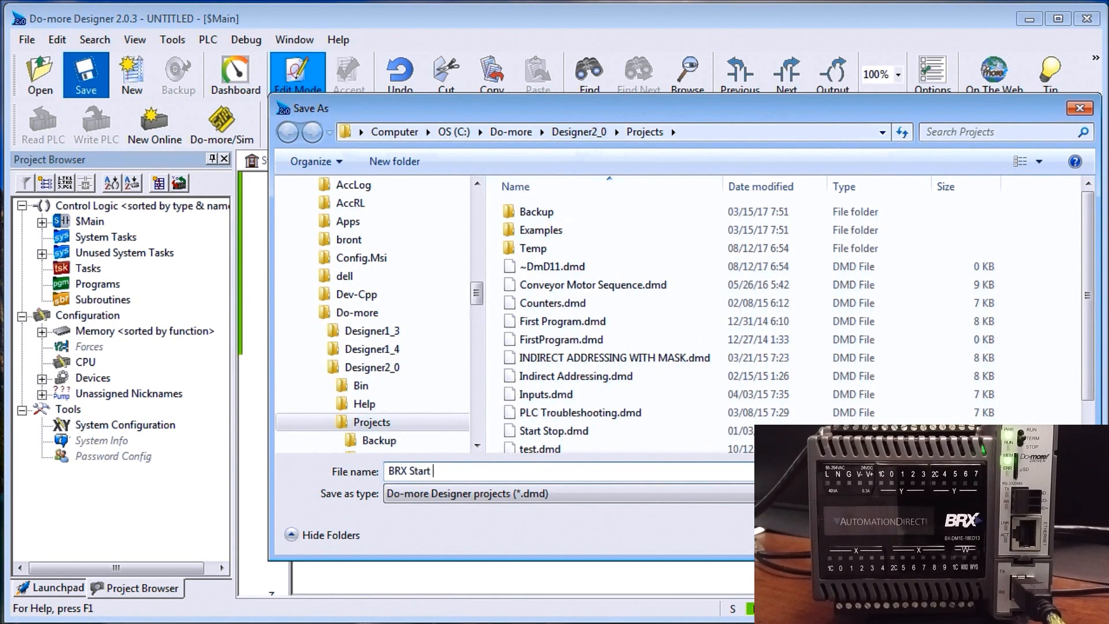
type("Stop")
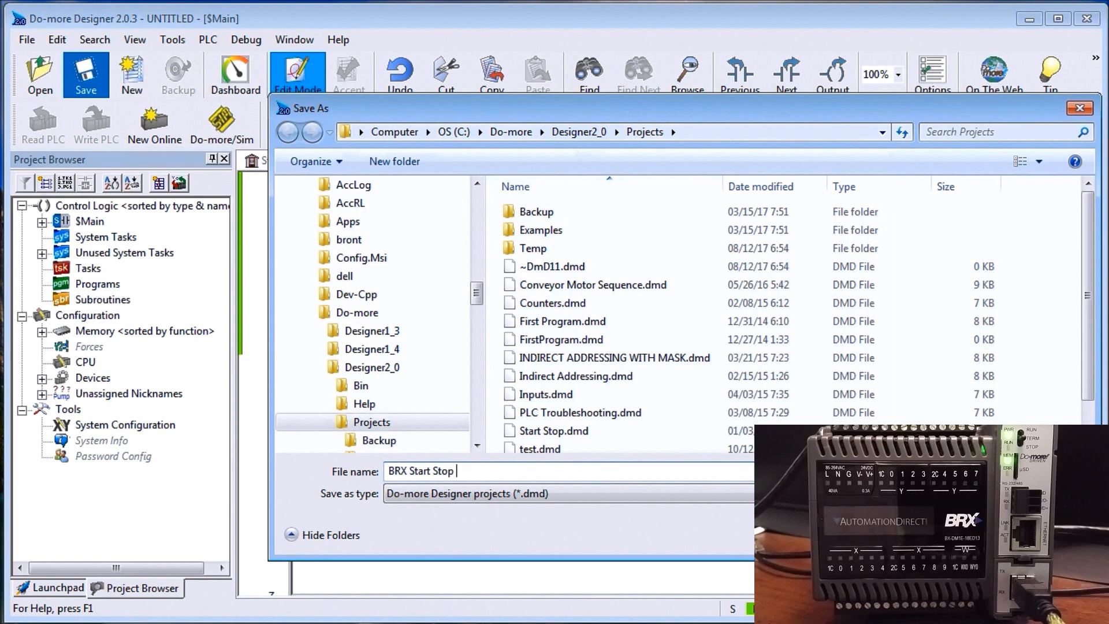
type("Jog Cir")
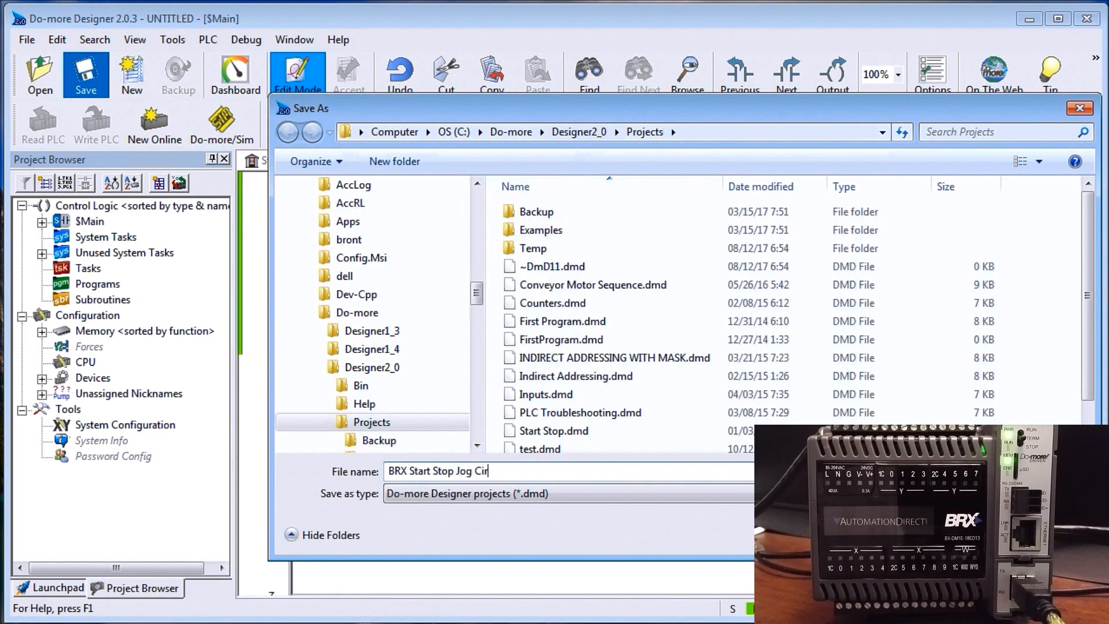
type("cuit")
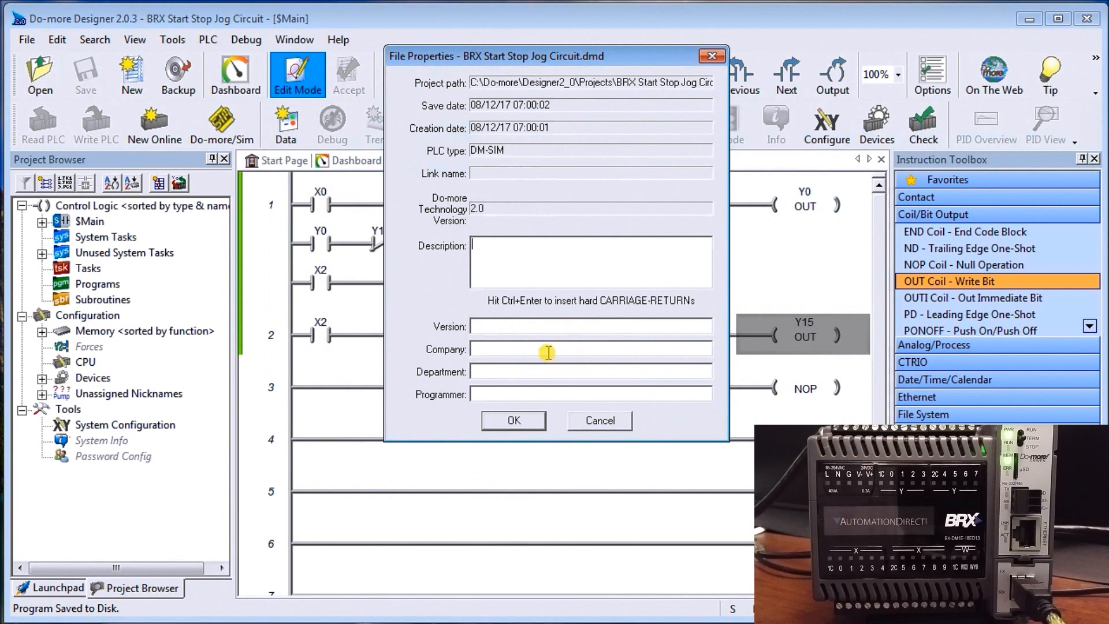
mouse_move(601, 97)
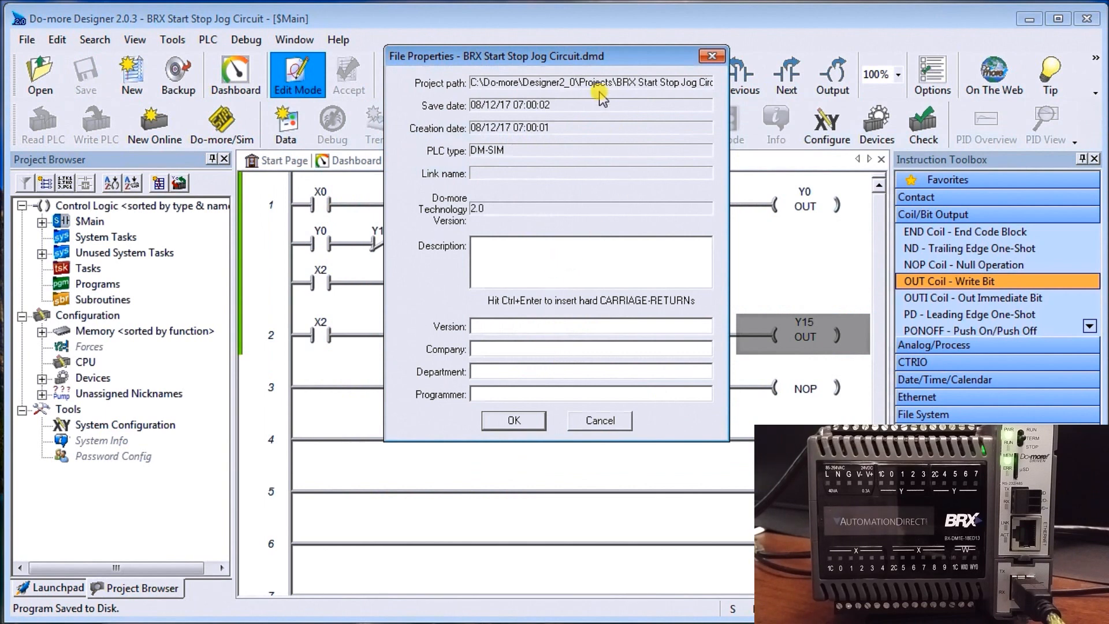
mouse_move(569, 158)
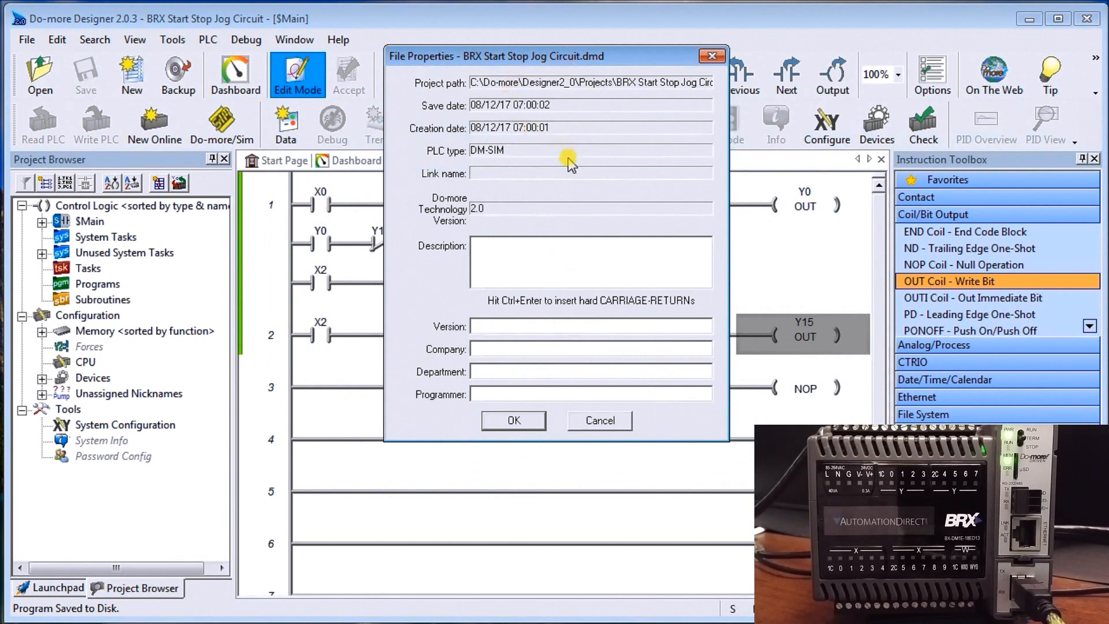
mouse_move(515, 257)
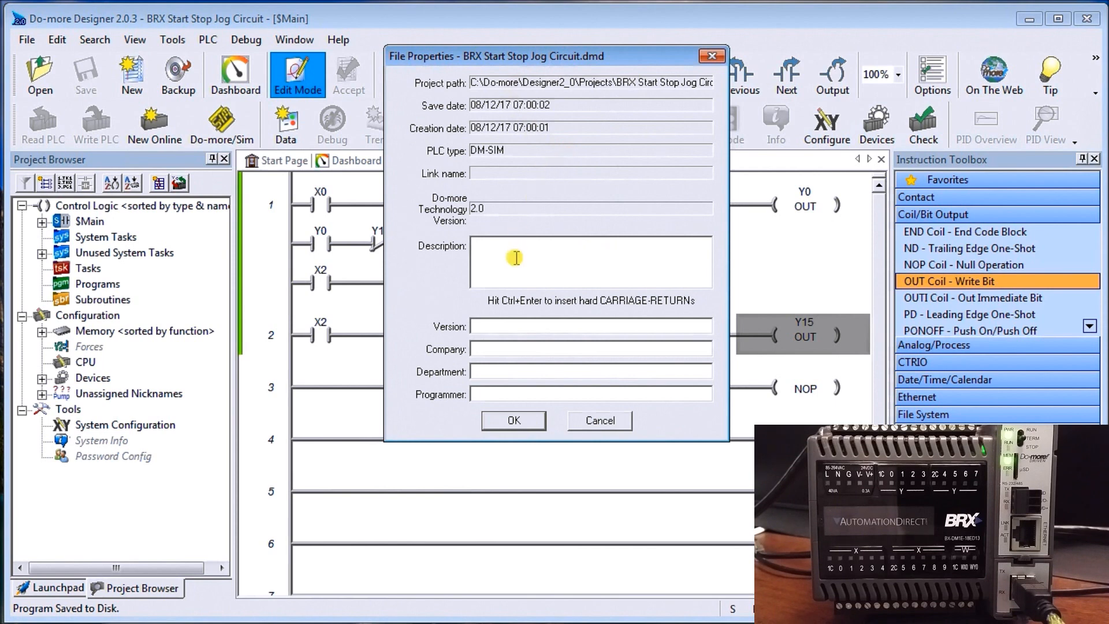
mouse_move(547, 263)
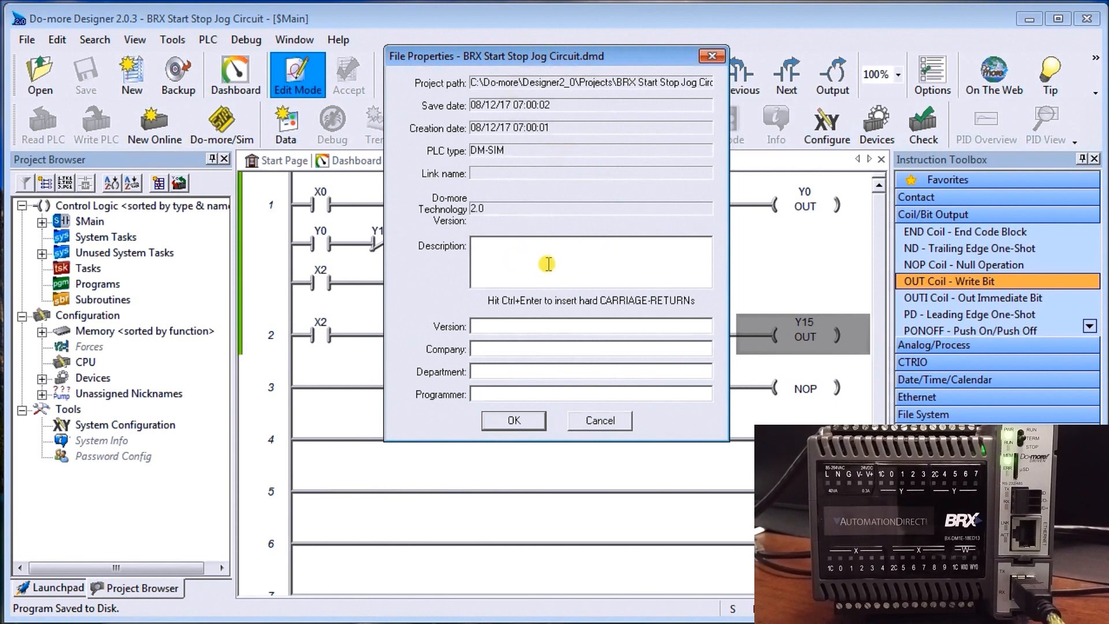
Step: Give the project the description ACC Automation and confirm the file properties
type("ACC")
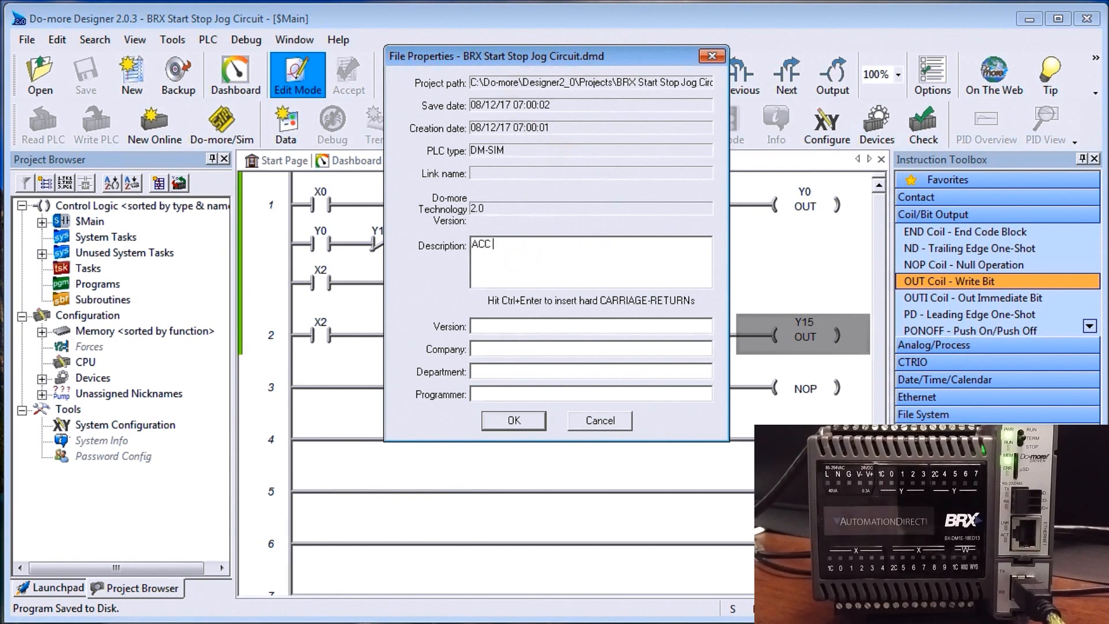
type("Automat")
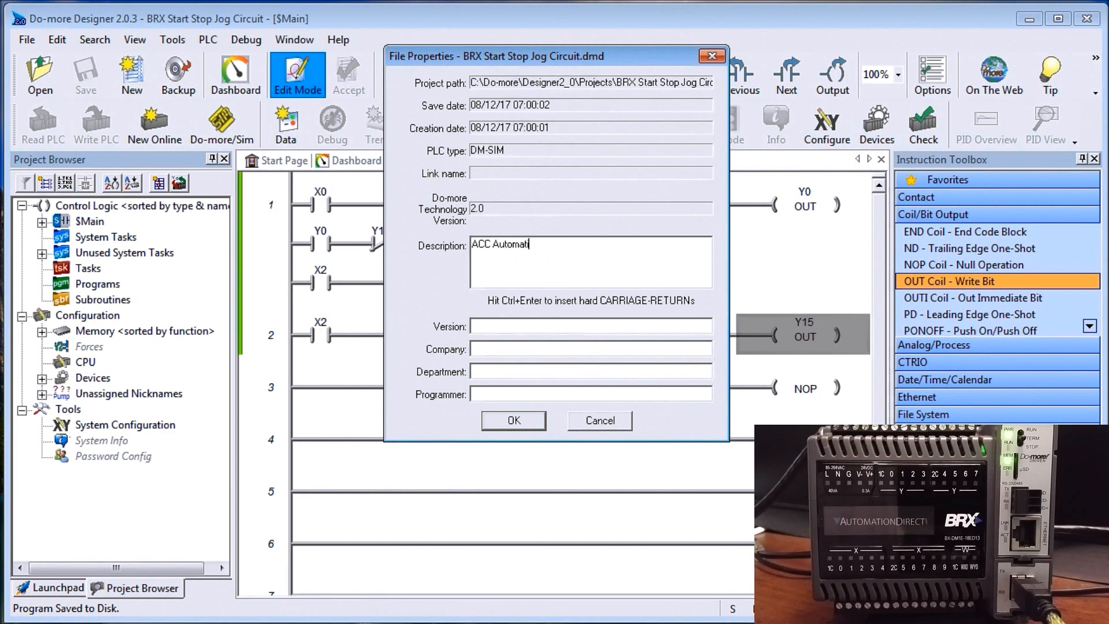
type("ion")
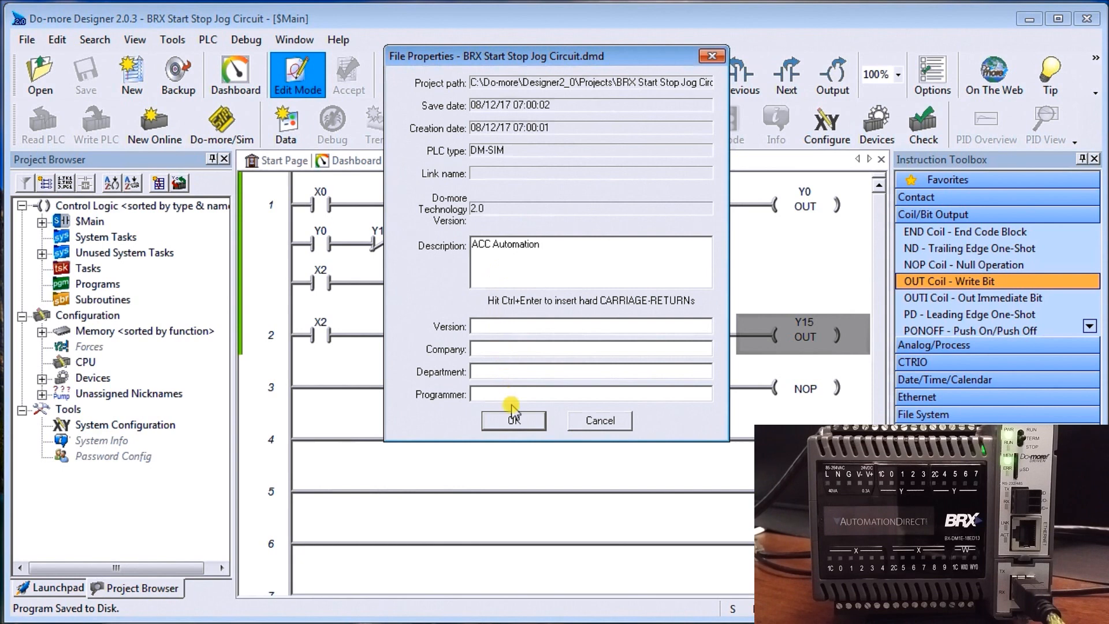
left_click(513, 420)
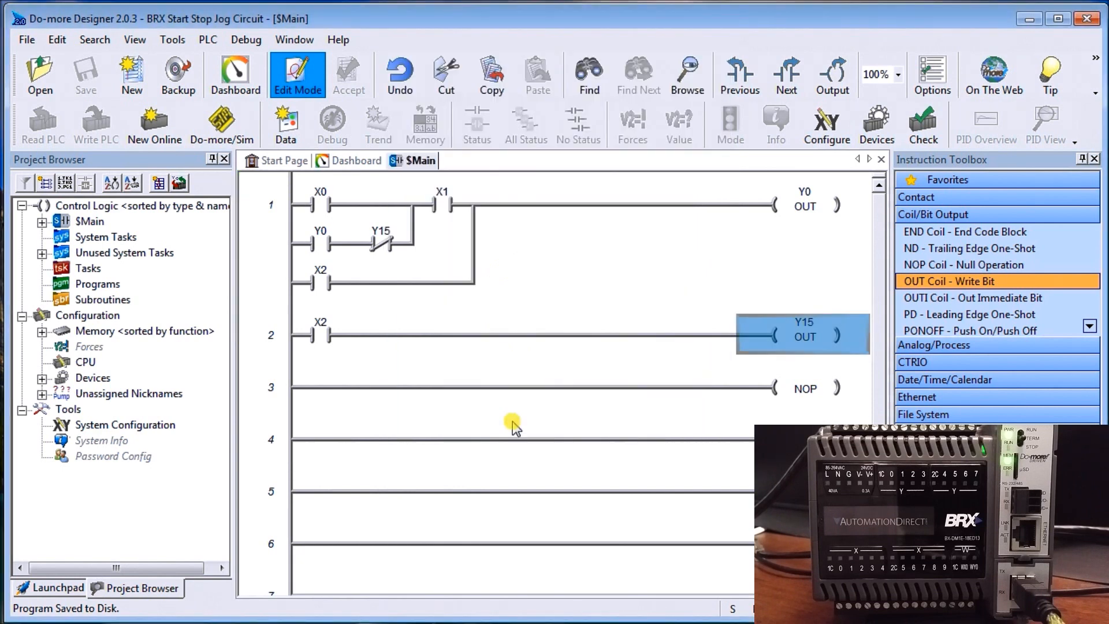
mouse_move(332, 287)
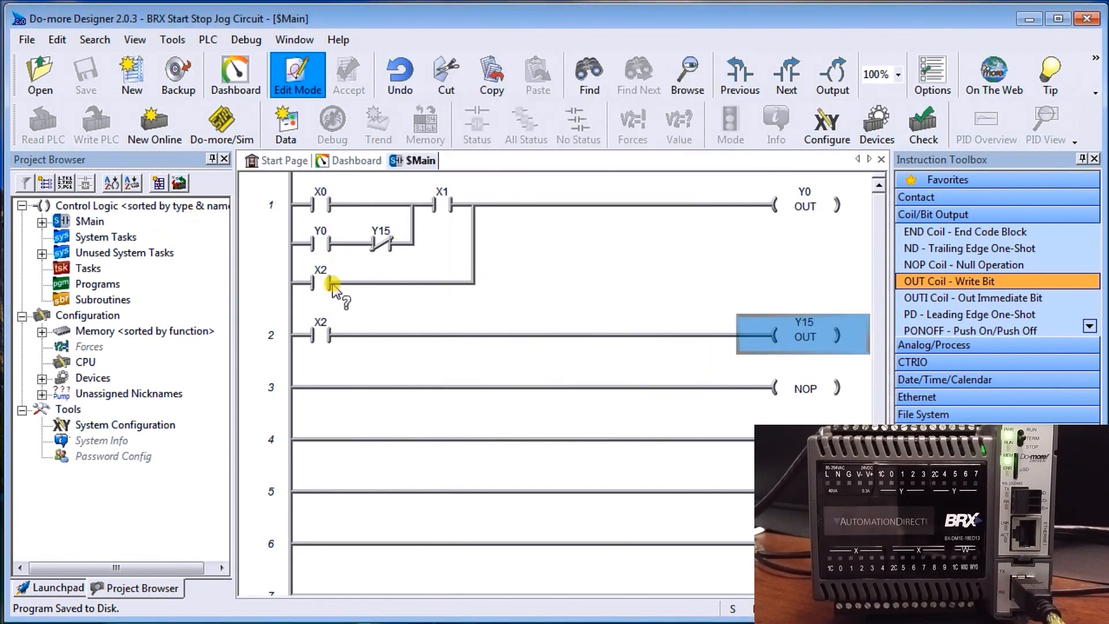
mouse_move(439, 354)
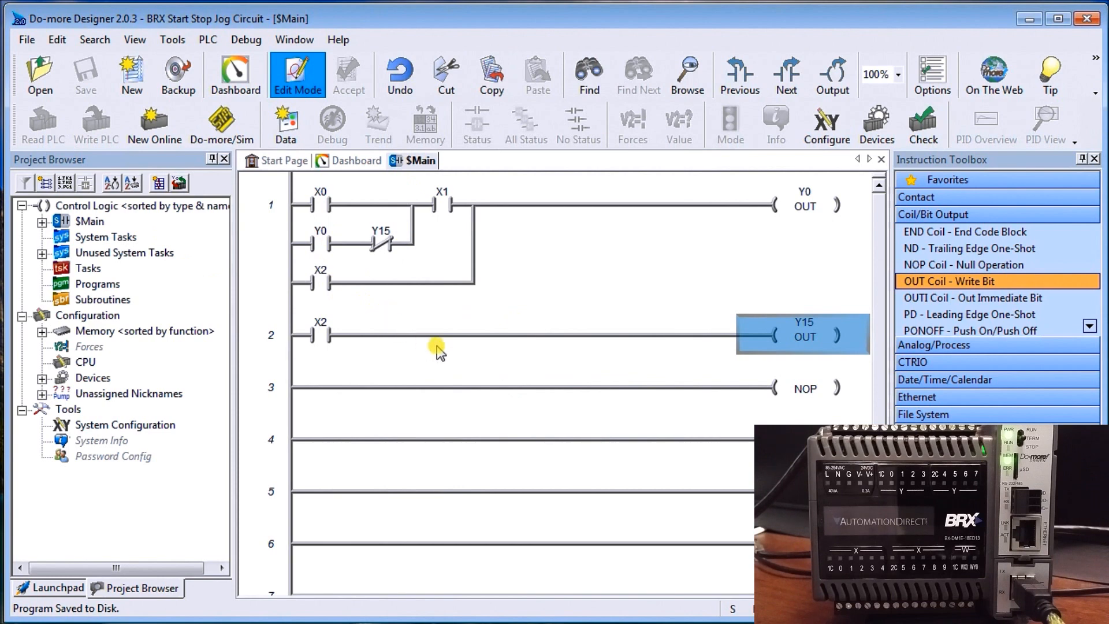
mouse_move(388, 379)
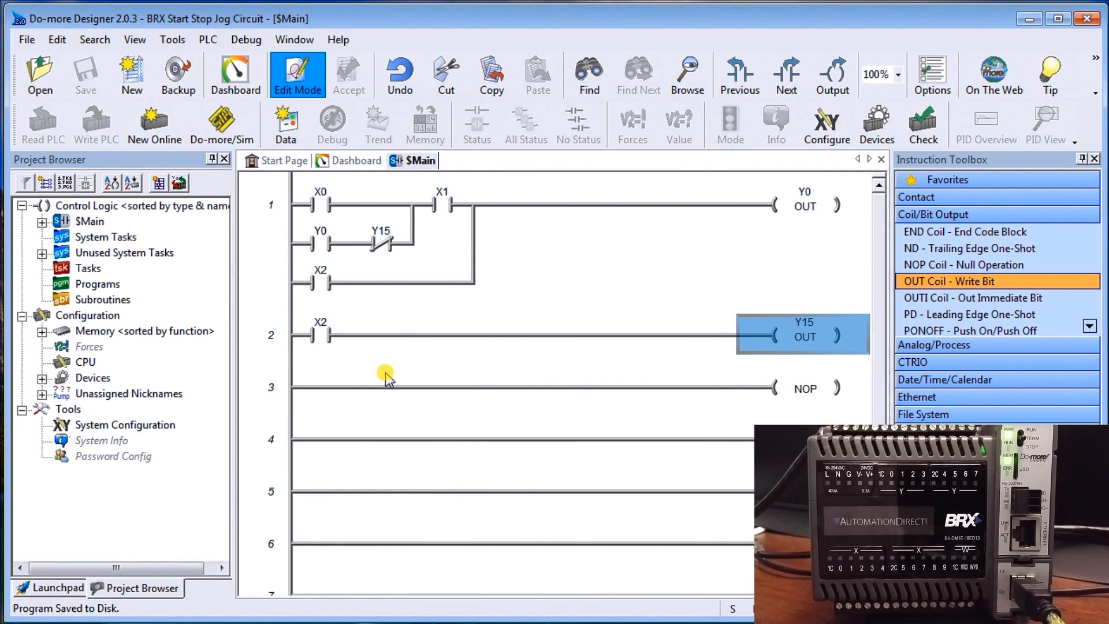
mouse_move(207, 39)
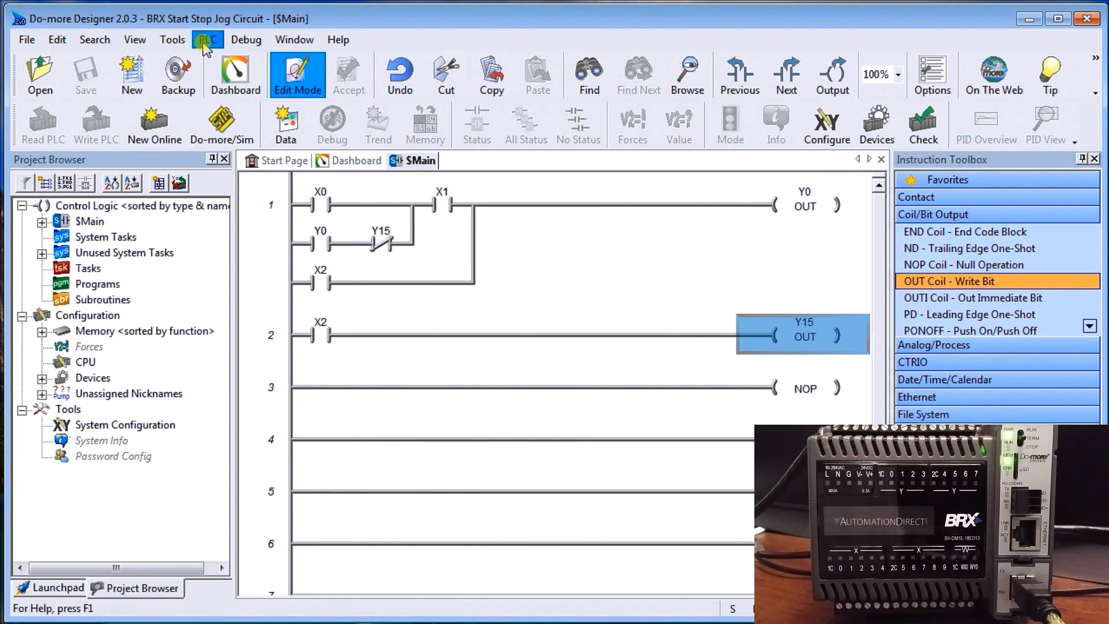
Step: Look through the PLC menu, then bring up the Tools menu with the Documentation Editor
left_click(208, 39)
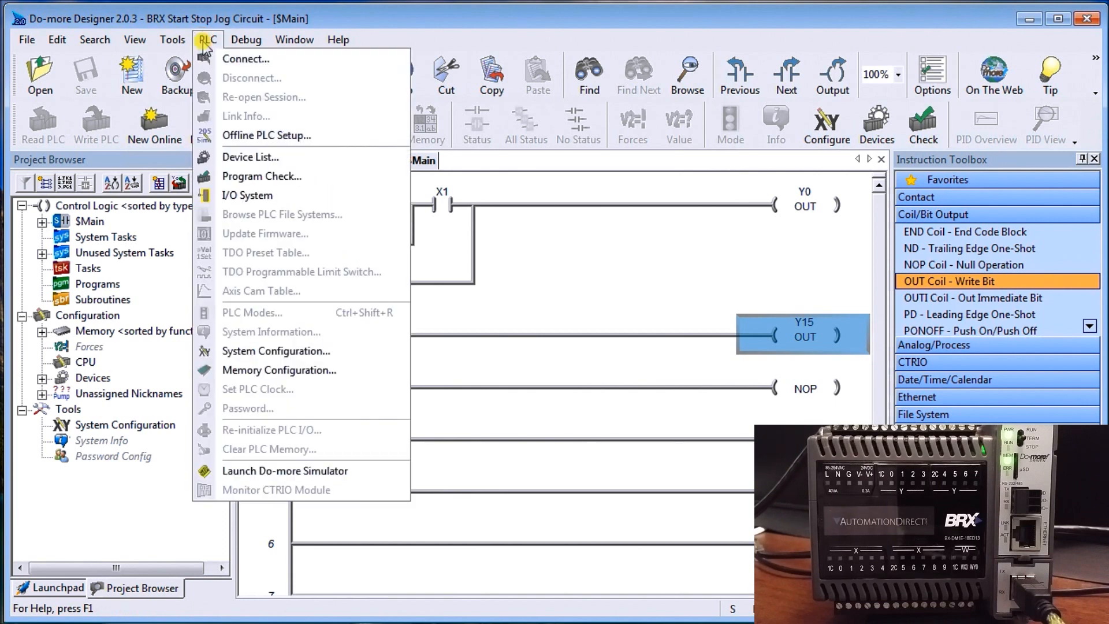
left_click(172, 39)
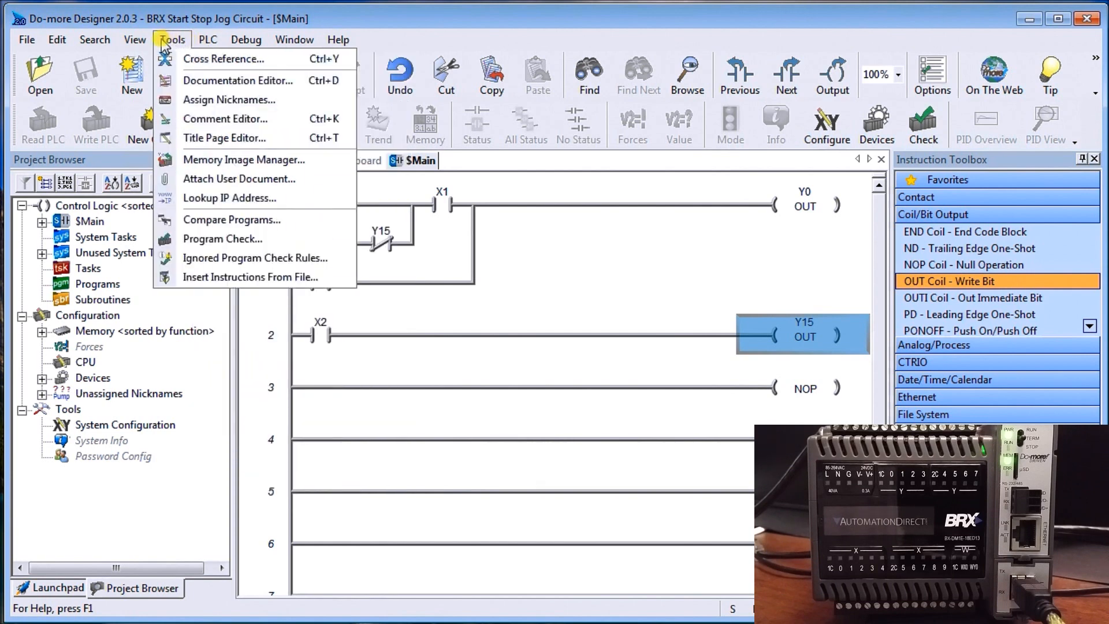
mouse_move(172, 49)
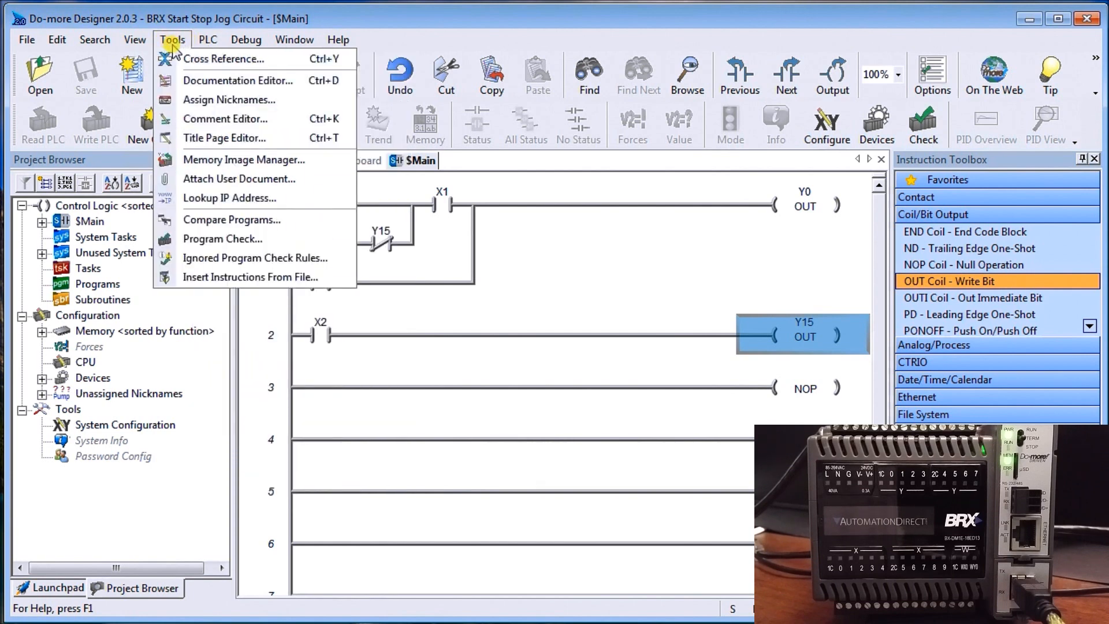
mouse_move(237, 79)
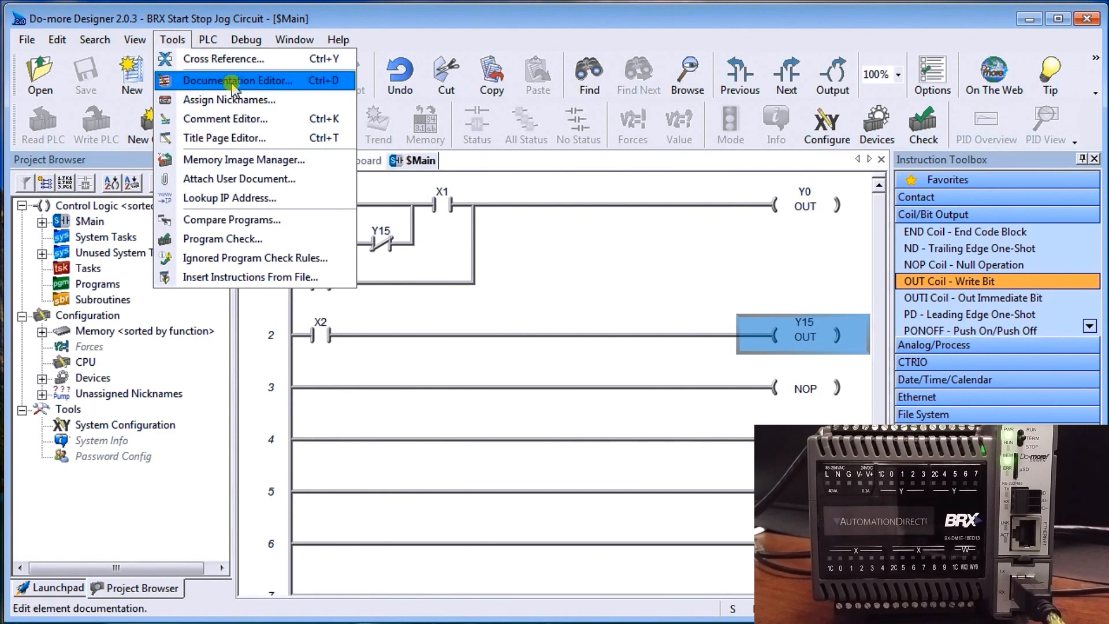
Step: In the Documentation Editor, nickname X0, X1 and X2 as Start, Stop and Jog
left_click(233, 80)
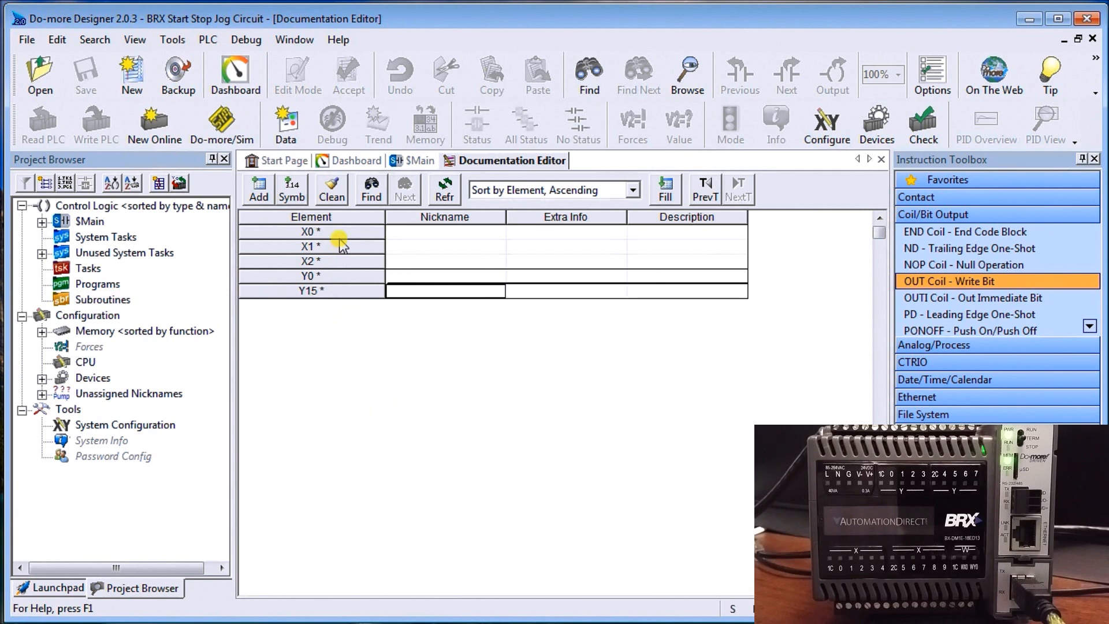
mouse_move(423, 238)
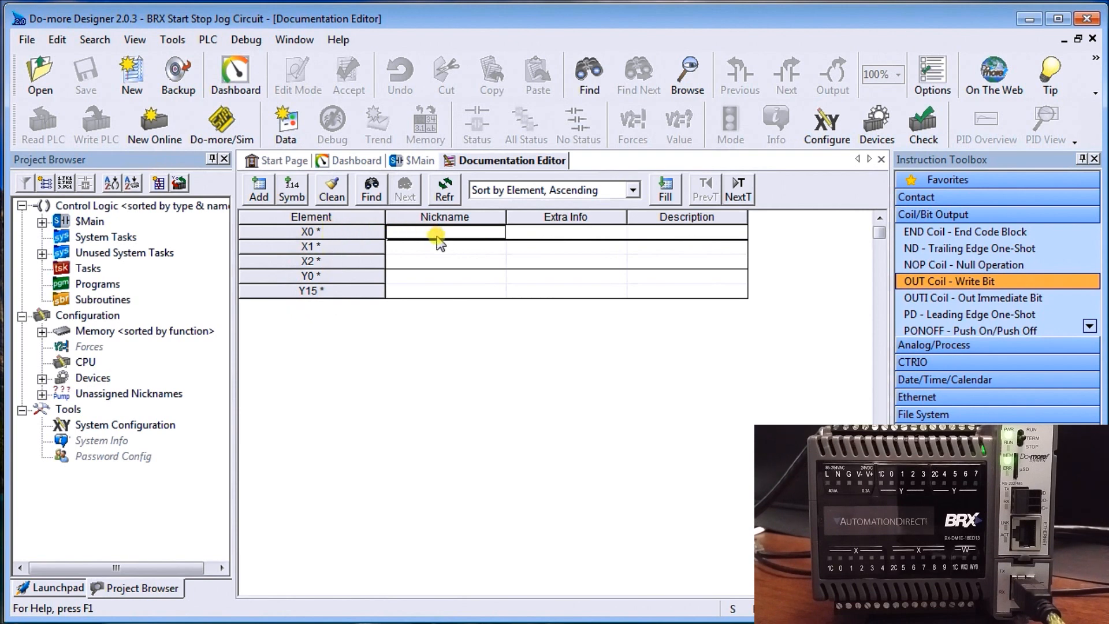
mouse_move(449, 371)
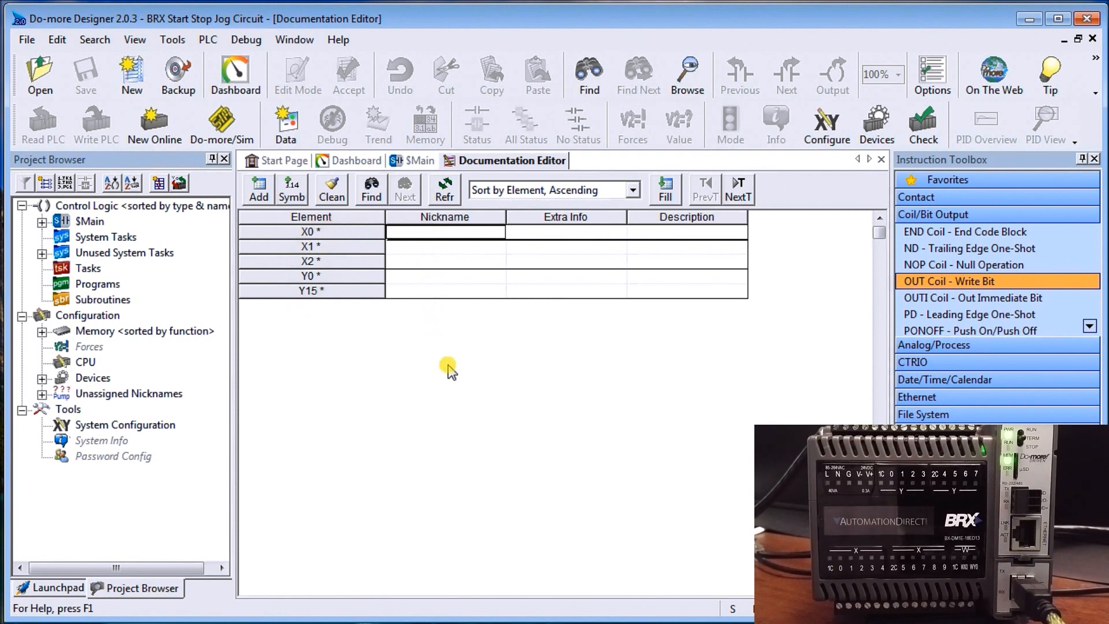
type("S")
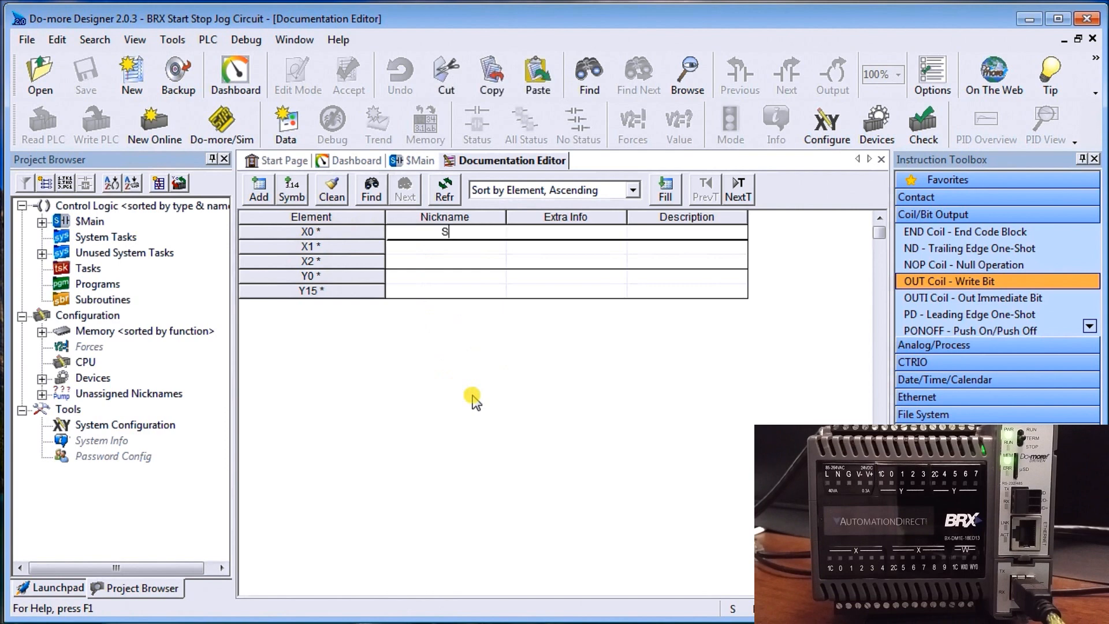
type("tart")
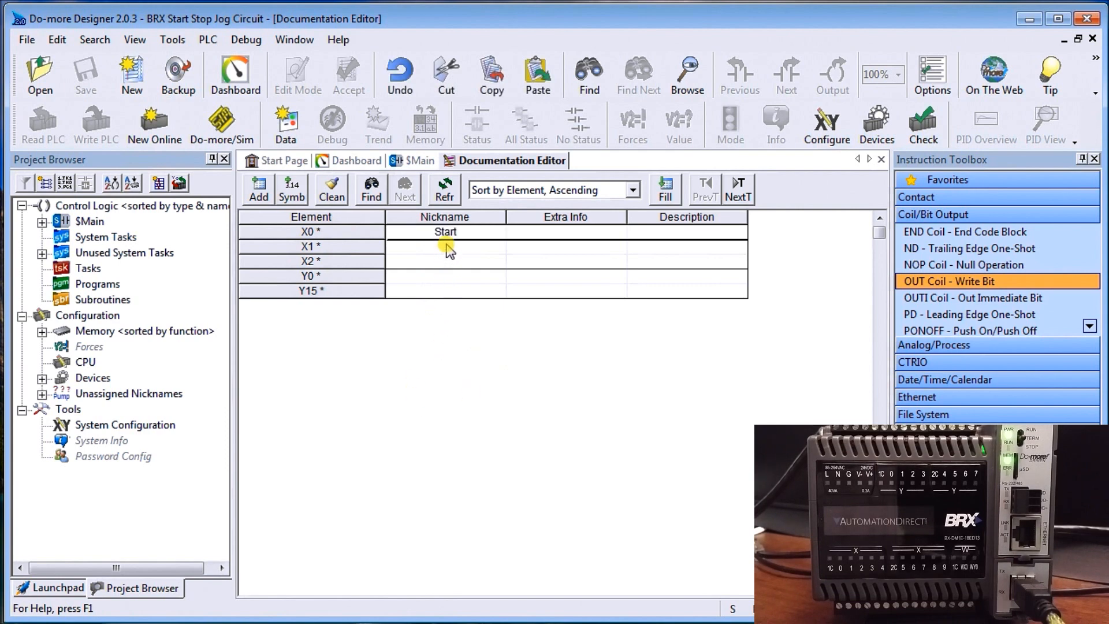
type("Sto")
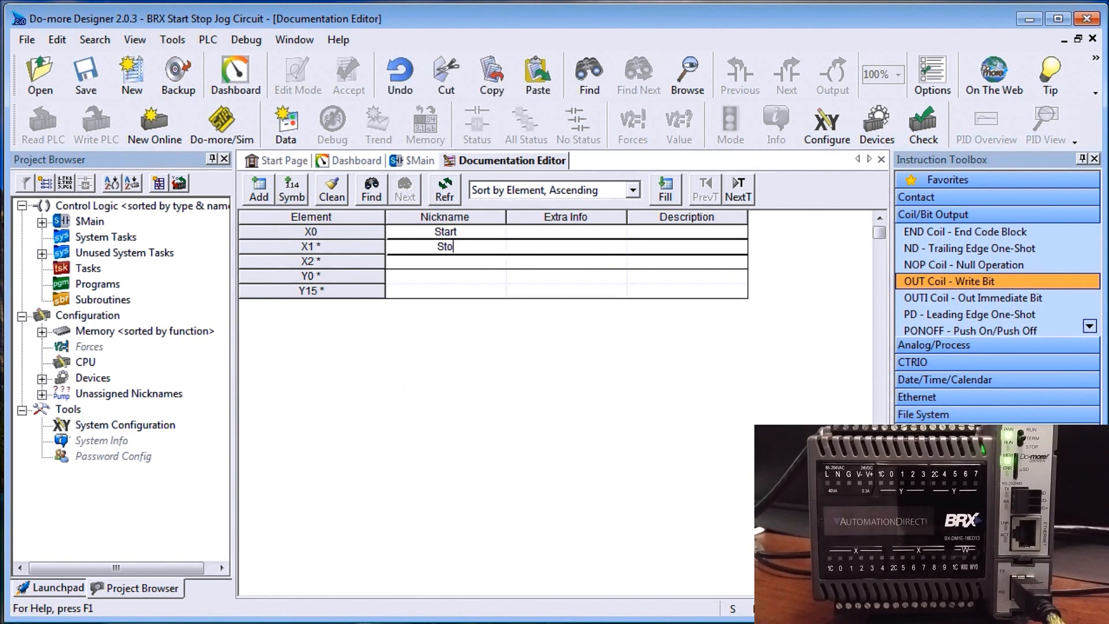
key("Return")
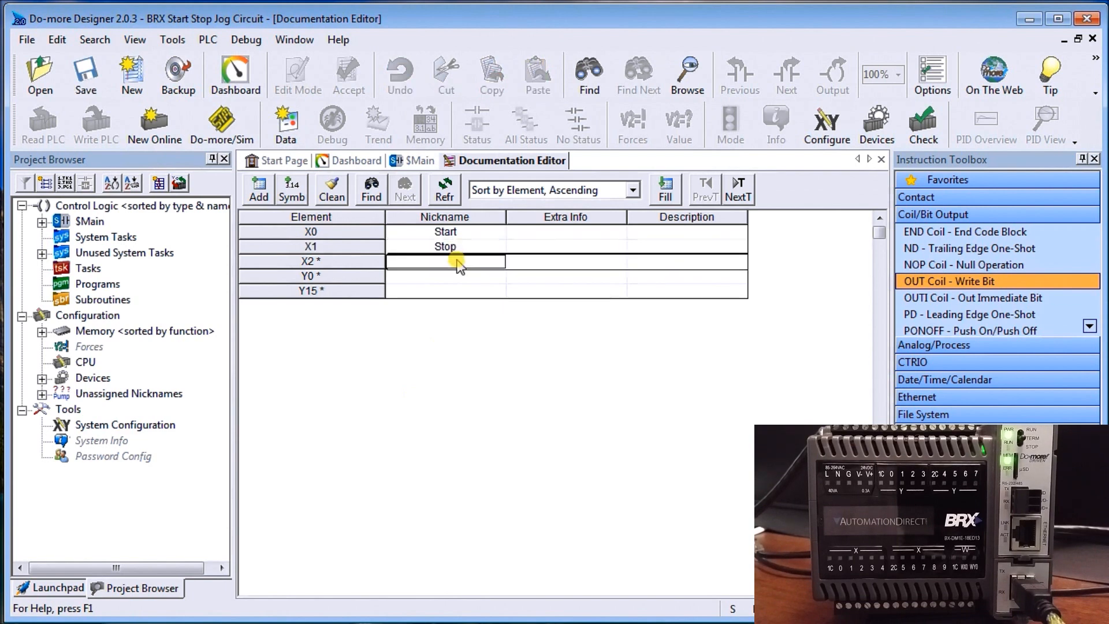
type("JO")
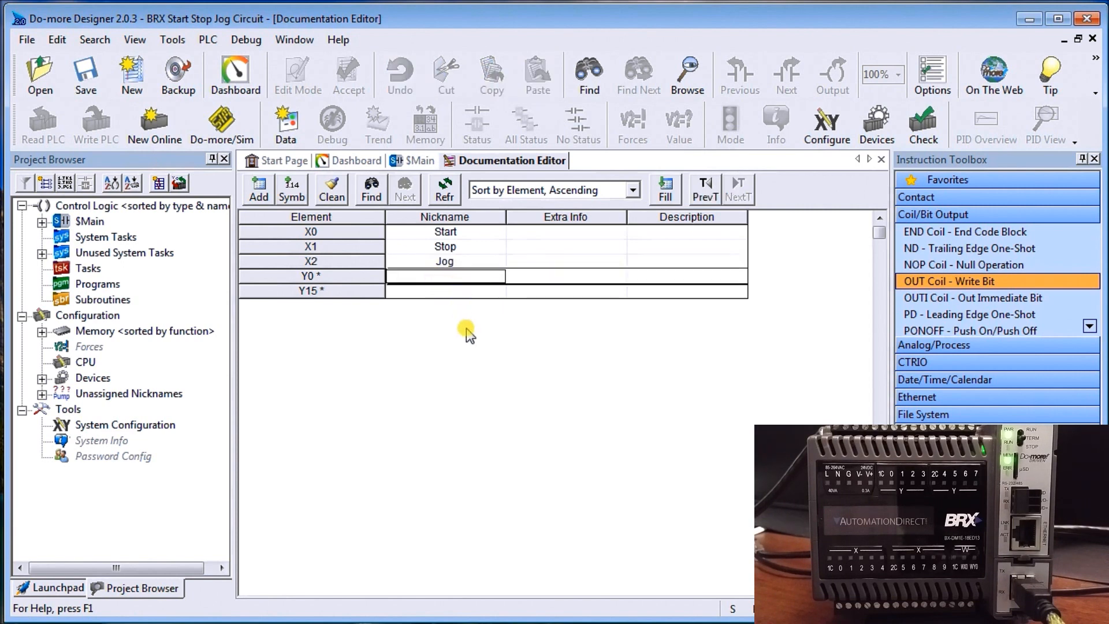
Step: Nickname Y0 as Output and Y15 as Work_Bit, then return to the $Main ladder program
type("Output")
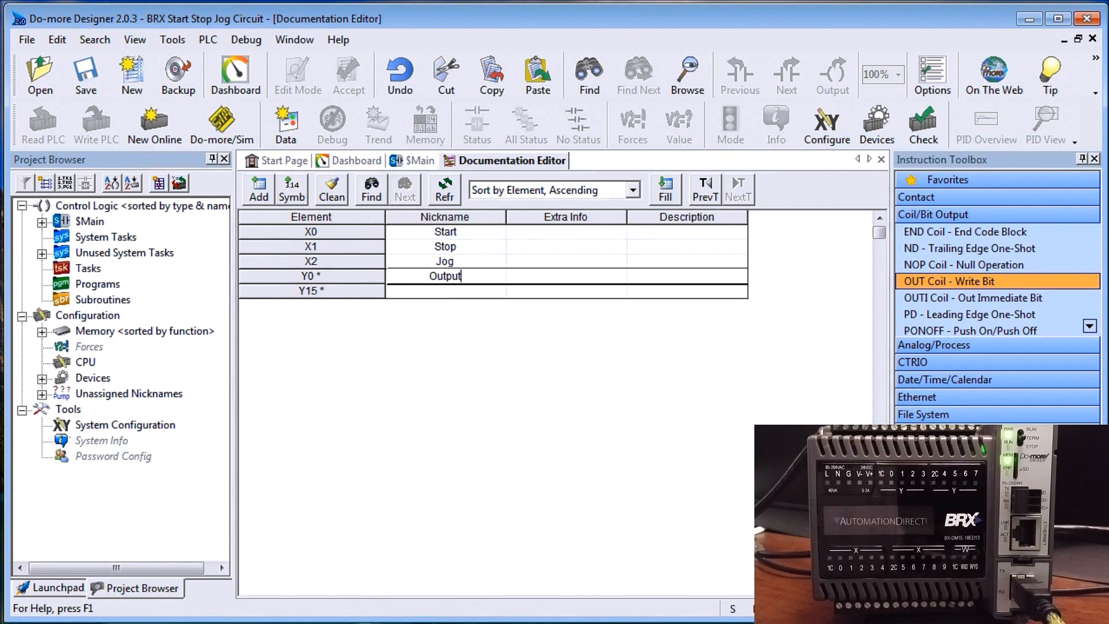
left_click(443, 291)
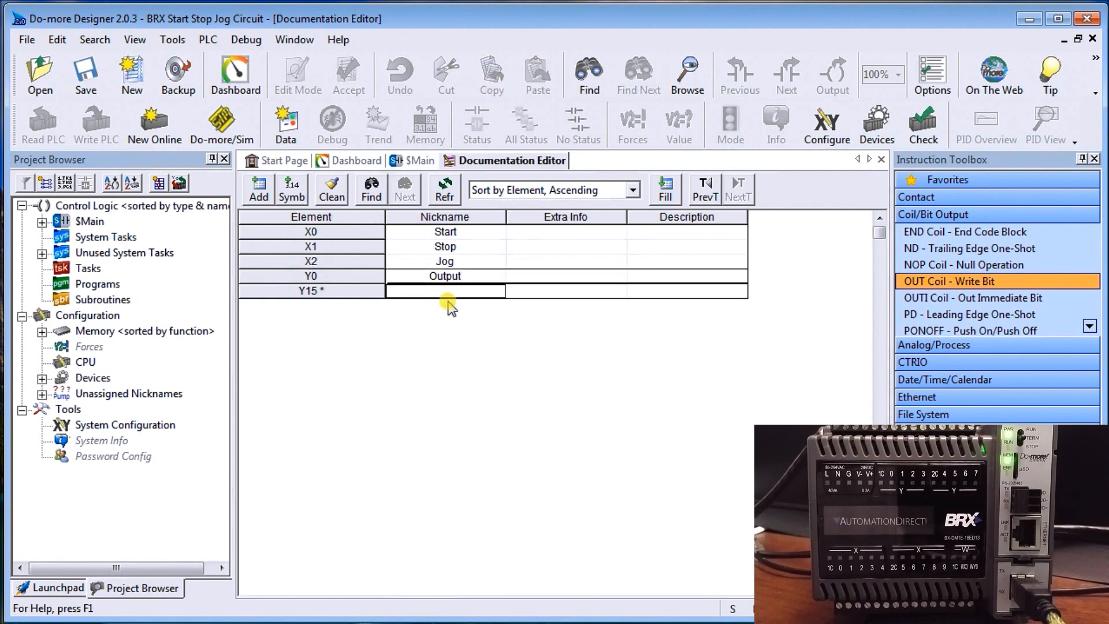
type("Work")
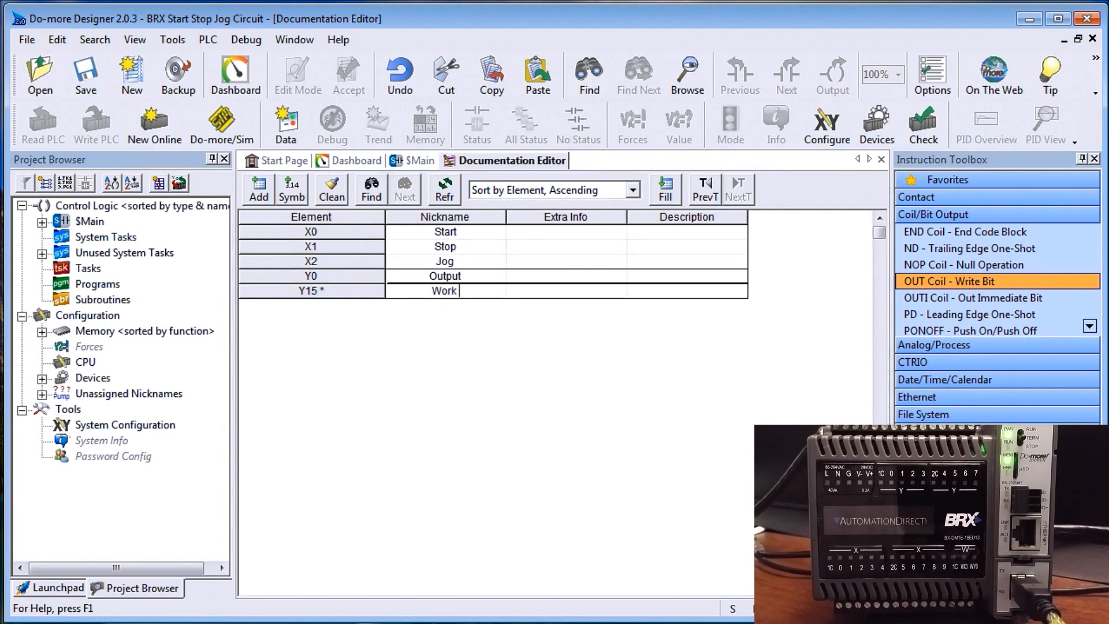
type("_B")
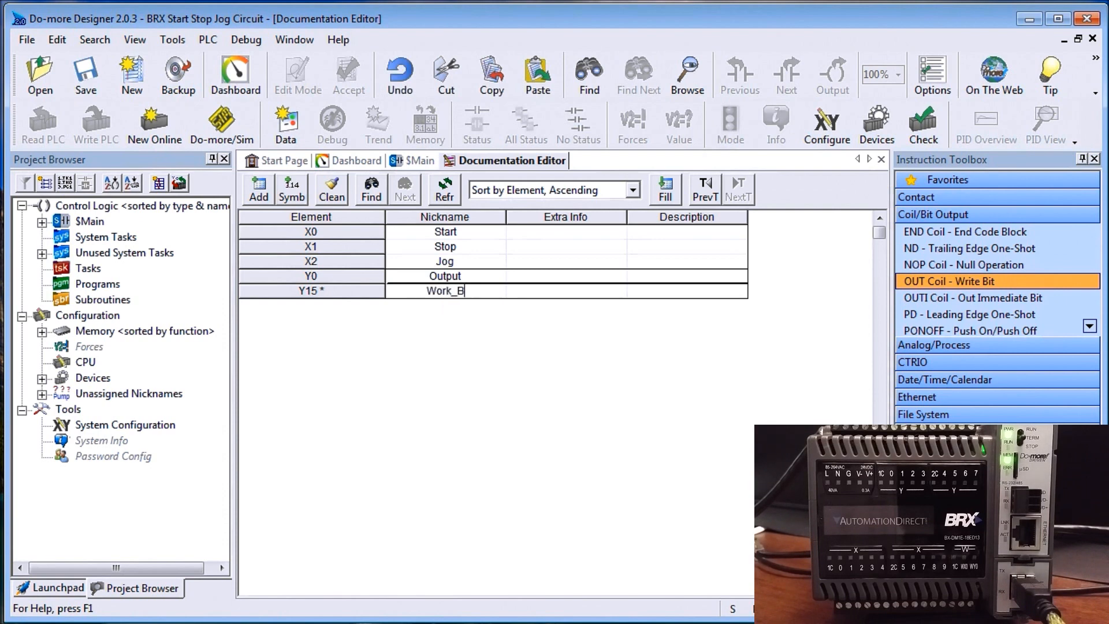
type("it")
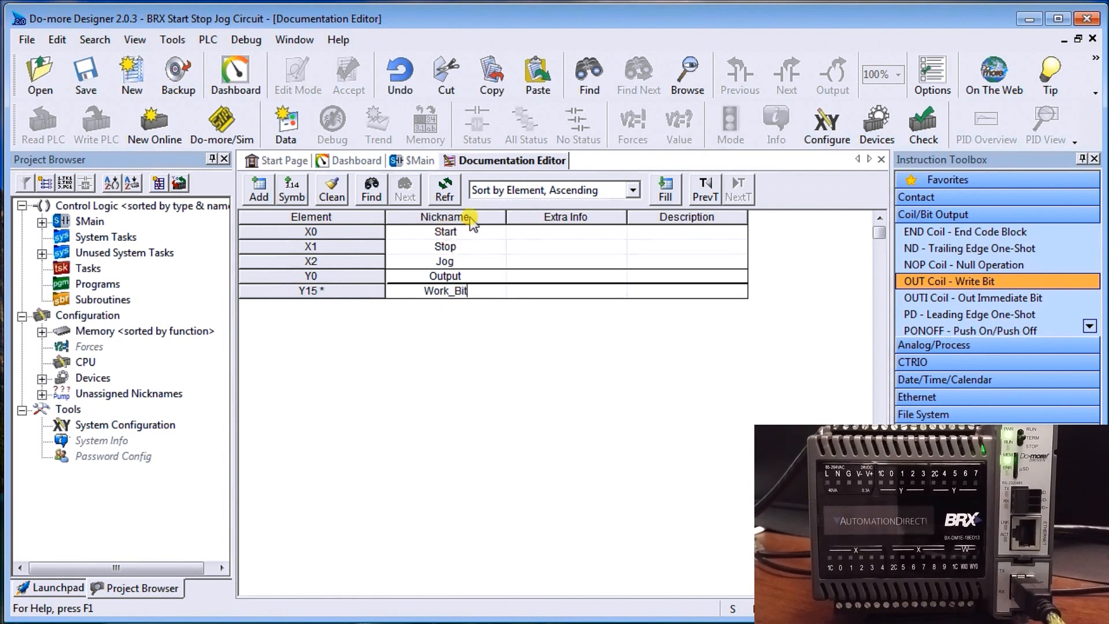
mouse_move(474, 262)
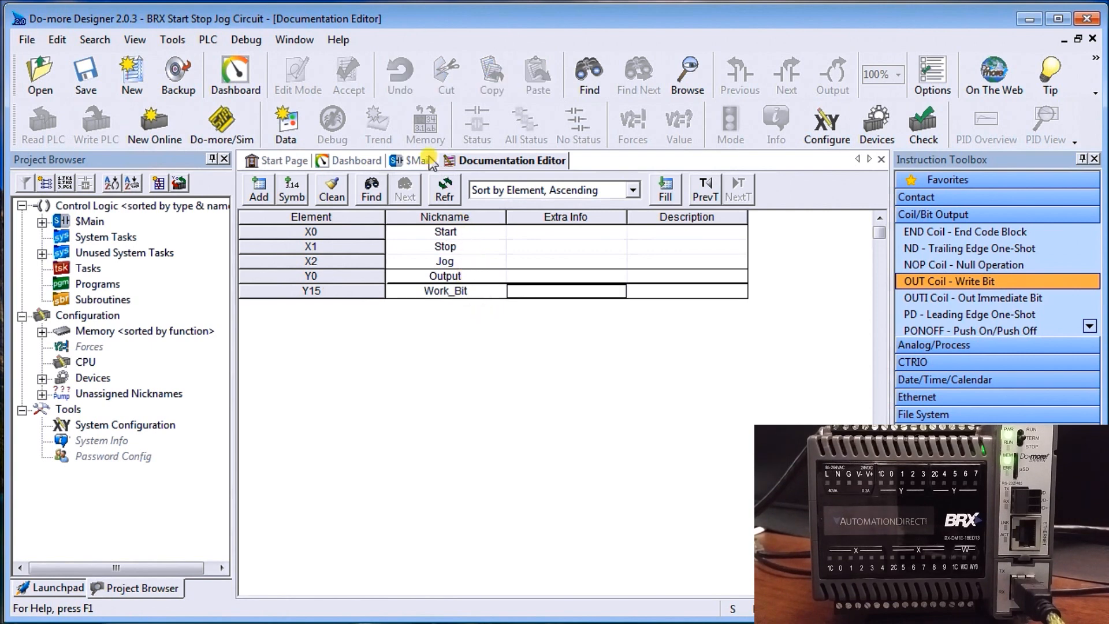
left_click(415, 160)
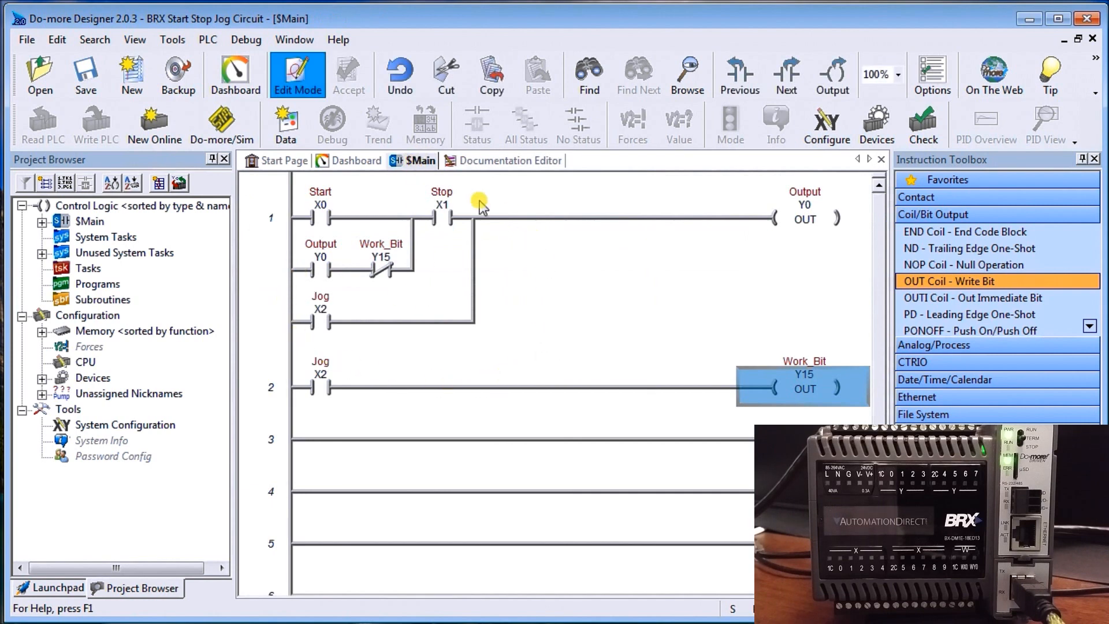
mouse_move(408, 390)
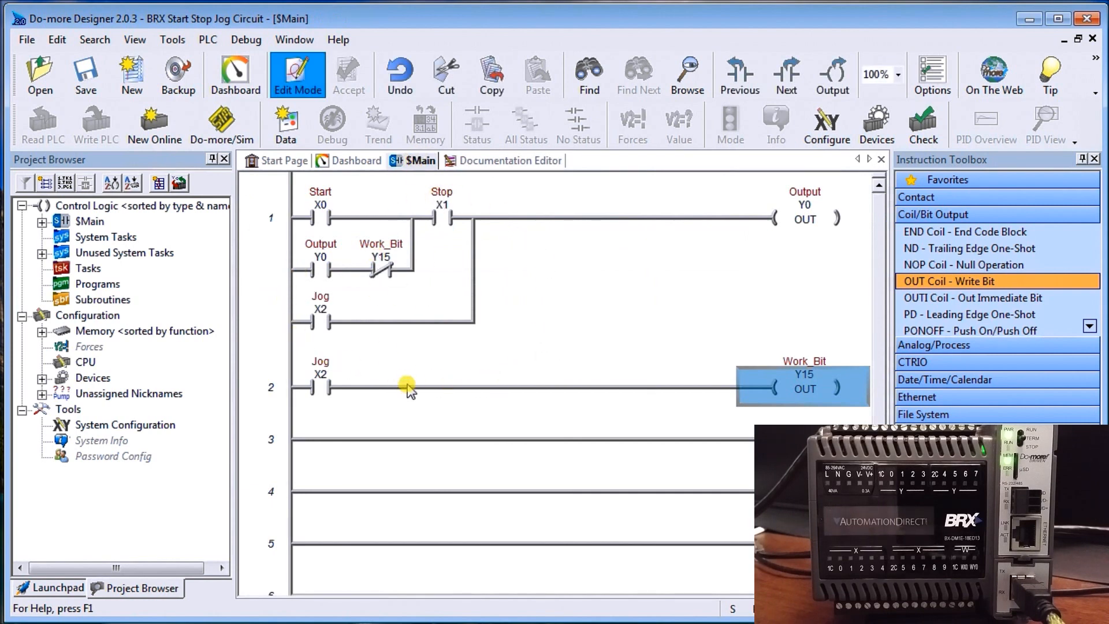
mouse_move(266, 240)
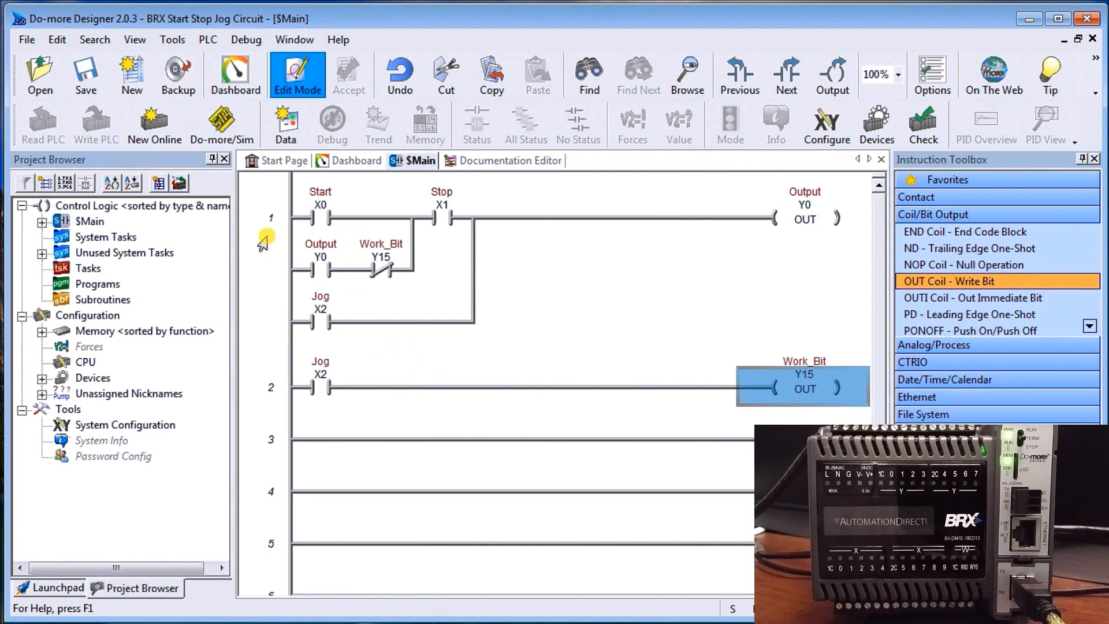
Step: Give rung 1 the comment Start Stop Jog Circuit via the Comment Editor
right_click(269, 237)
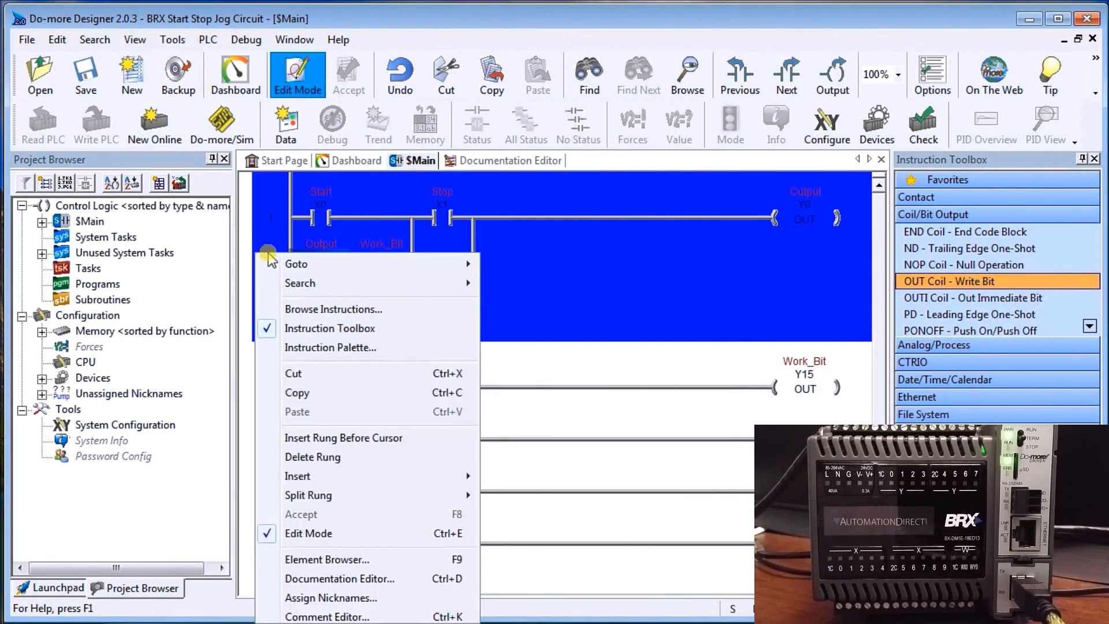
mouse_move(324, 578)
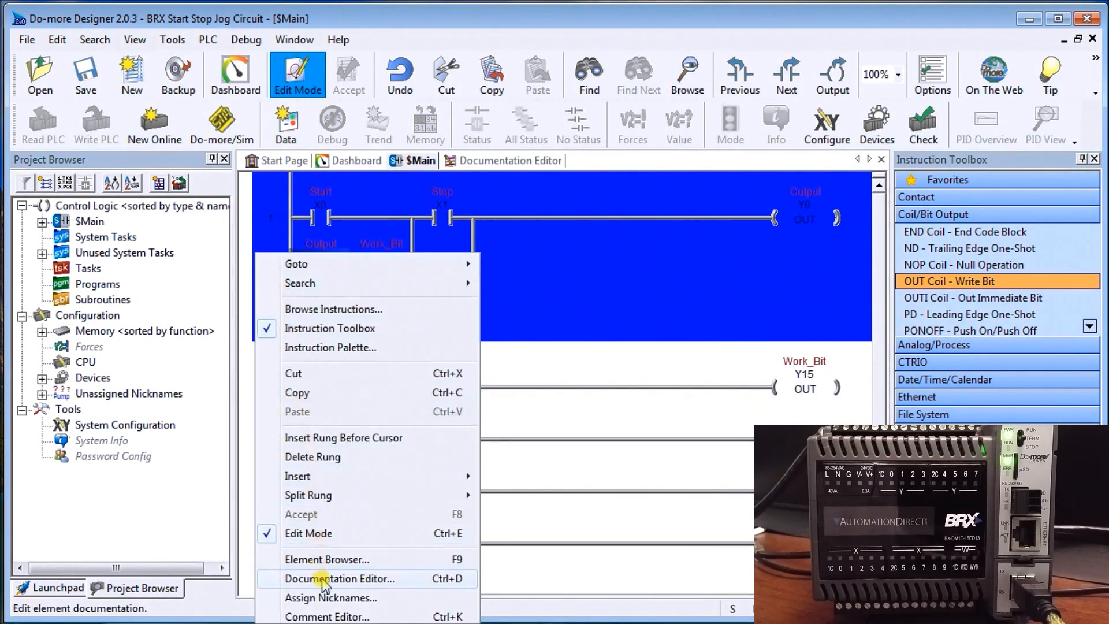
mouse_move(326, 615)
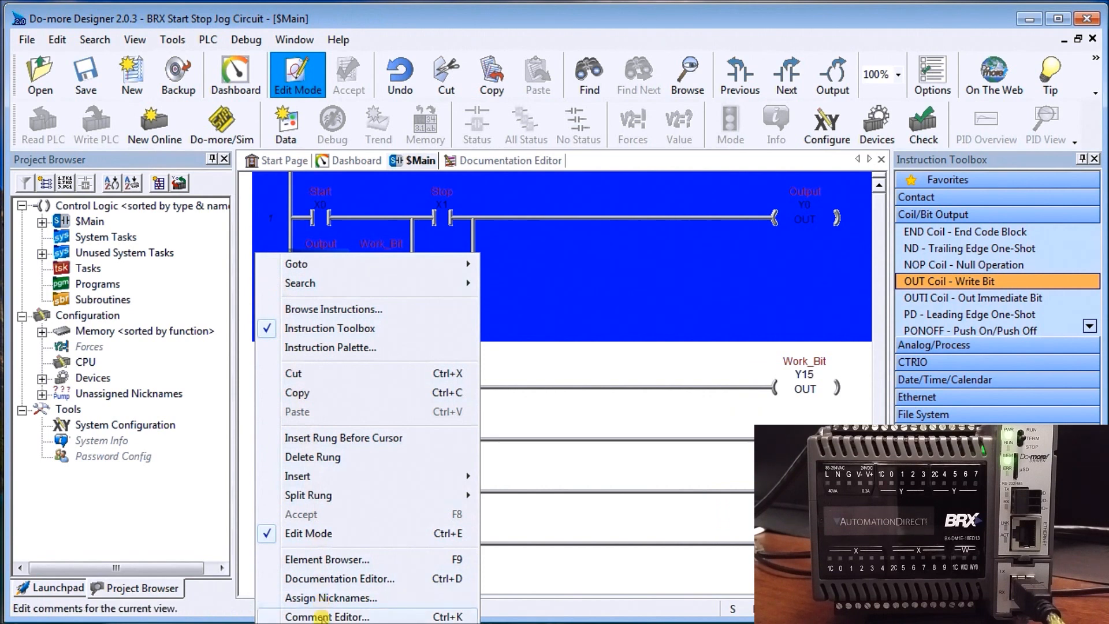
left_click(327, 616)
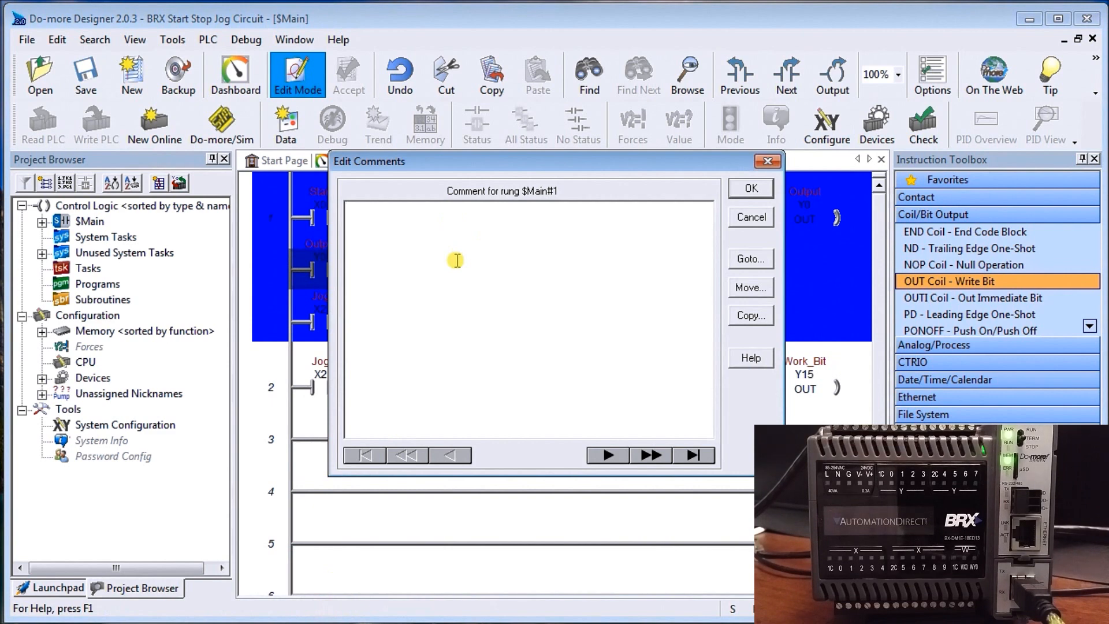
type("Start Stop")
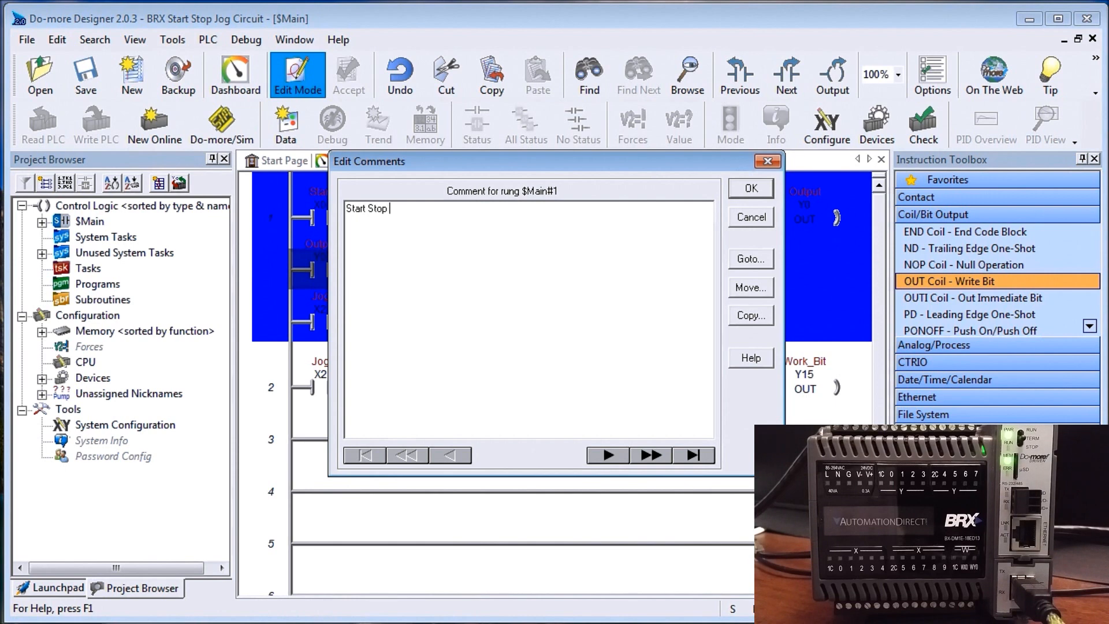
type("Jog C")
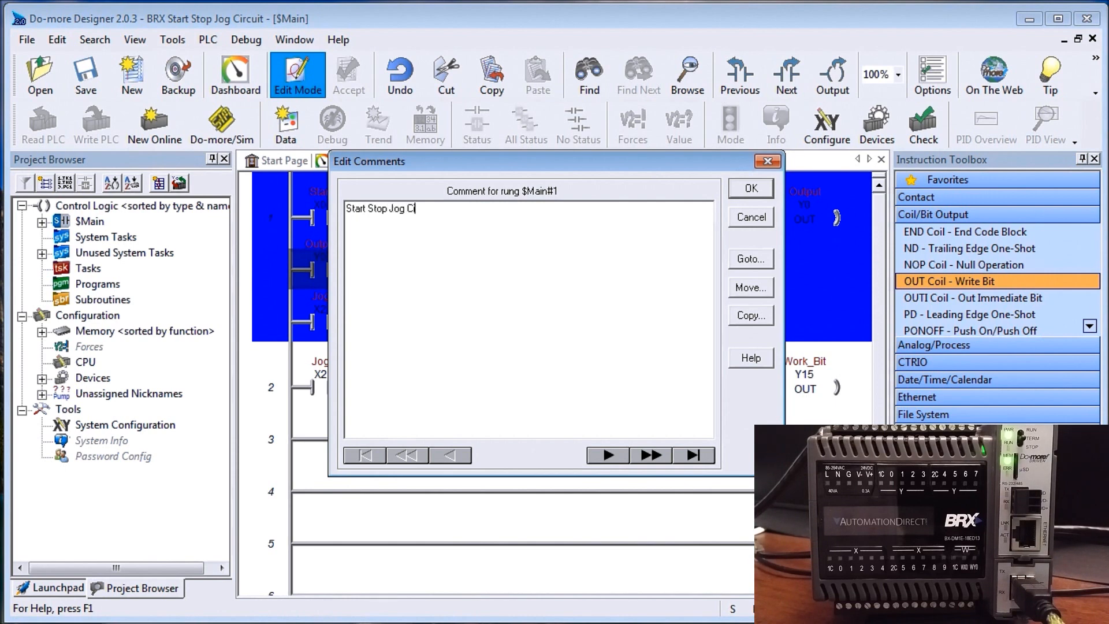
type("ircuit")
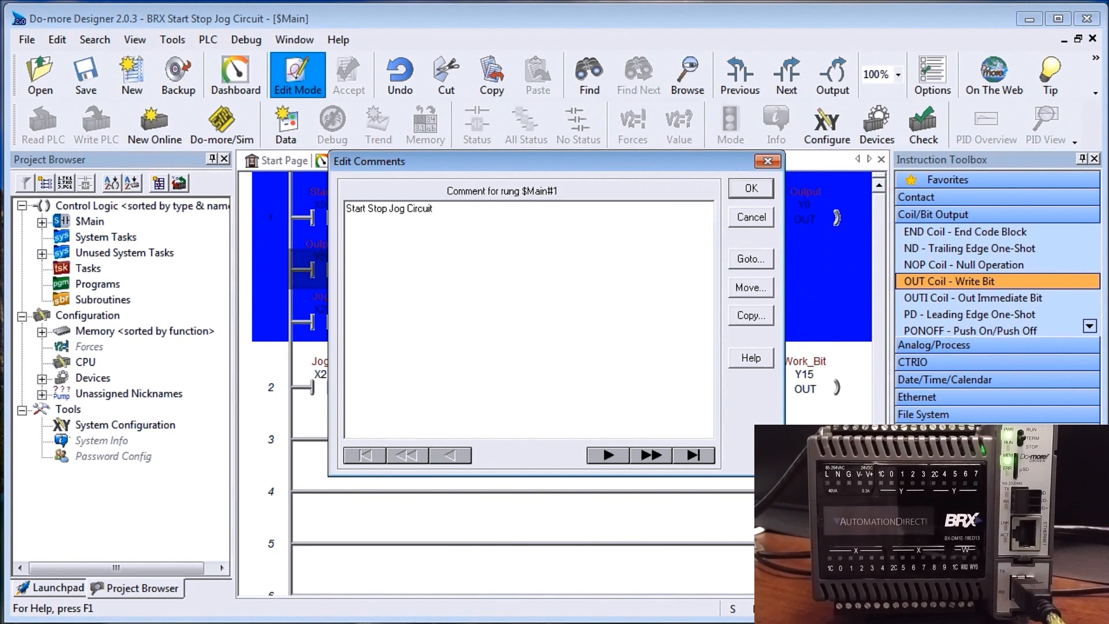
left_click(748, 188)
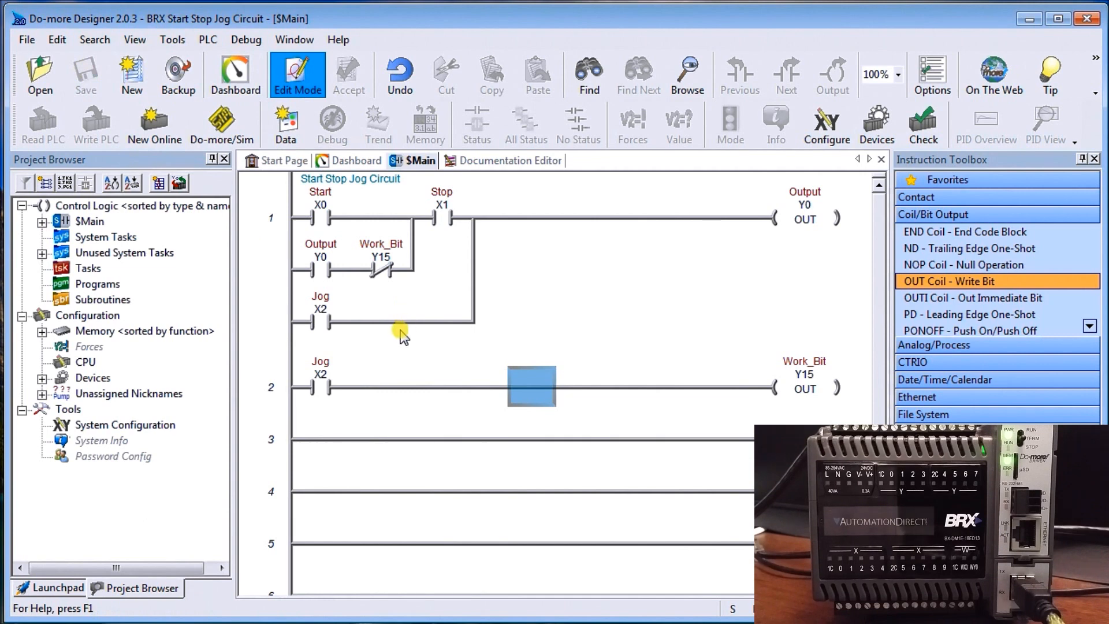
mouse_move(399, 338)
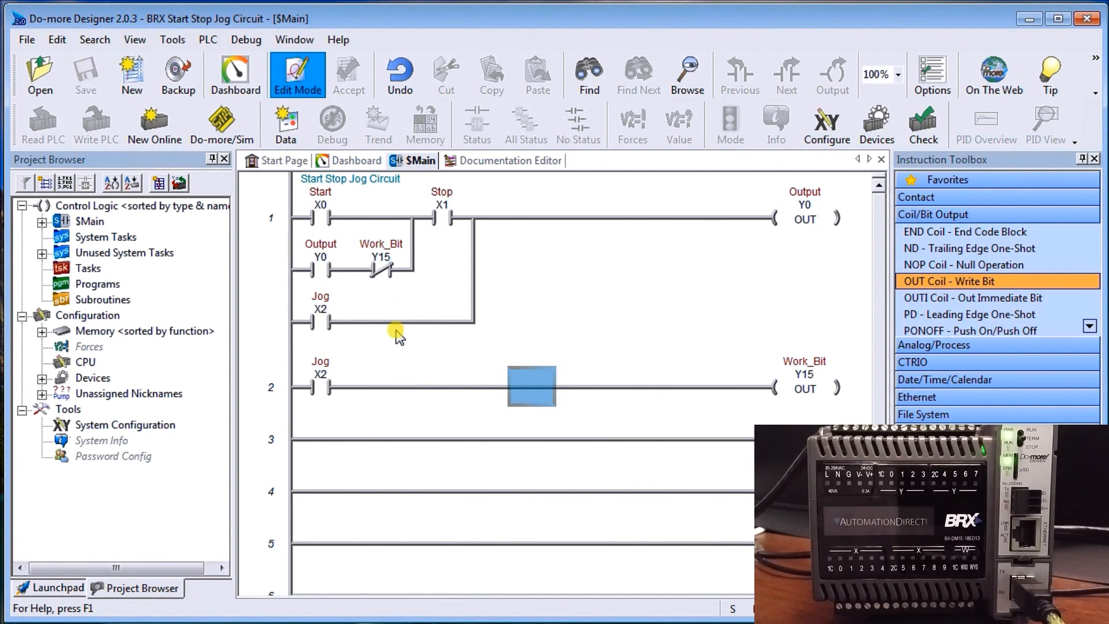
mouse_move(395, 331)
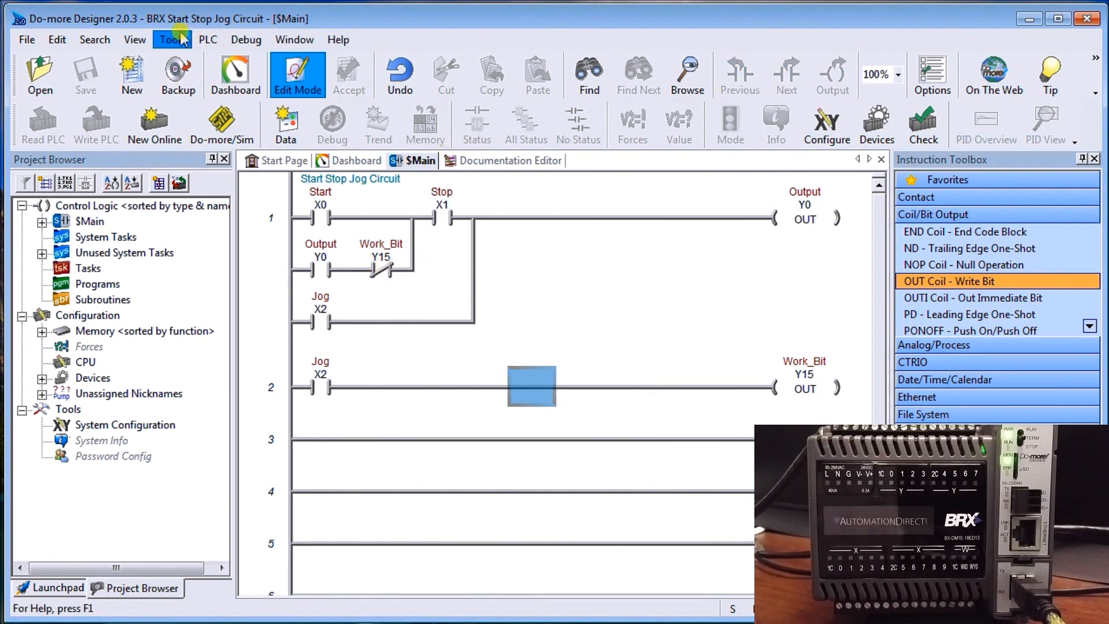
Step: Connect to the BRX PLC through the enabled ACC_BRX_USB link
left_click(207, 39)
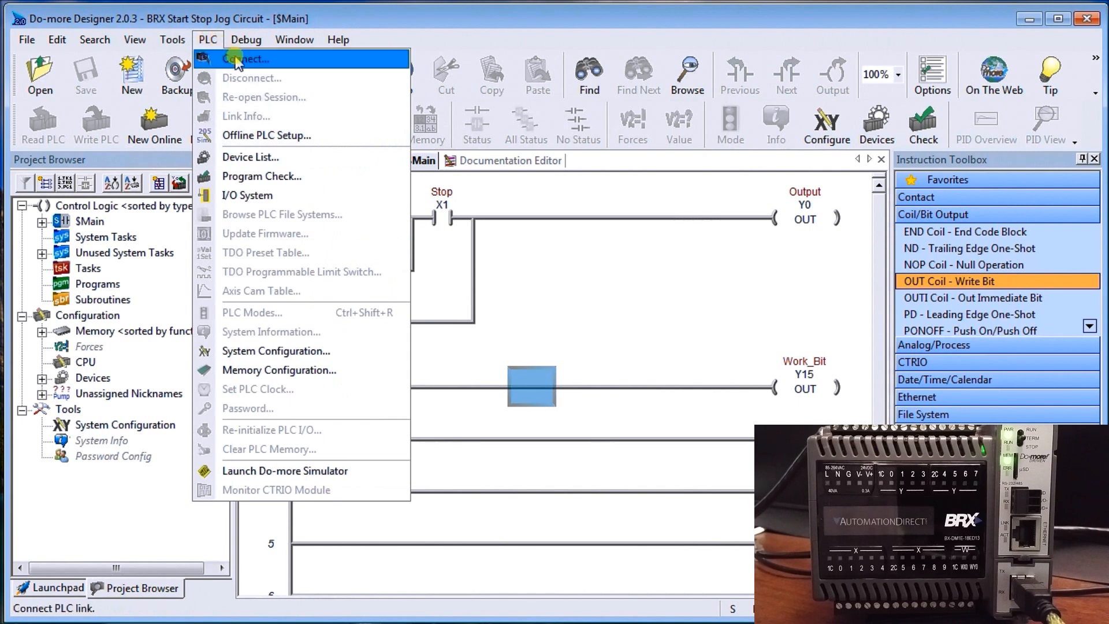
left_click(246, 59)
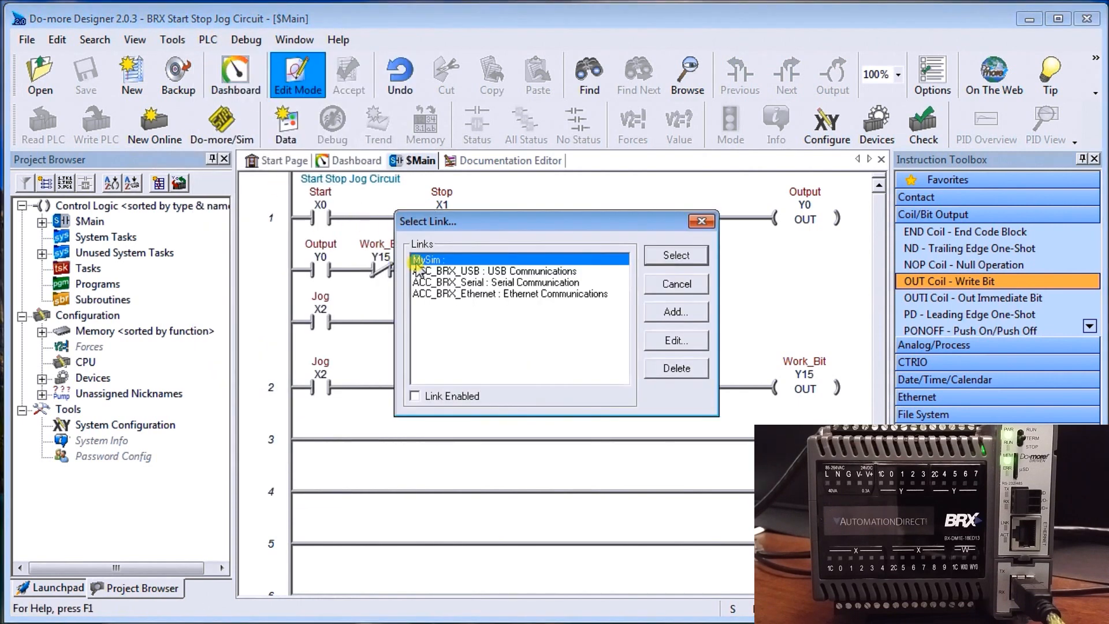
mouse_move(515, 239)
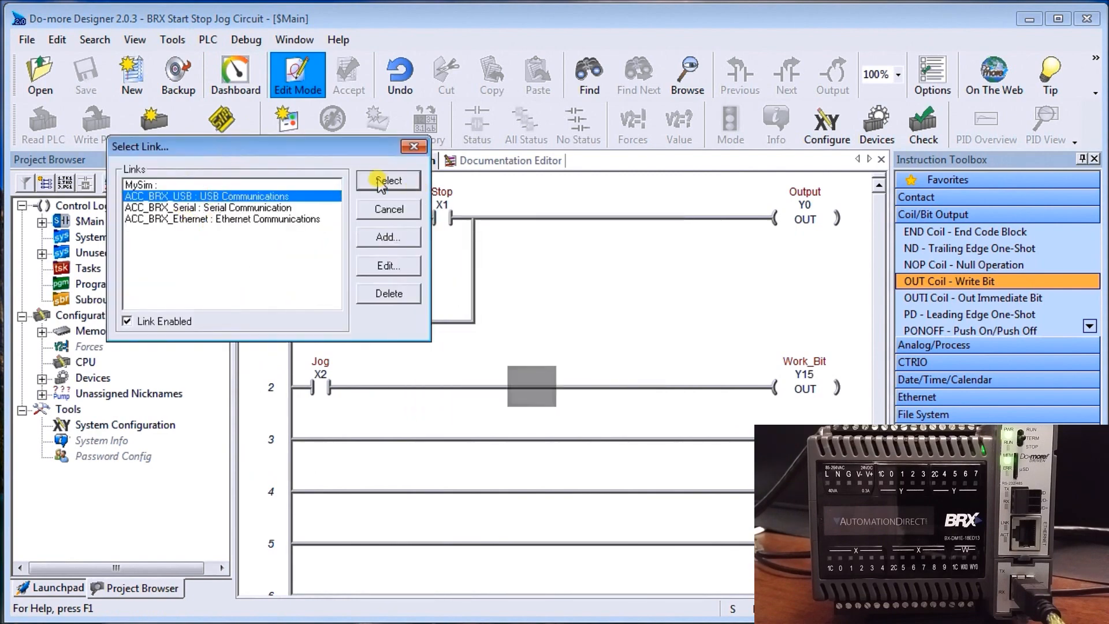
left_click(388, 181)
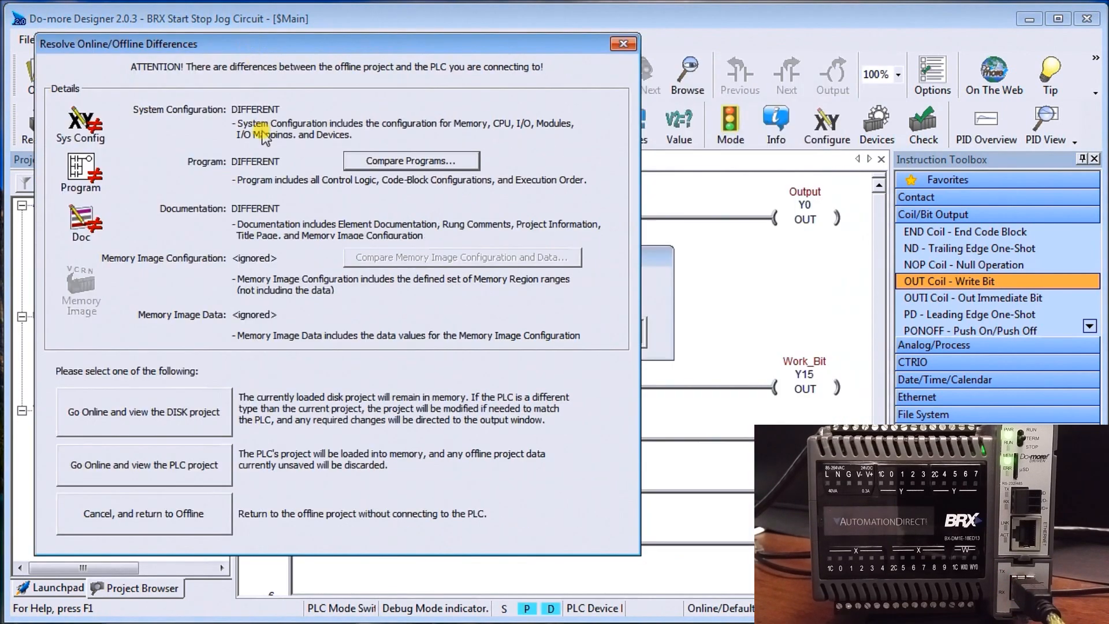
mouse_move(133, 146)
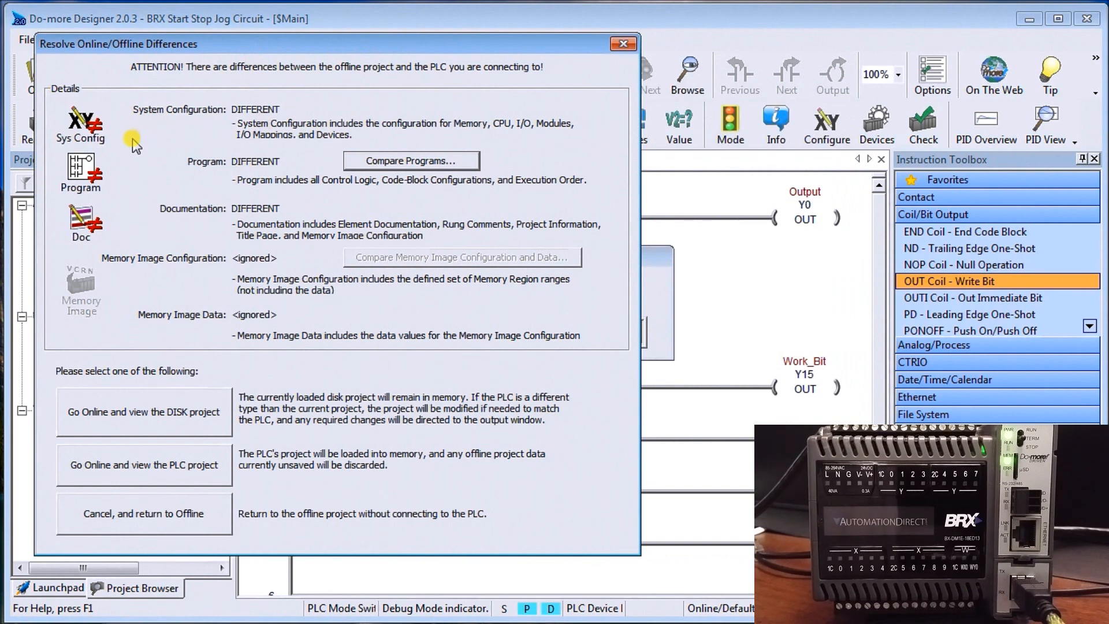
mouse_move(300, 223)
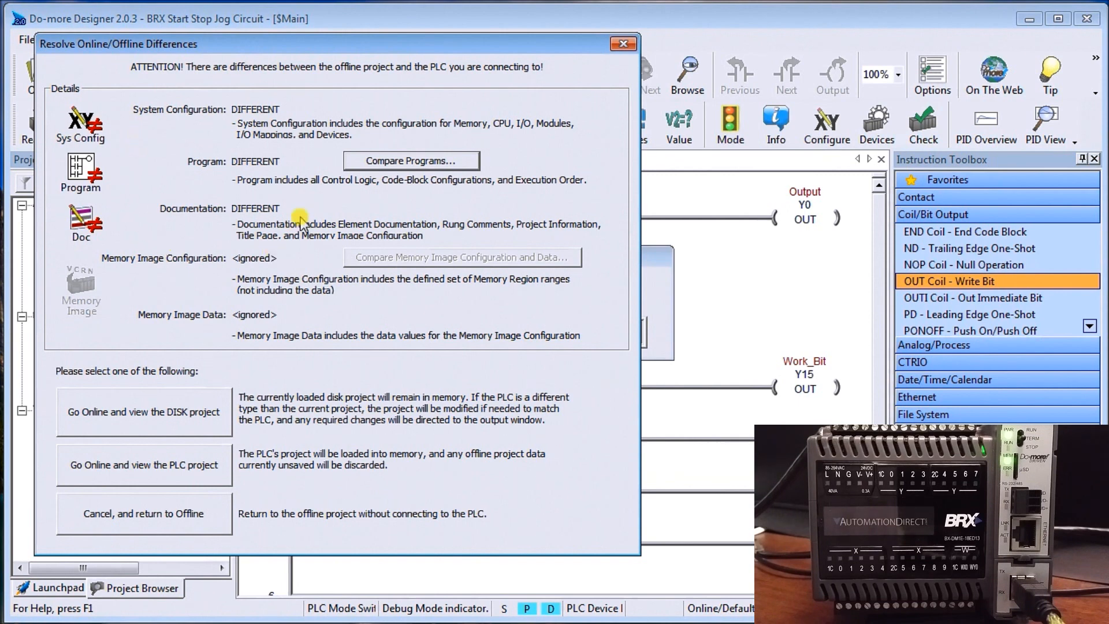
mouse_move(380, 209)
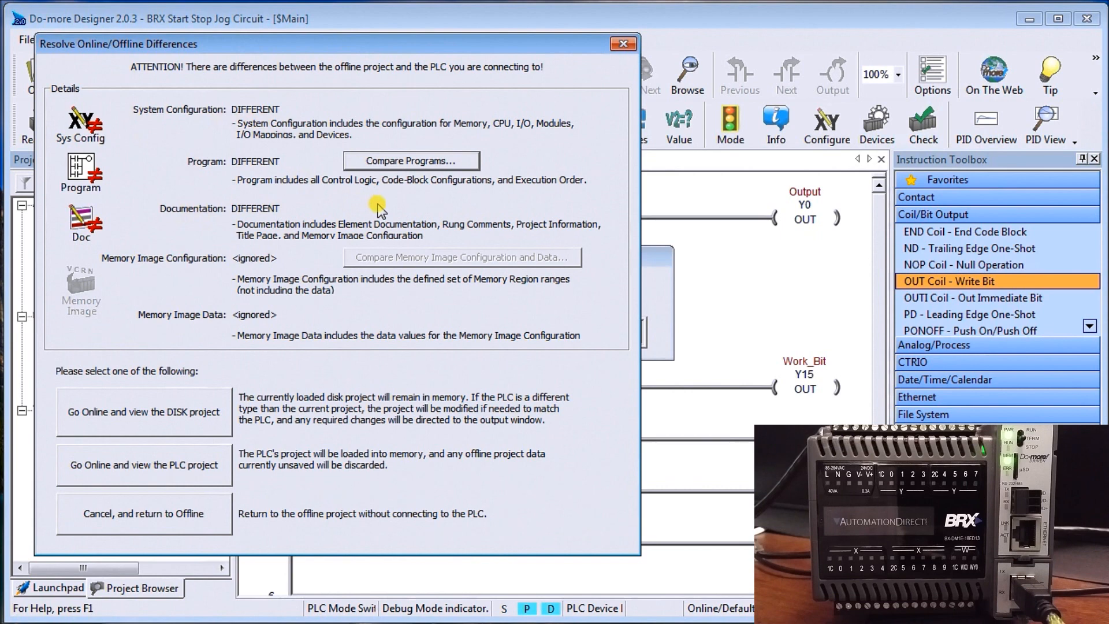
mouse_move(186, 242)
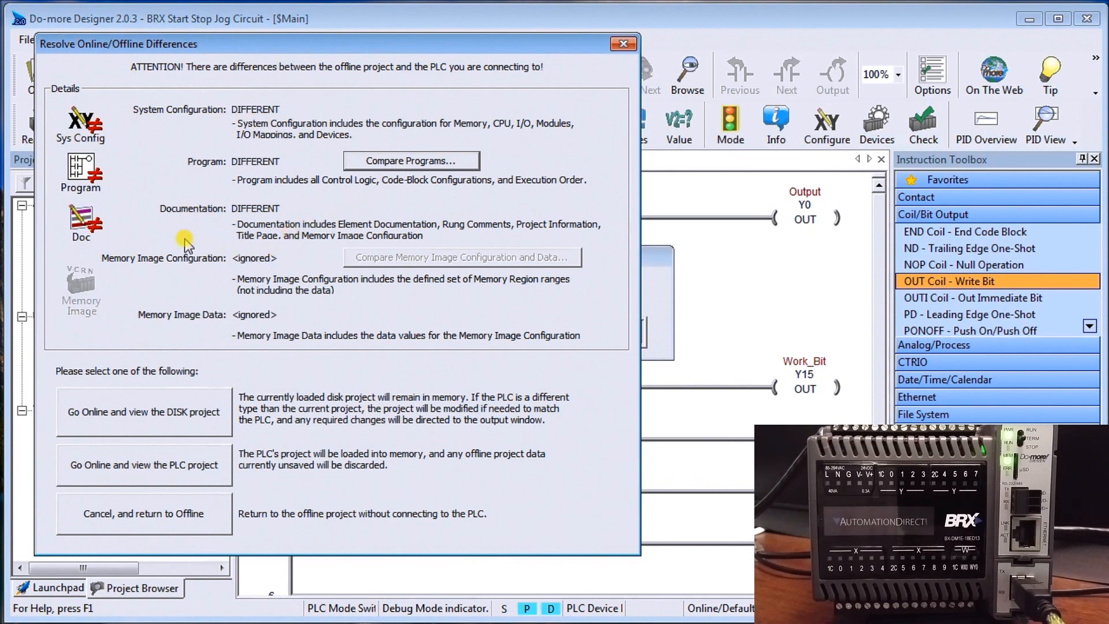
mouse_move(162, 316)
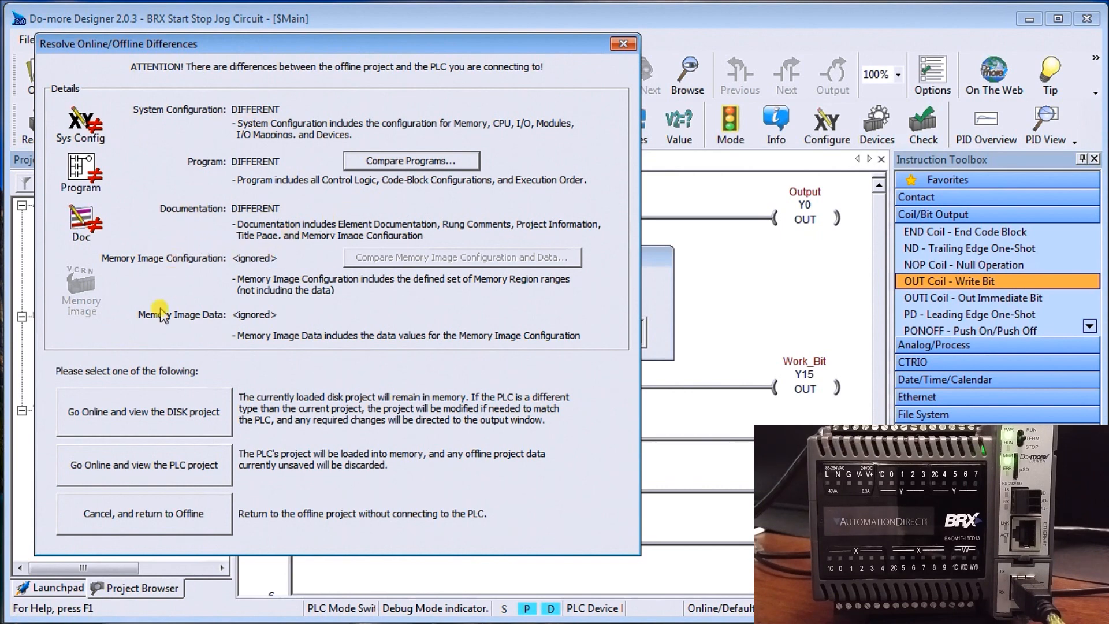
mouse_move(145, 421)
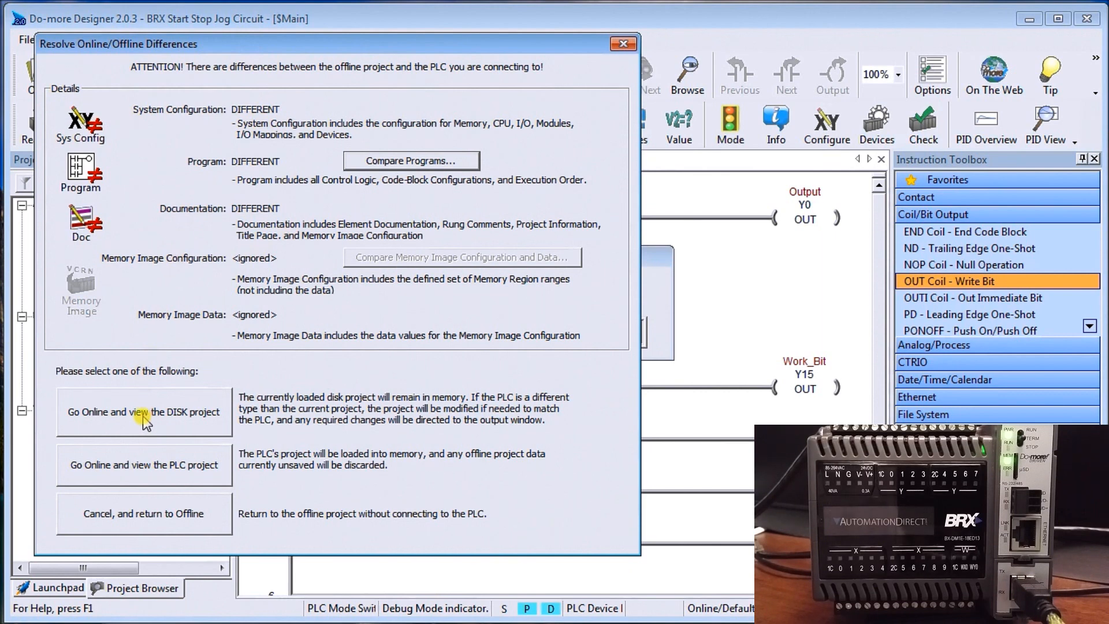
Step: Go online viewing the DISK project in Resolve Online/Offline Differences
left_click(144, 412)
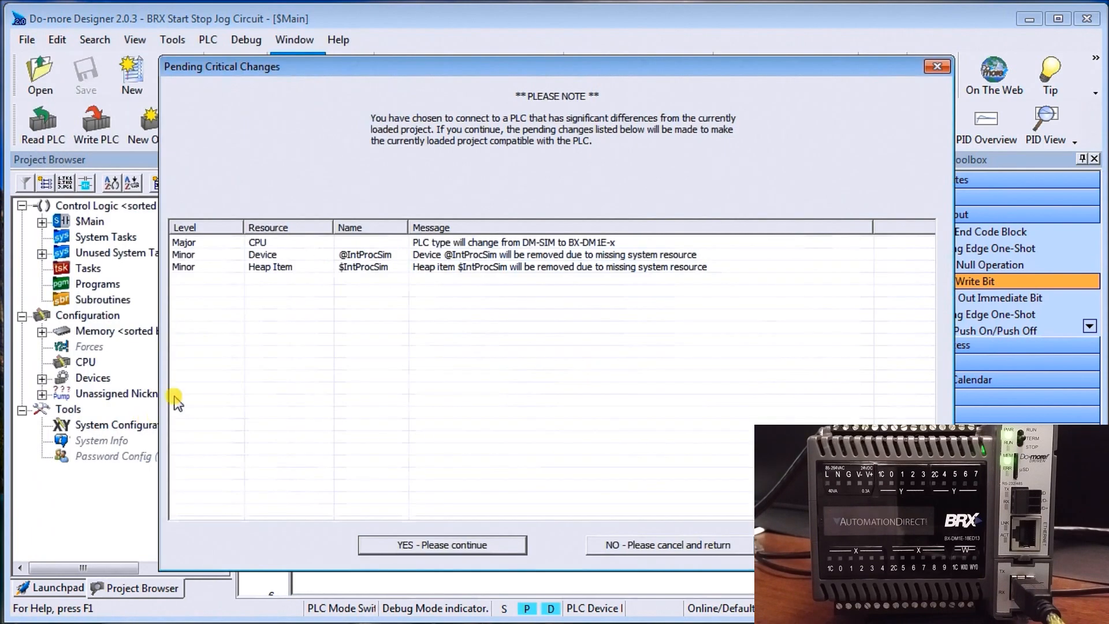
mouse_move(387, 71)
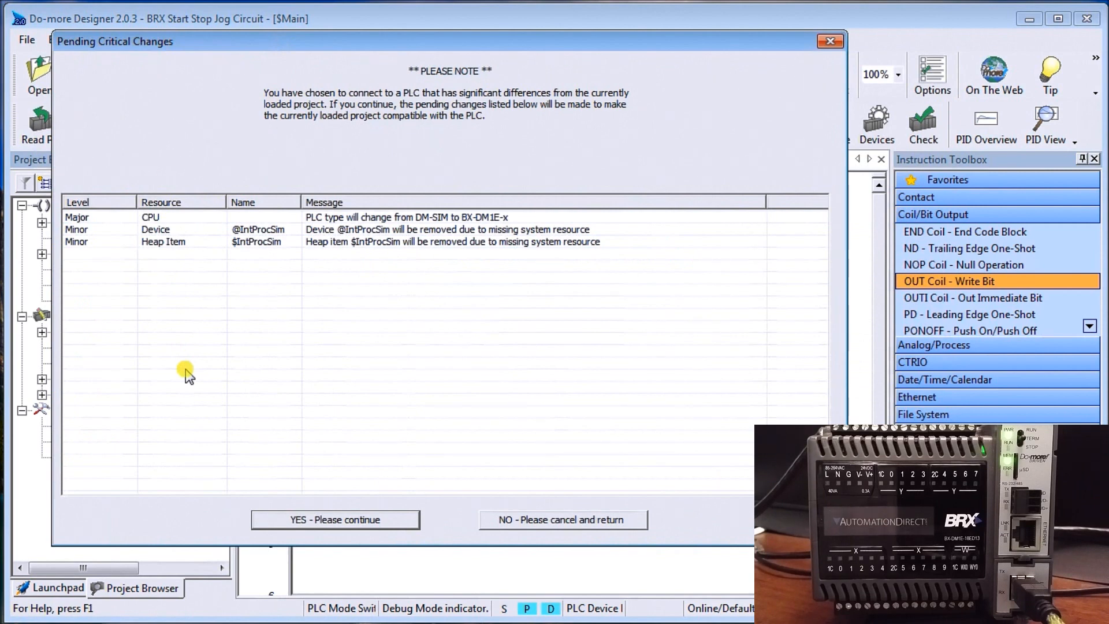
mouse_move(300, 270)
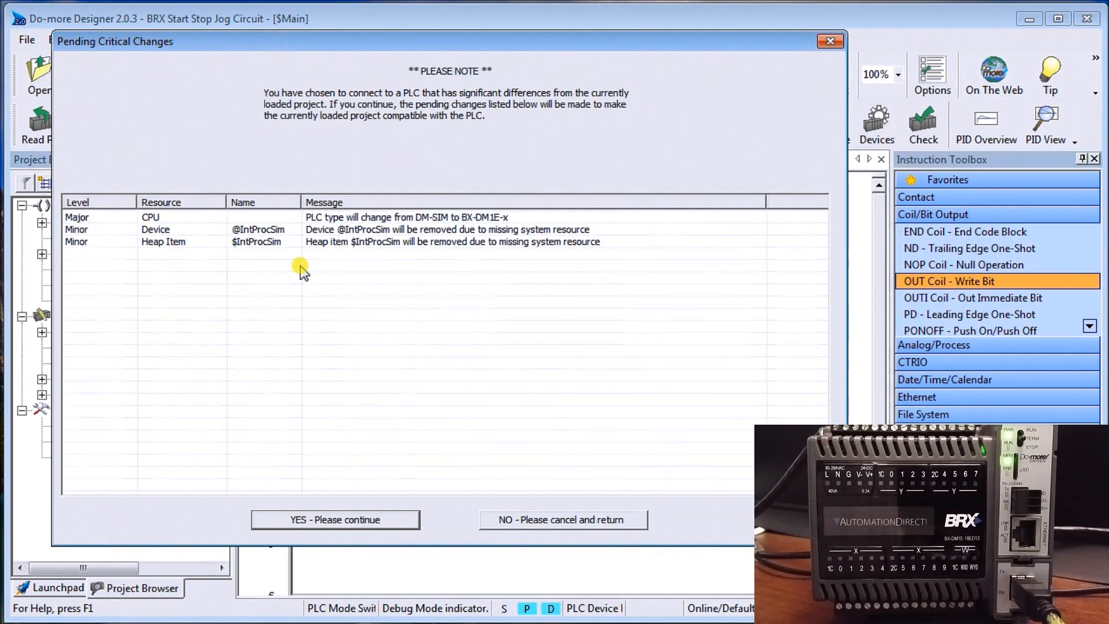
mouse_move(428, 226)
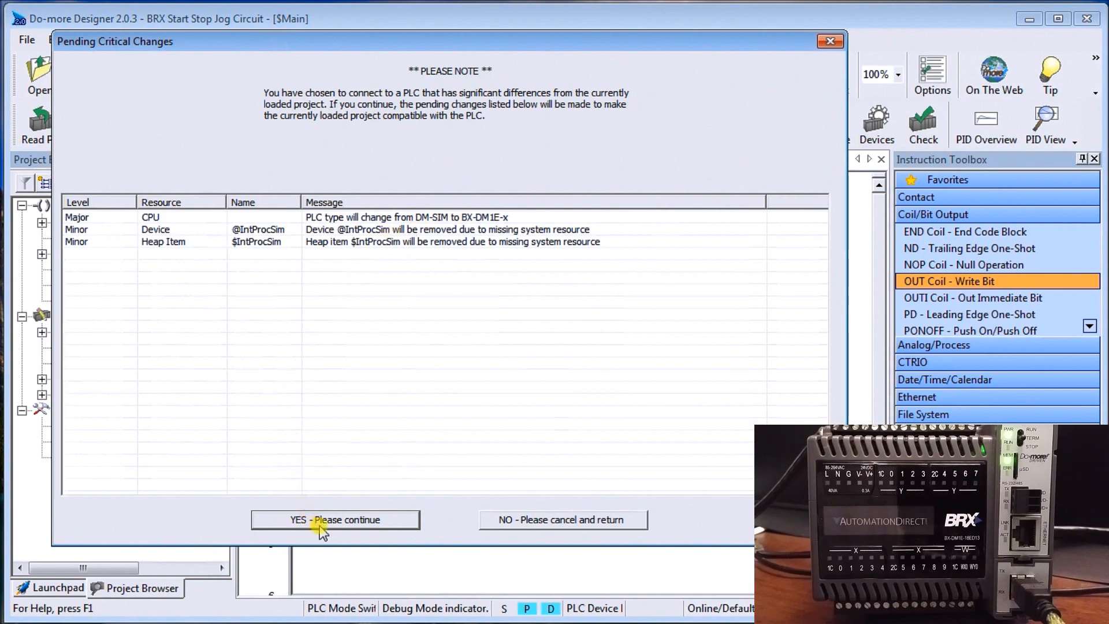
Step: Accept the pending critical changes switching the PLC type to BX-DM1E-x
left_click(335, 519)
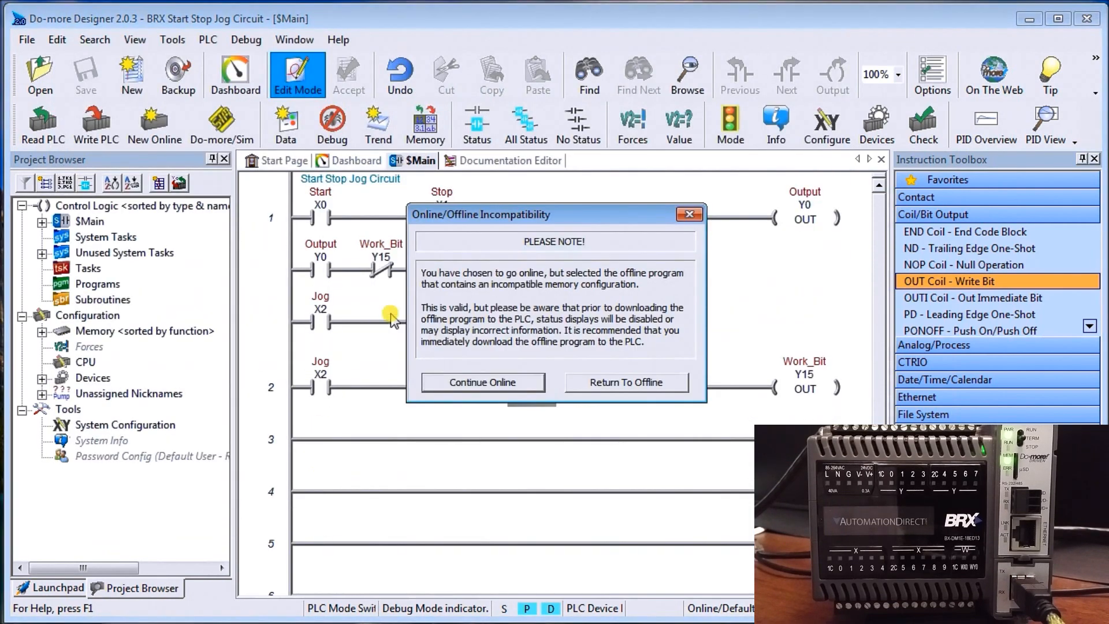
Step: Continue online despite the memory configuration incompatibility warning
left_click(483, 382)
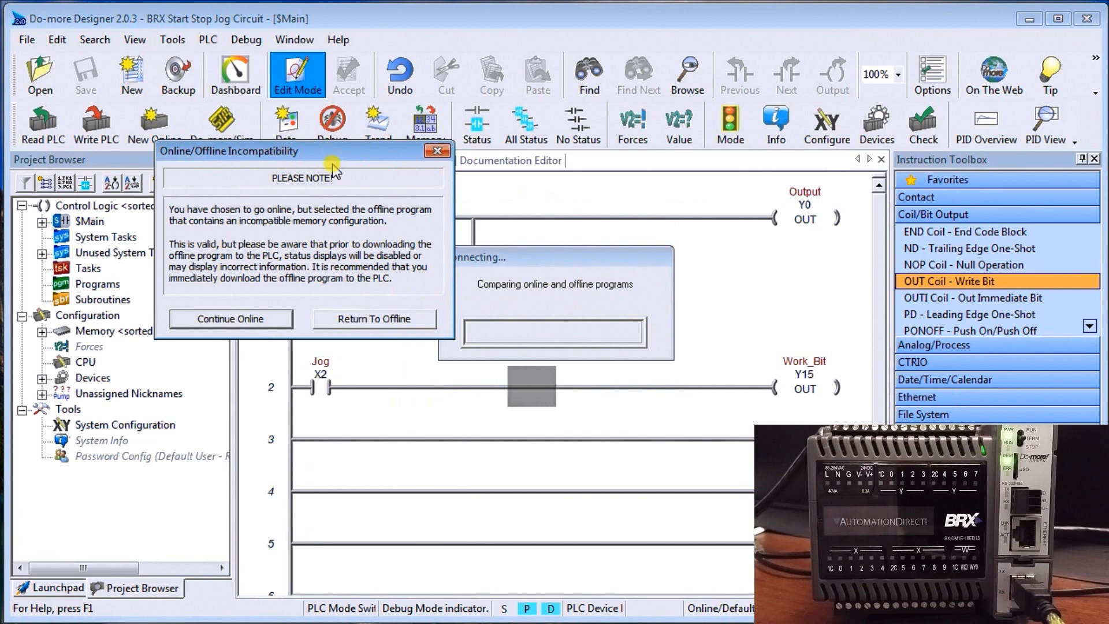
mouse_move(270, 282)
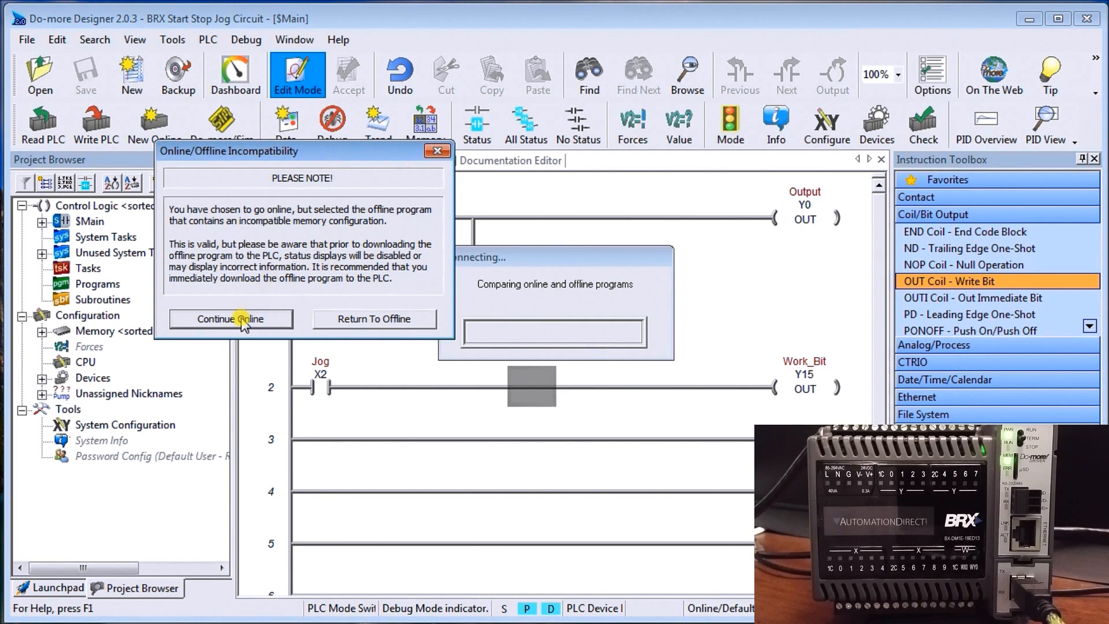
left_click(231, 319)
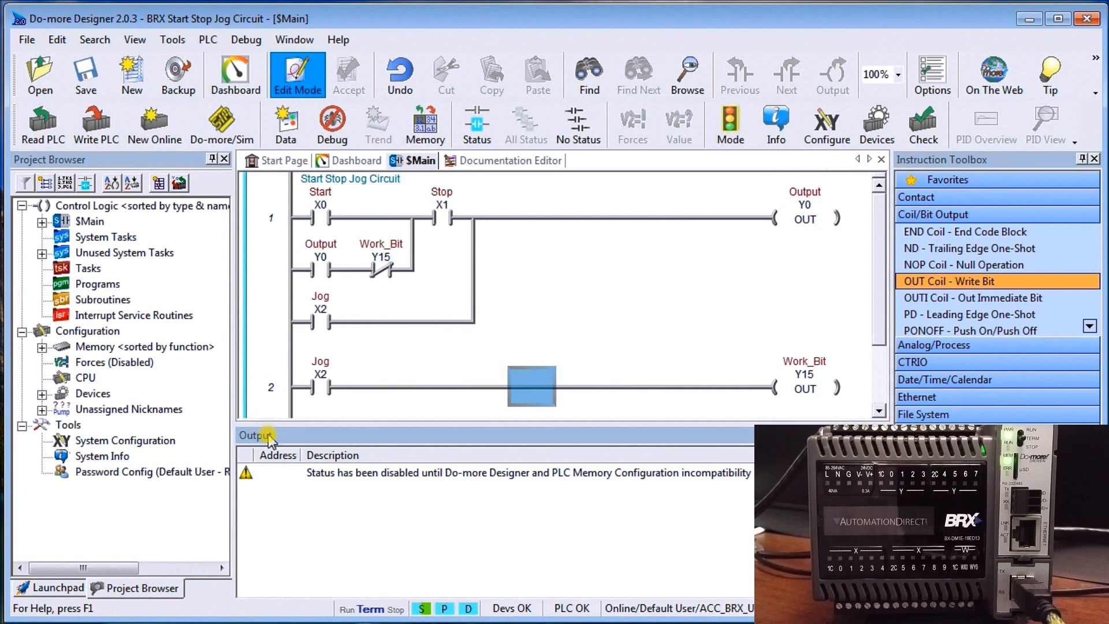
mouse_move(338, 440)
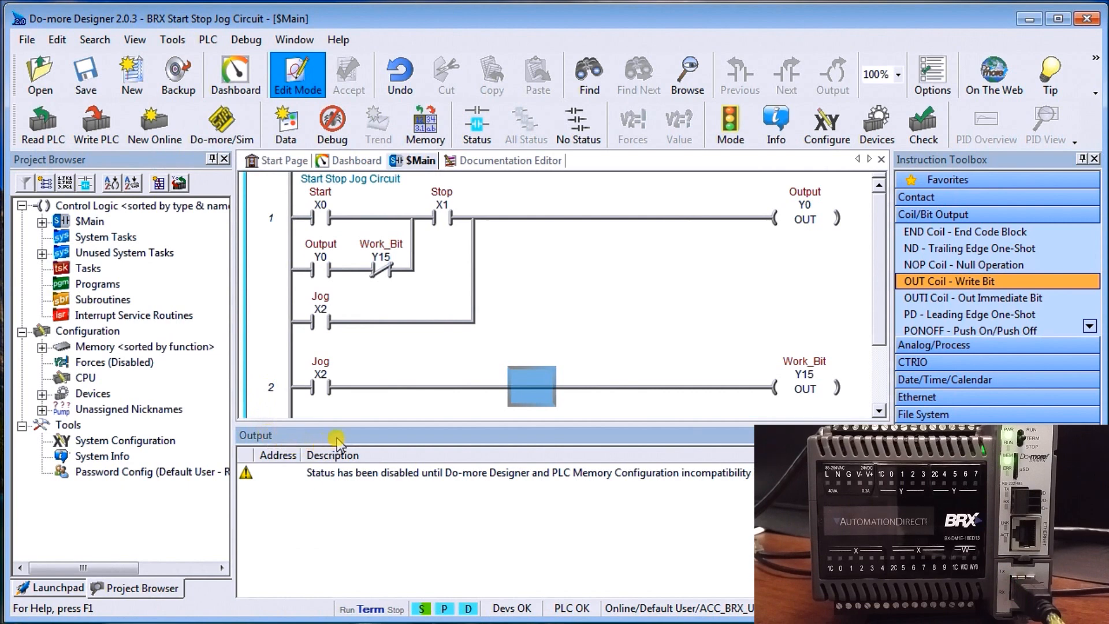
mouse_move(361, 492)
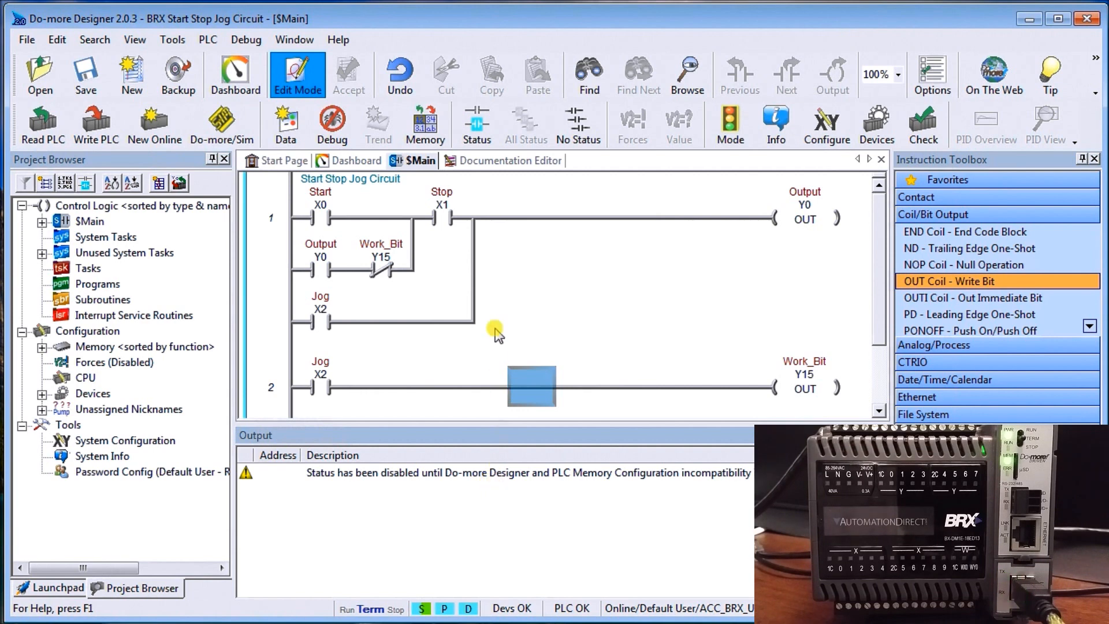
mouse_move(178, 74)
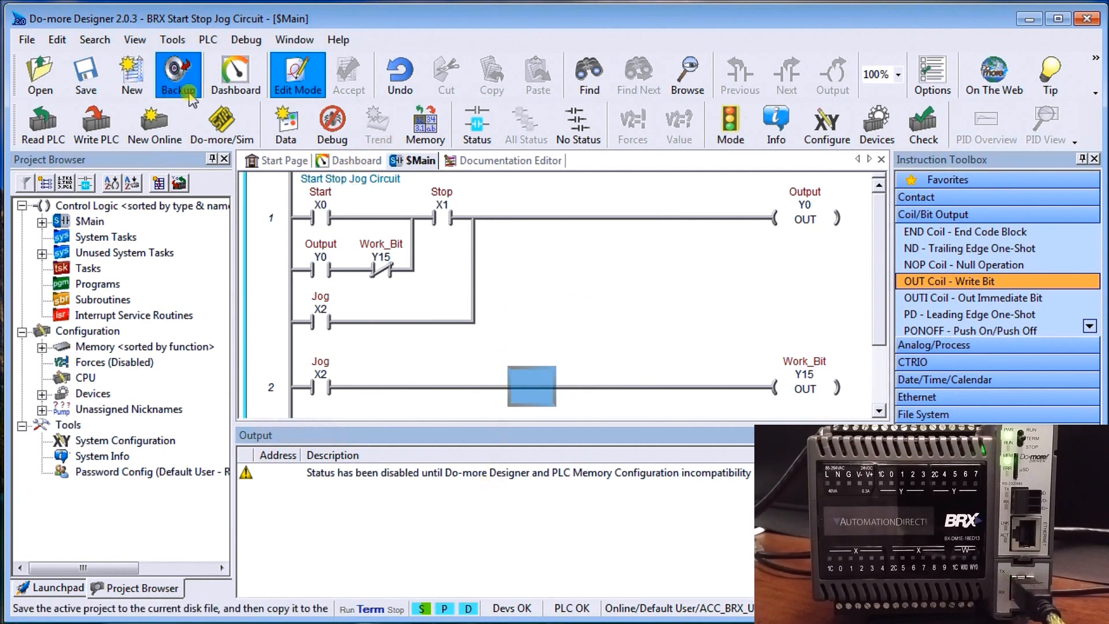
mouse_move(95, 126)
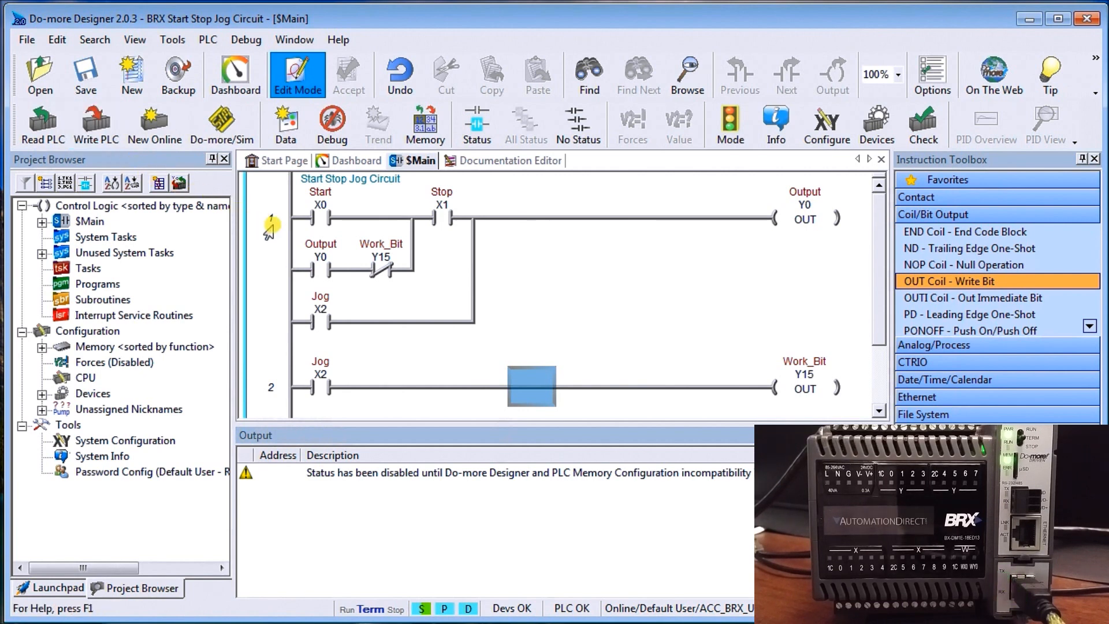
mouse_move(247, 206)
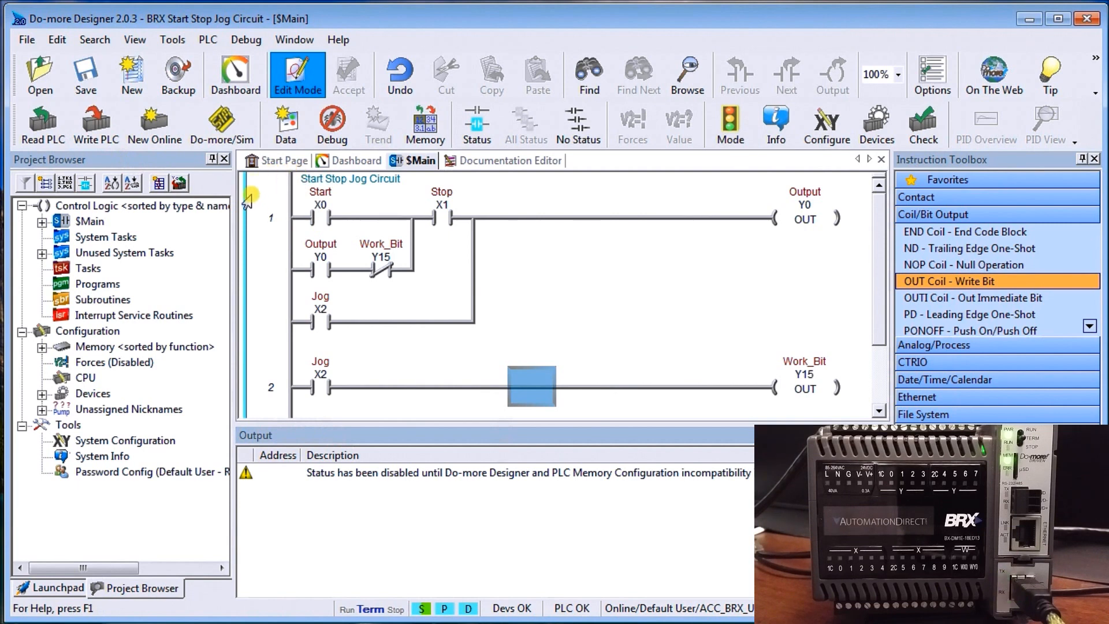
mouse_move(266, 269)
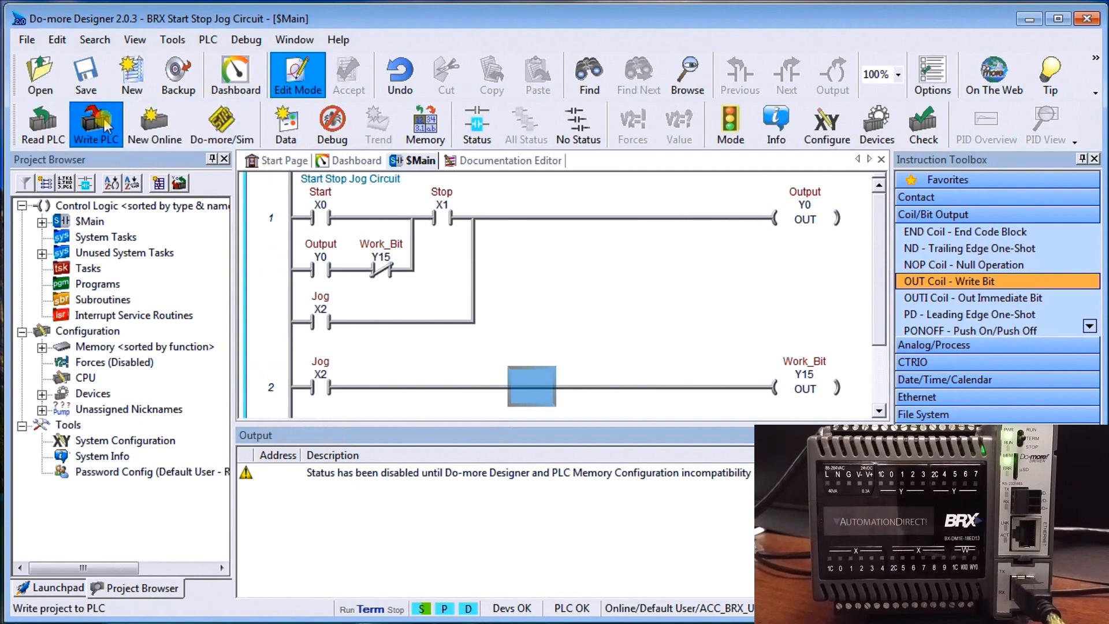
Step: Write the project to the PLC, downloading in PROGRAM mode
left_click(96, 123)
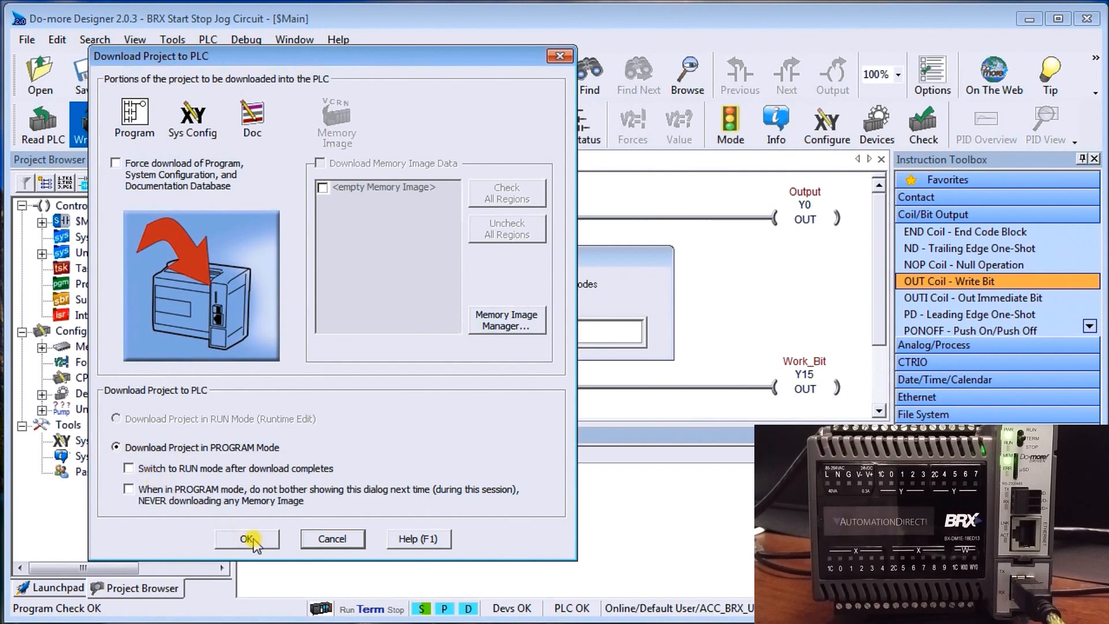
left_click(246, 538)
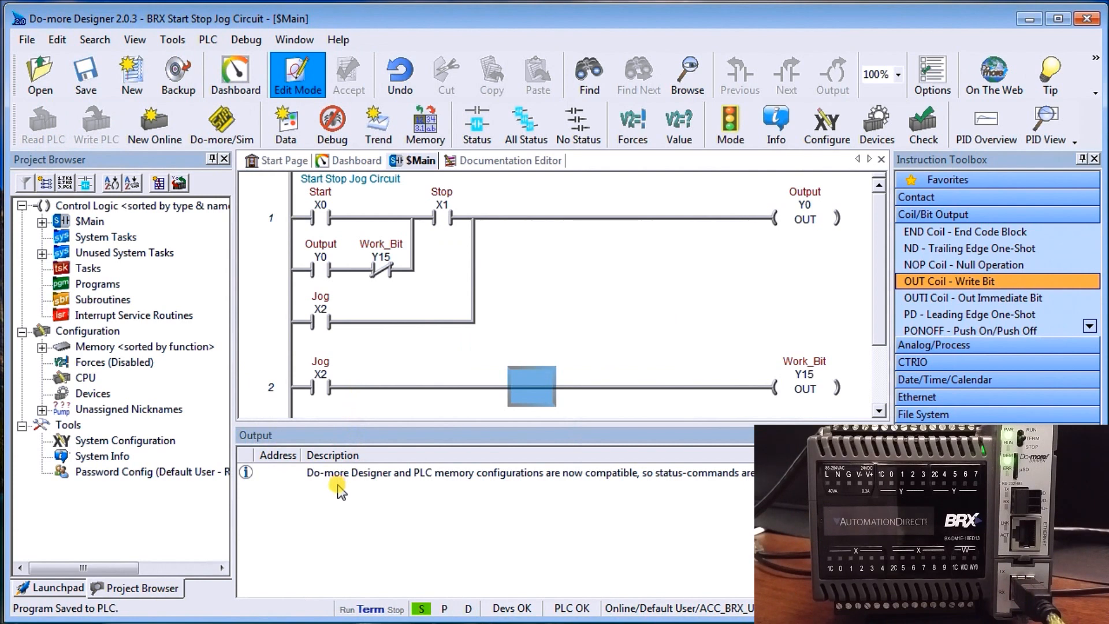
mouse_move(364, 495)
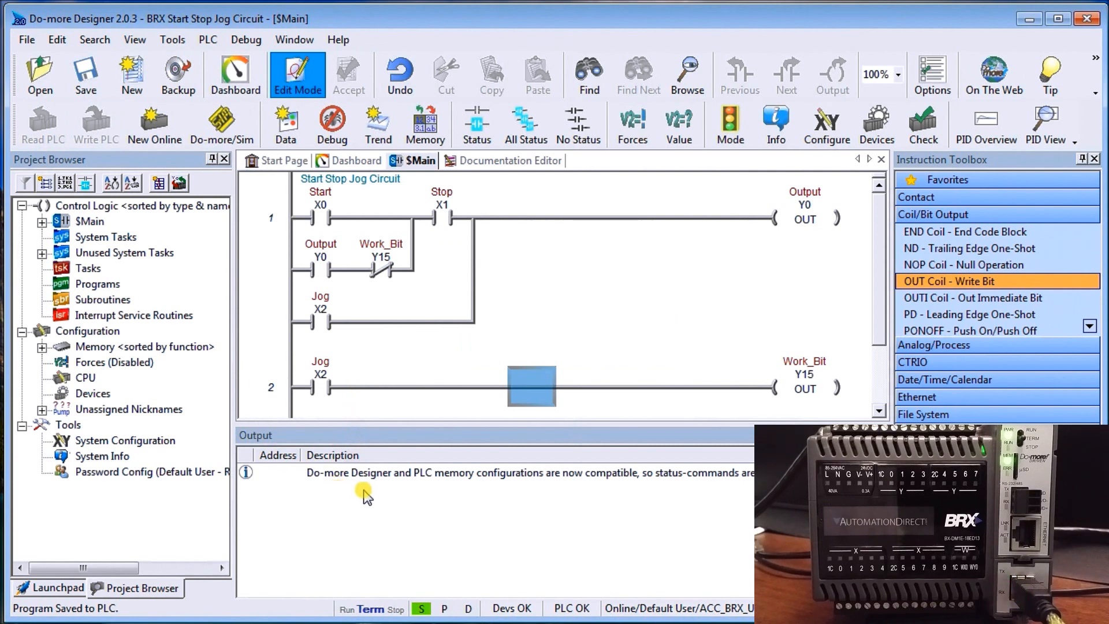
mouse_move(440, 484)
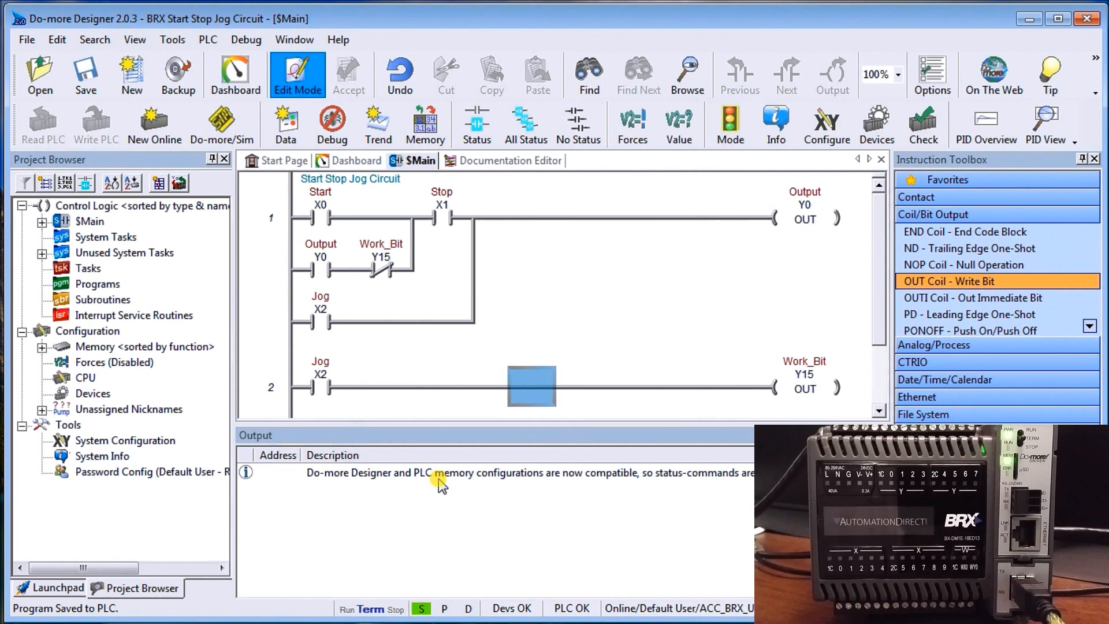
mouse_move(336, 456)
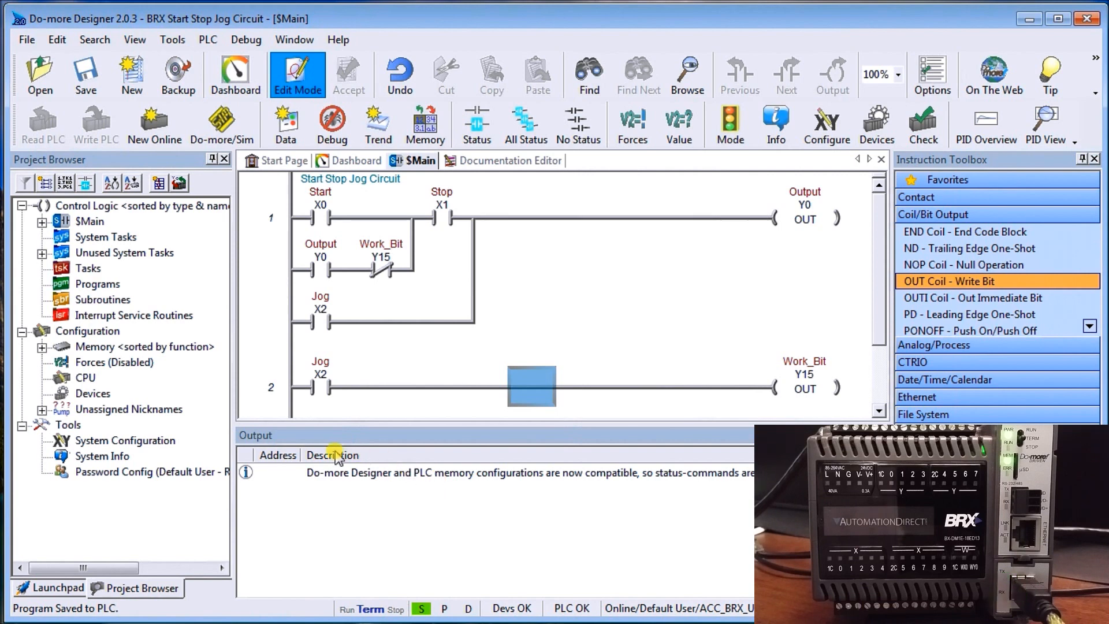
mouse_move(282, 484)
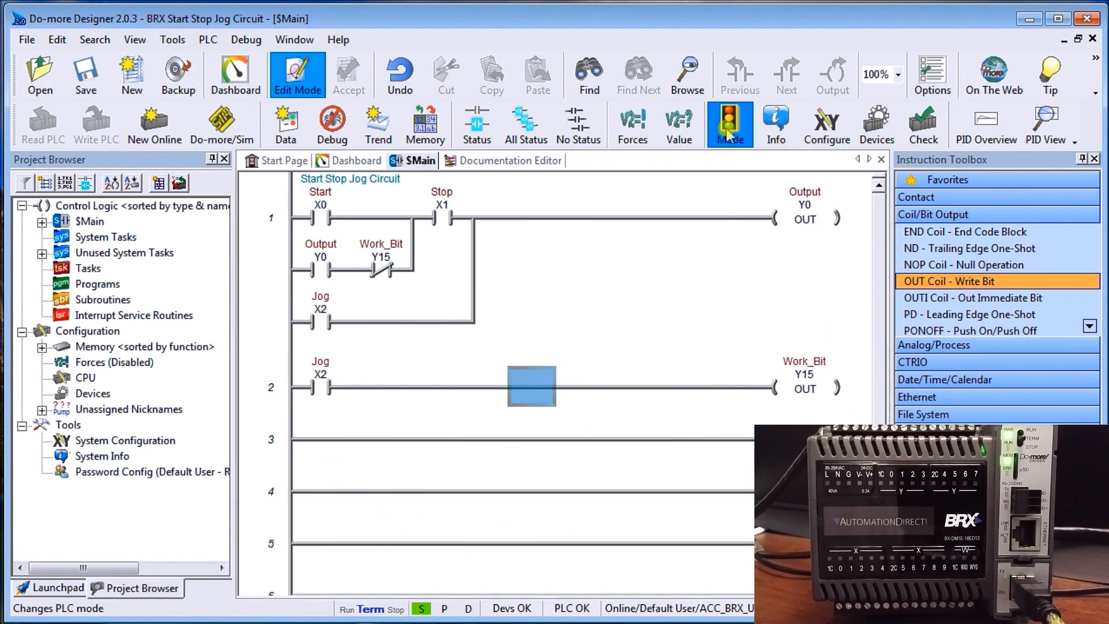
mouse_move(728, 124)
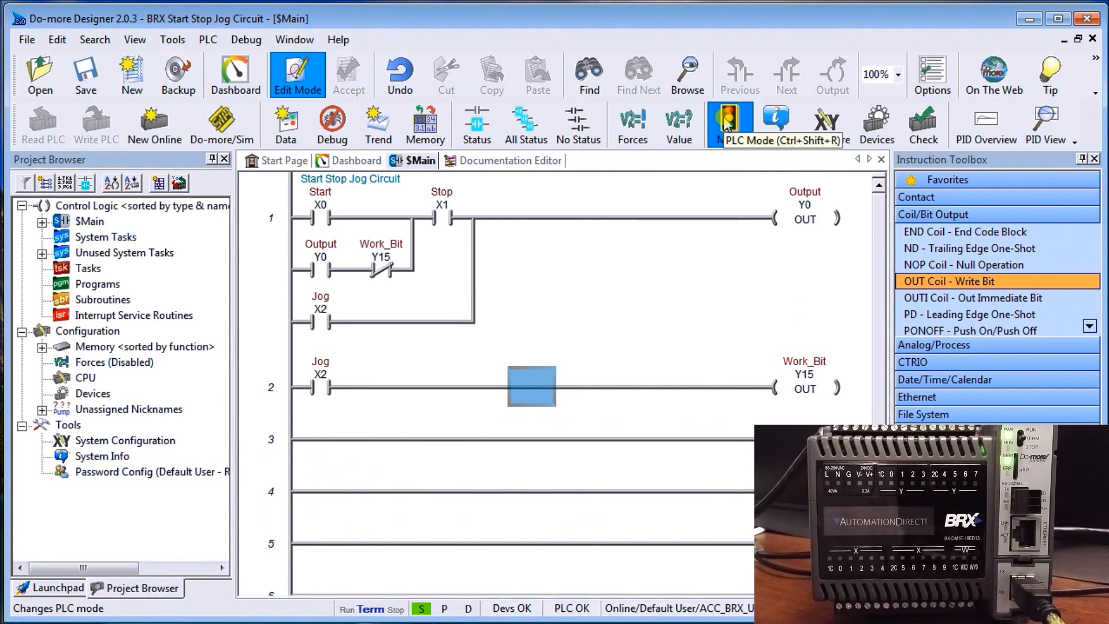
Step: Switch the PLC into Run mode from Set PLC Mode
left_click(729, 125)
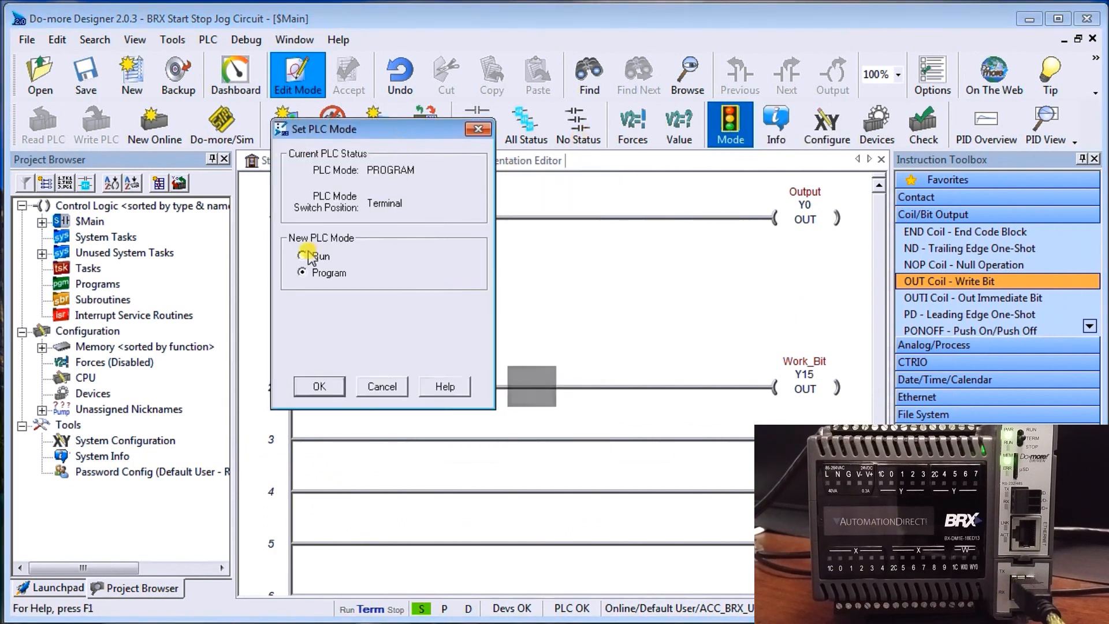
left_click(301, 257)
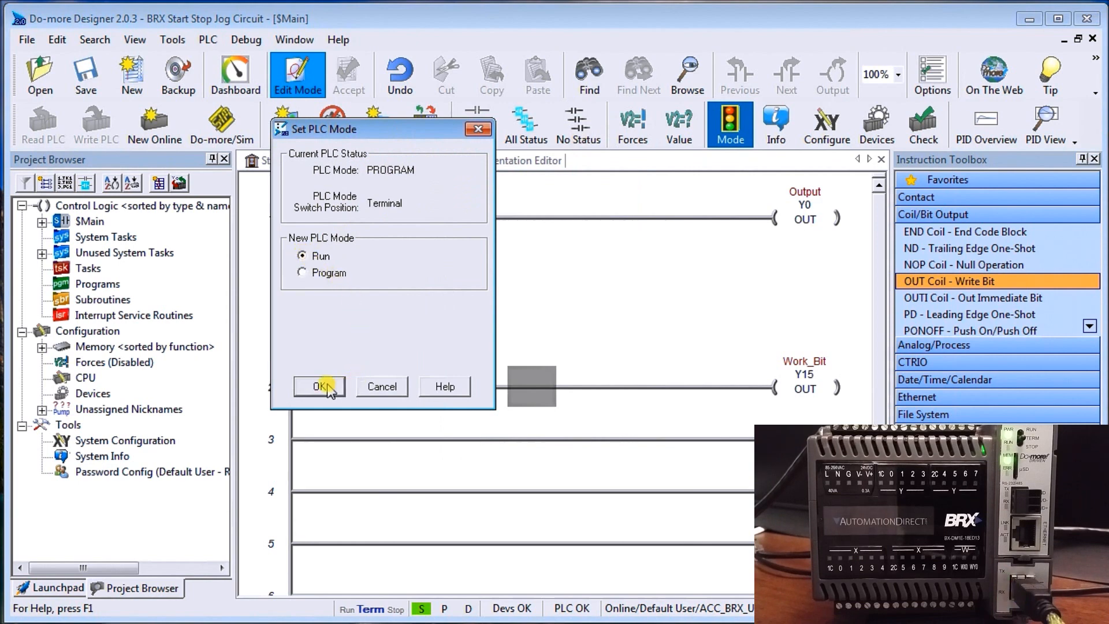
left_click(319, 385)
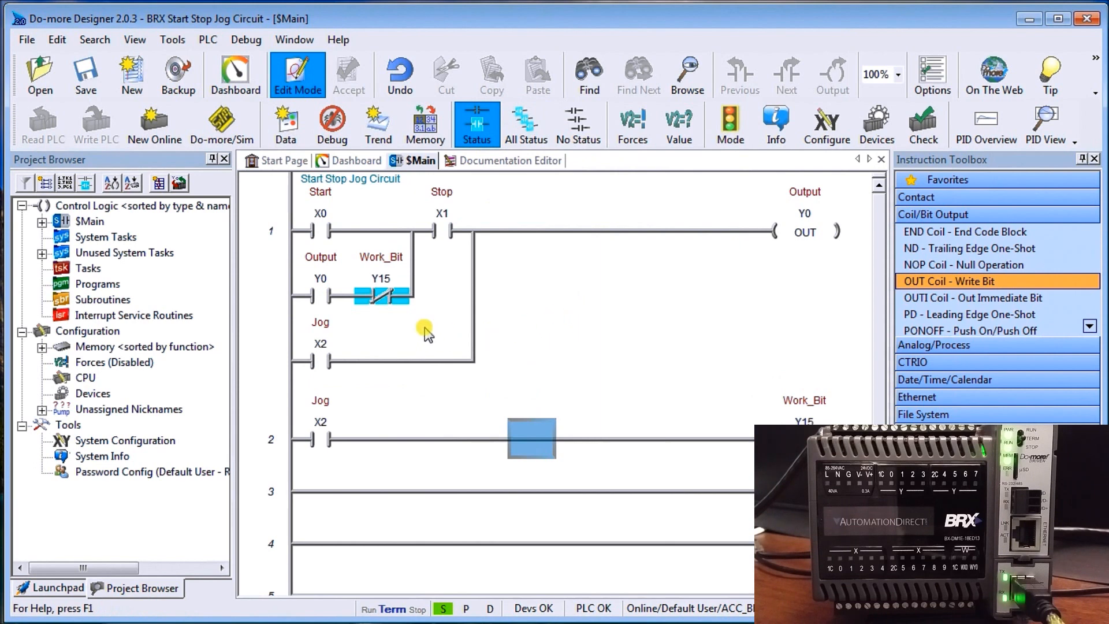
mouse_move(271, 357)
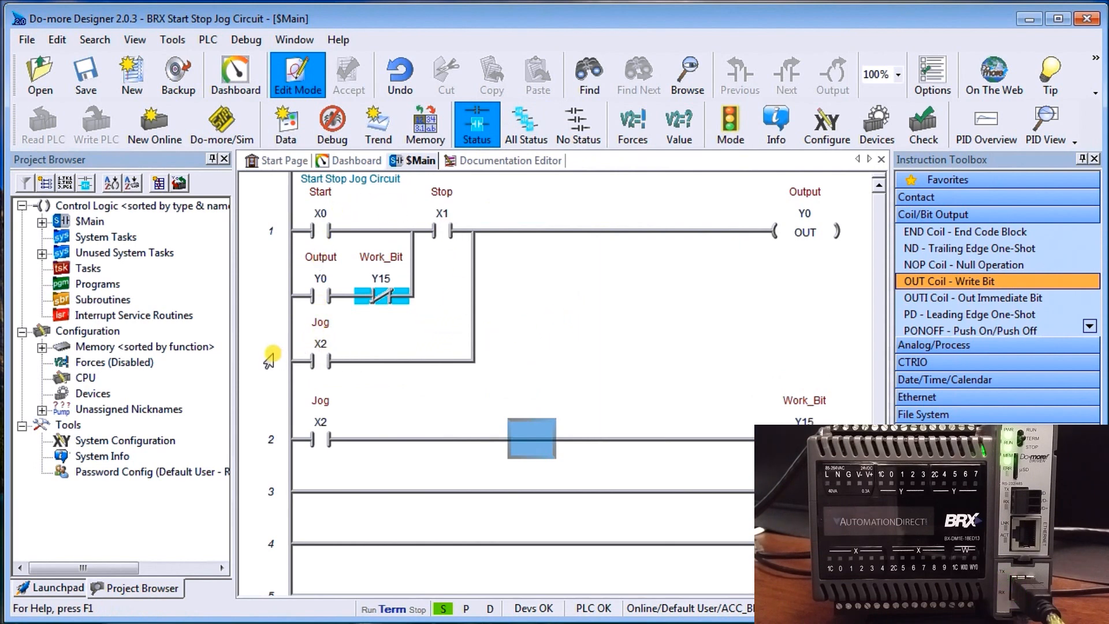